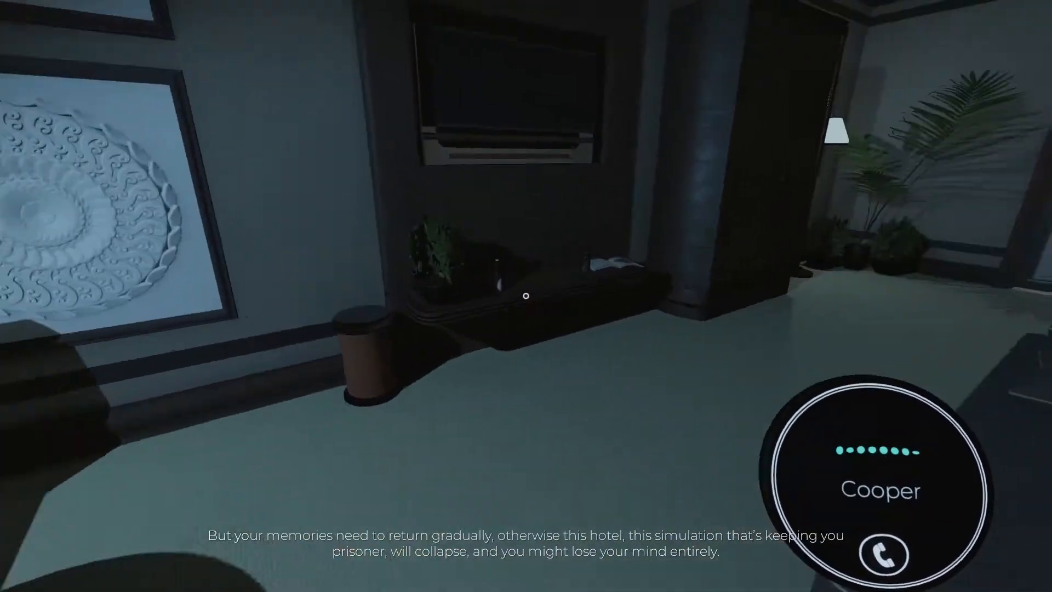
{"action": "mouse_move", "coordinate": [525, 296]}
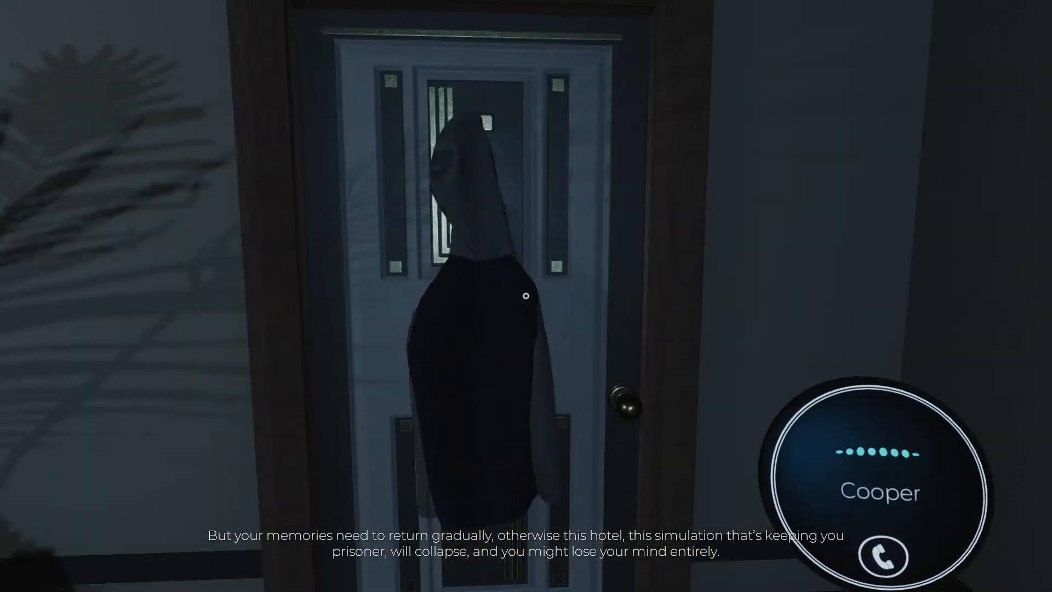
{"action": "mouse_move", "coordinate": [526, 296]}
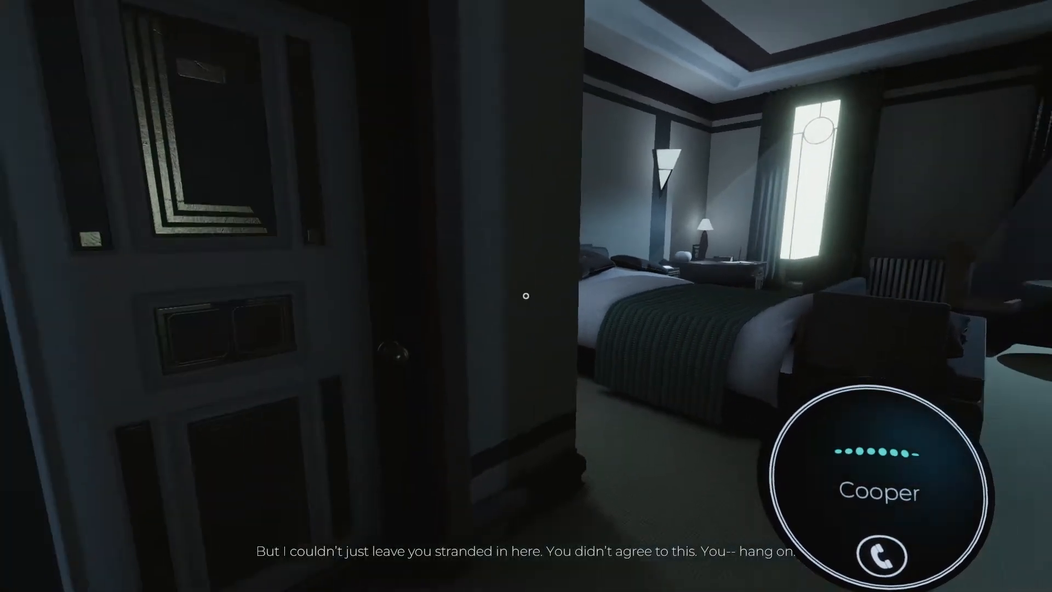
{"action": "mouse_move", "coordinate": [526, 296]}
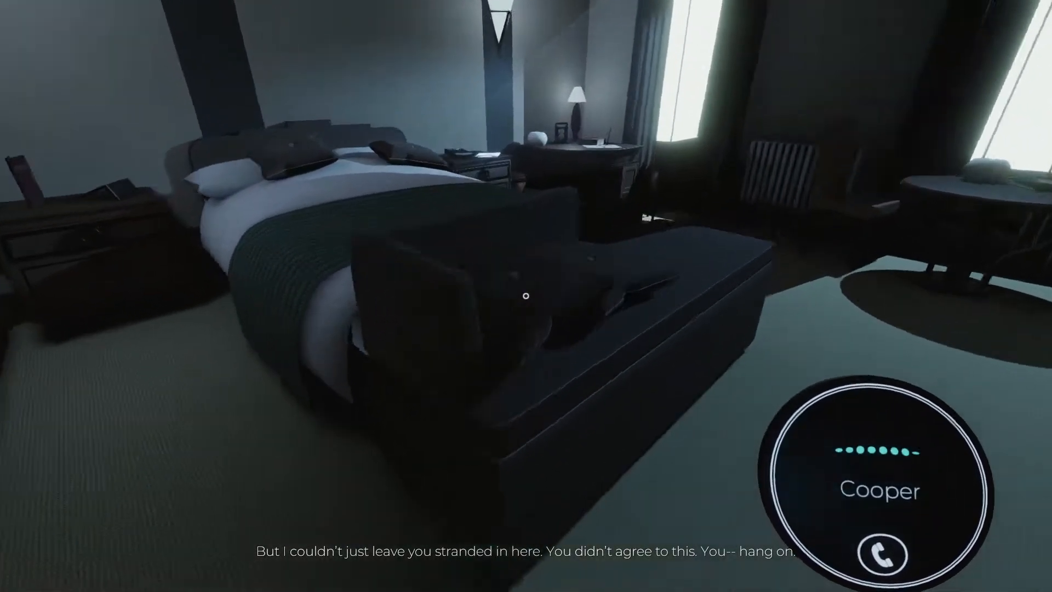
{"action": "mouse_move", "coordinate": [526, 296]}
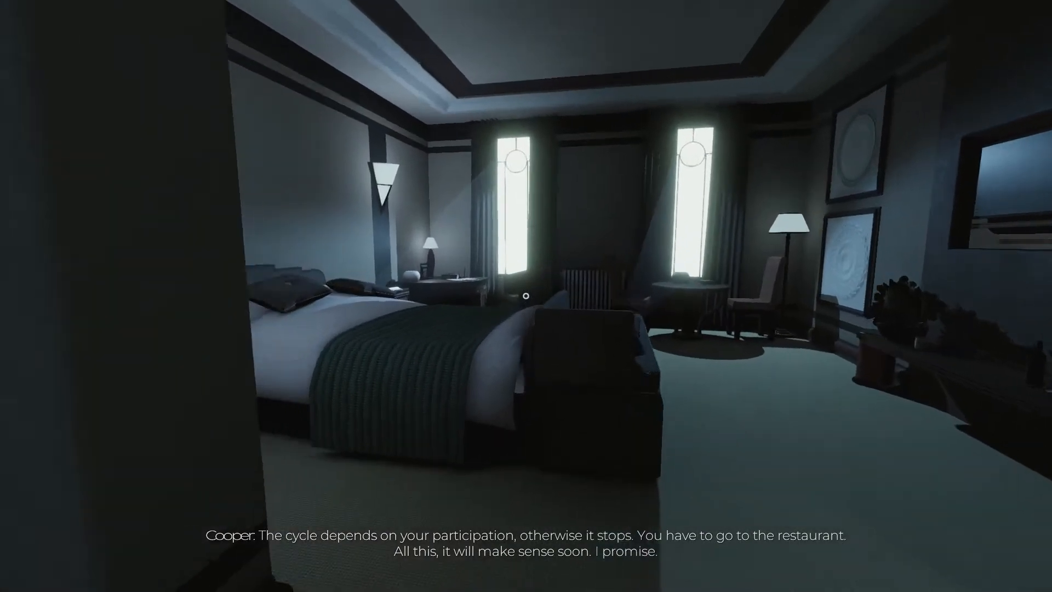
{"action": "mouse_move", "coordinate": [526, 296]}
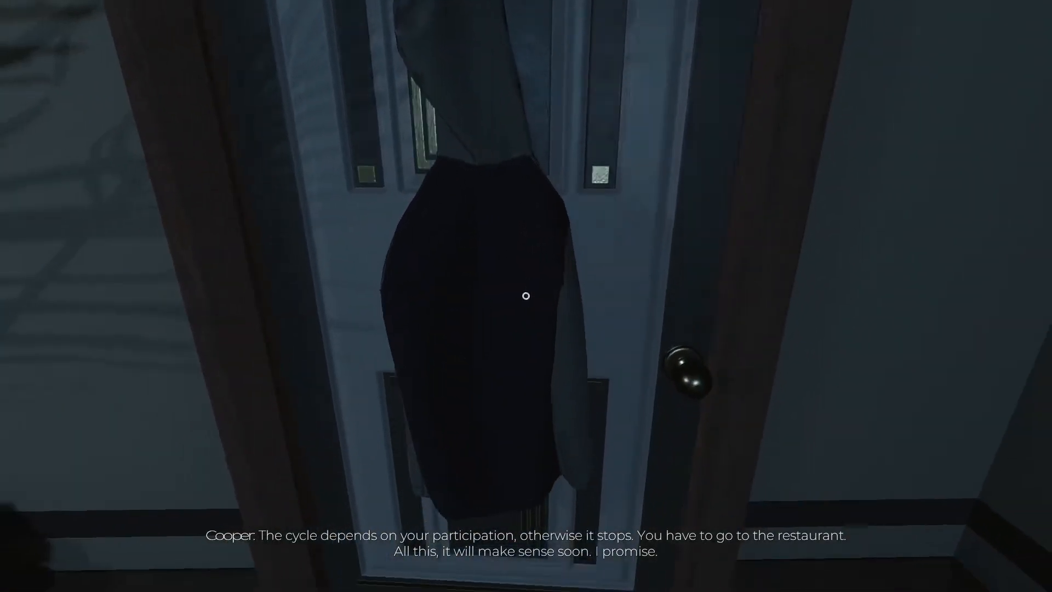
- Walk out of the room and past the out-of-order elevator toward the corridor's double doors
{"action": "key", "text": "w"}
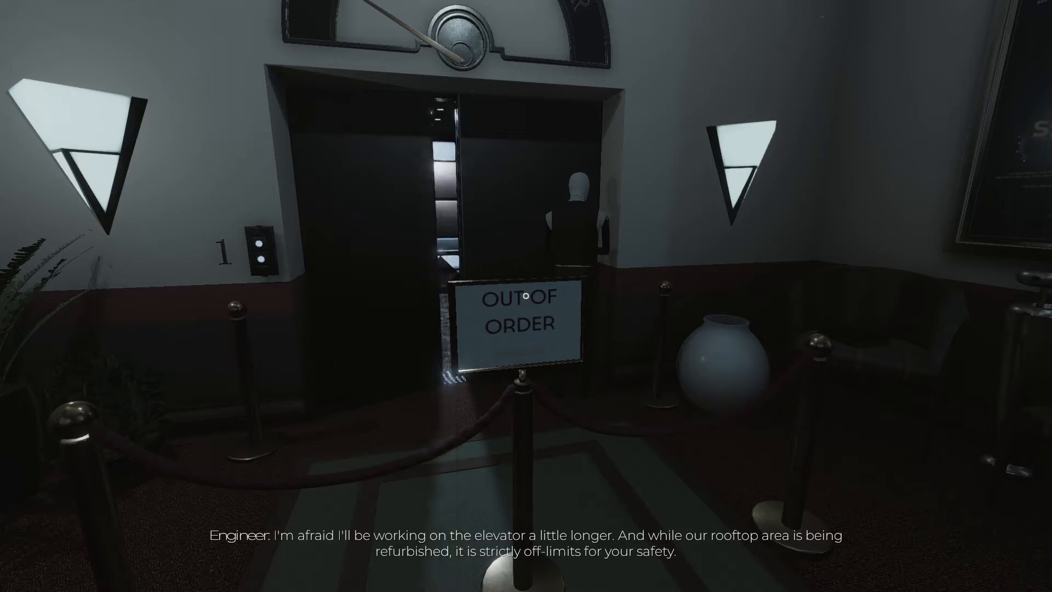
{"action": "mouse_move", "coordinate": [526, 295]}
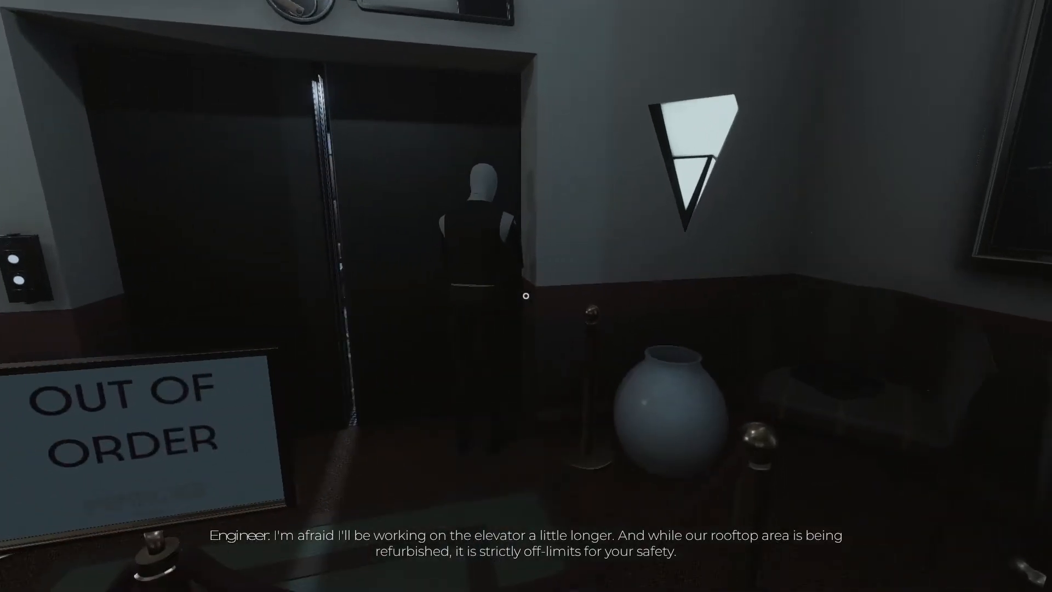
{"action": "mouse_move", "coordinate": [526, 296]}
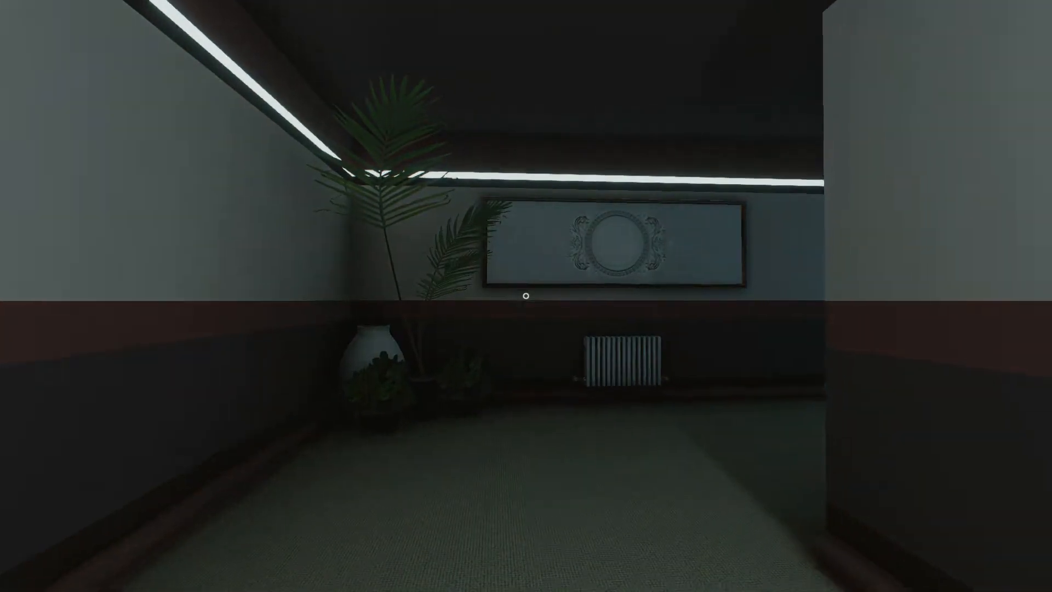
{"action": "mouse_move", "coordinate": [526, 296]}
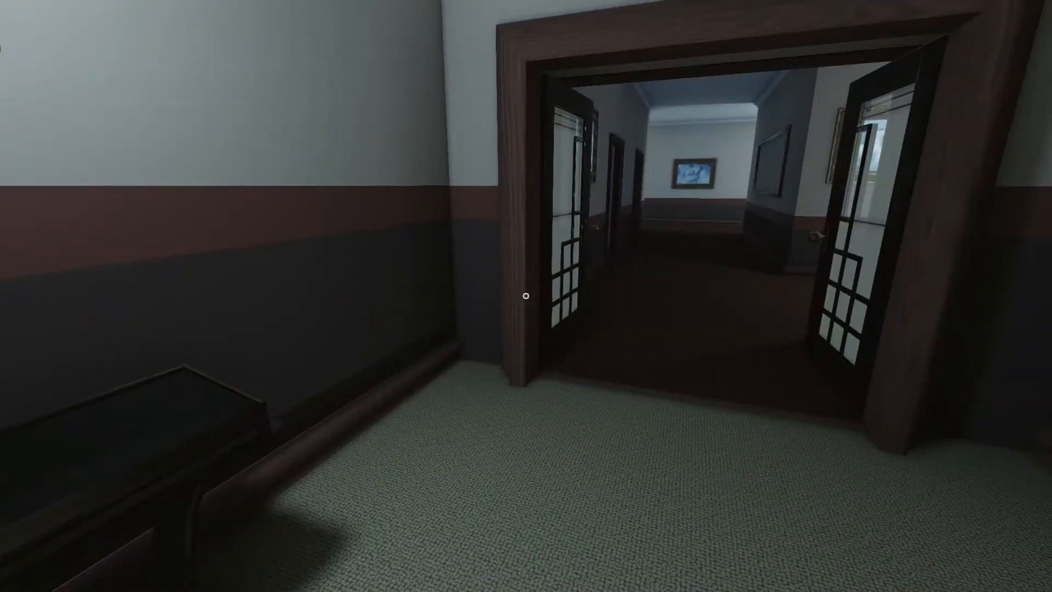
- Walk the corridors, descend the red-carpeted staircase and cross the lobby past the reception desk
{"action": "key", "text": "W"}
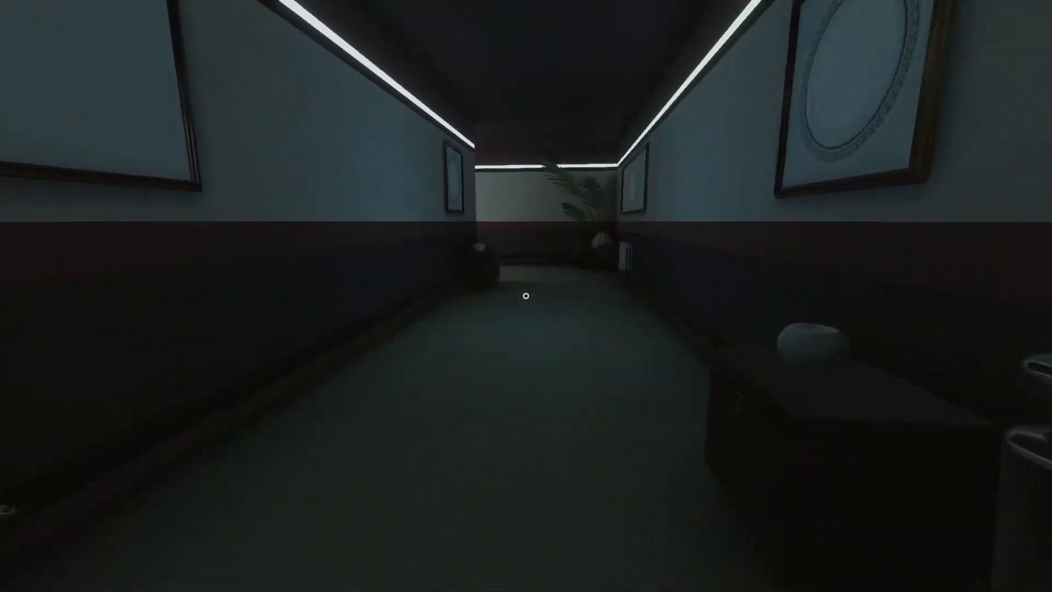
{"action": "mouse_move", "coordinate": [526, 296]}
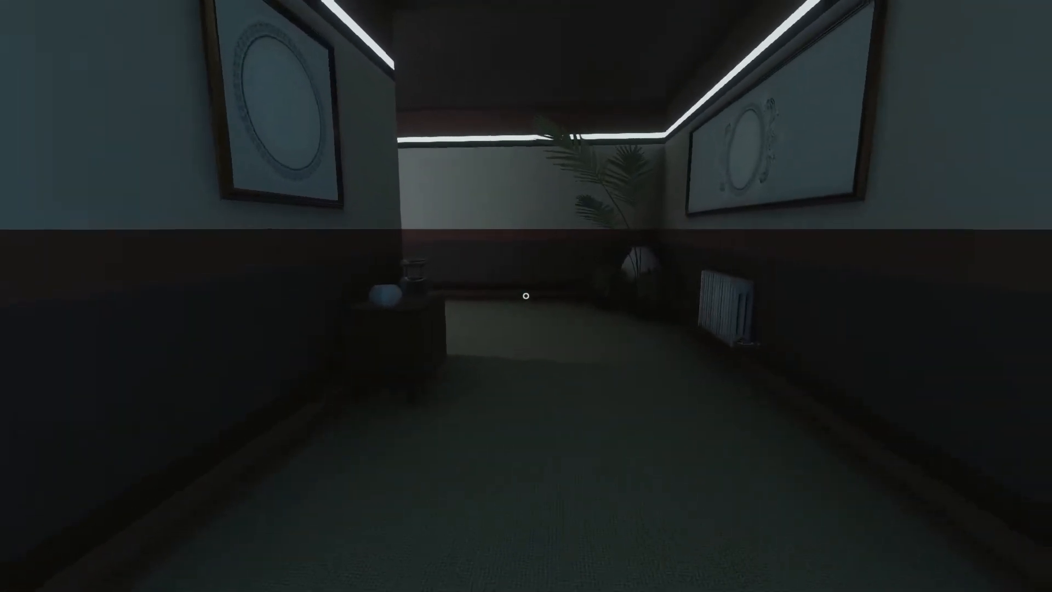
{"action": "mouse_move", "coordinate": [526, 297]}
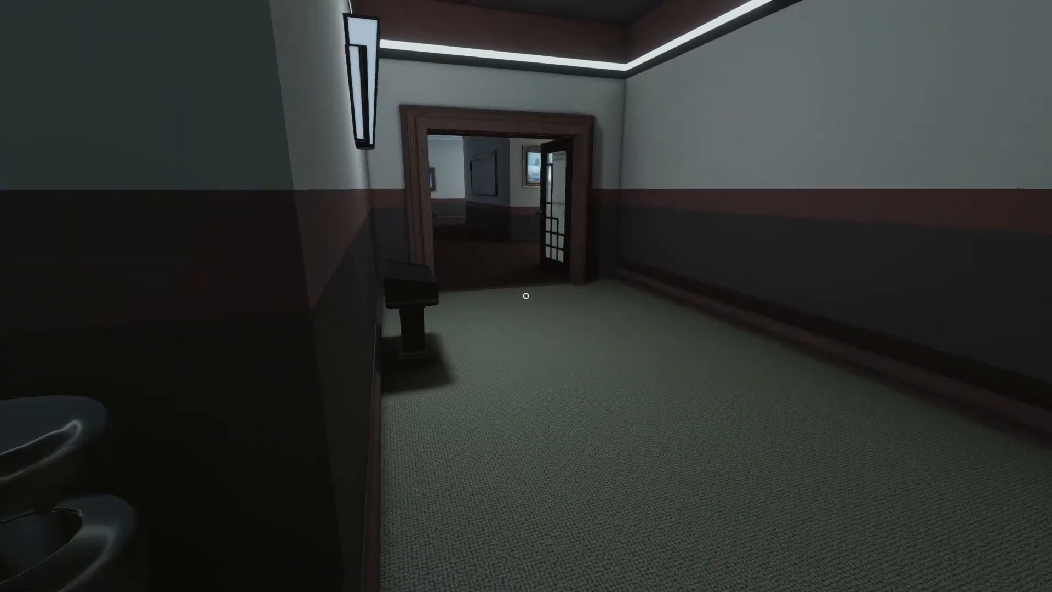
{"action": "key", "text": "w"}
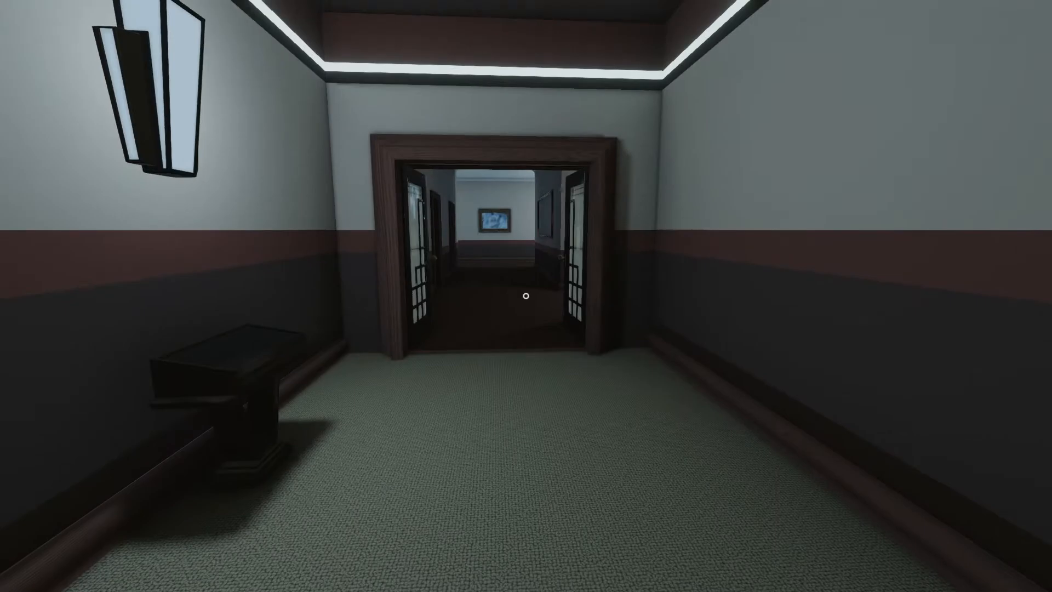
{"action": "mouse_move", "coordinate": [526, 296]}
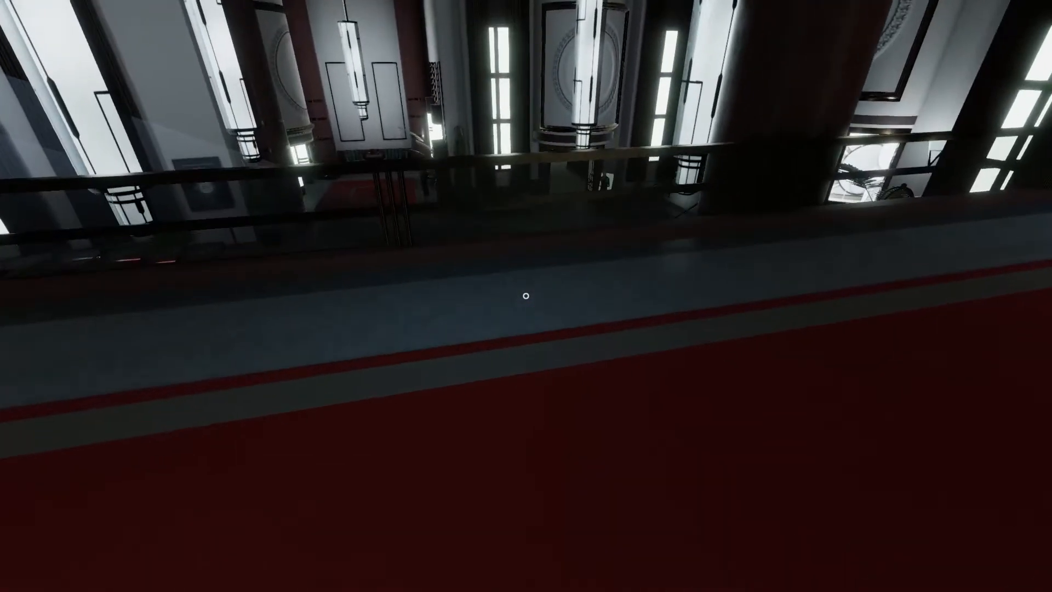
{"action": "mouse_move", "coordinate": [526, 296]}
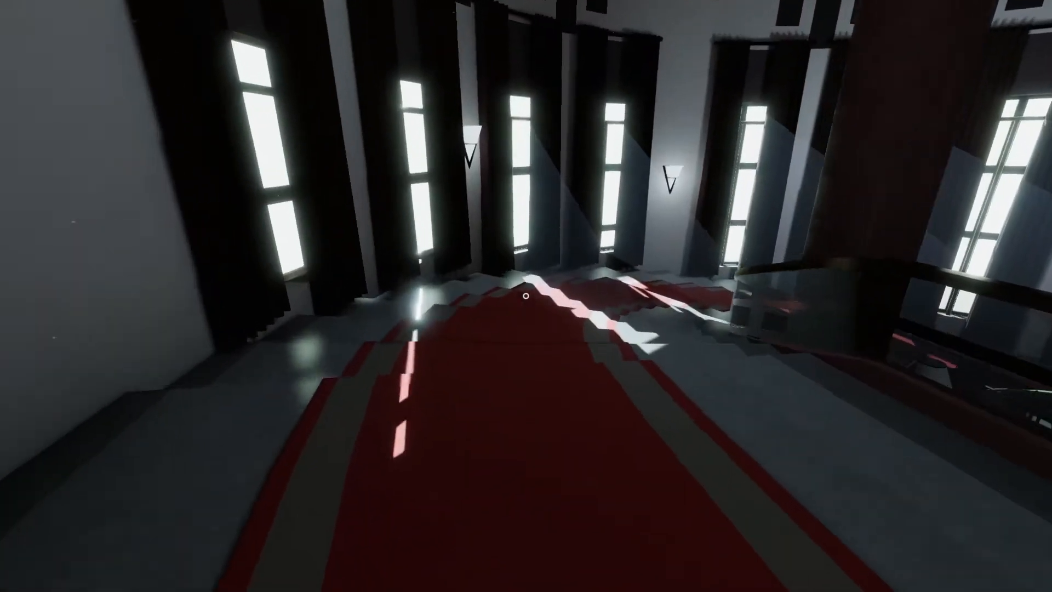
{"action": "mouse_move", "coordinate": [525, 296]}
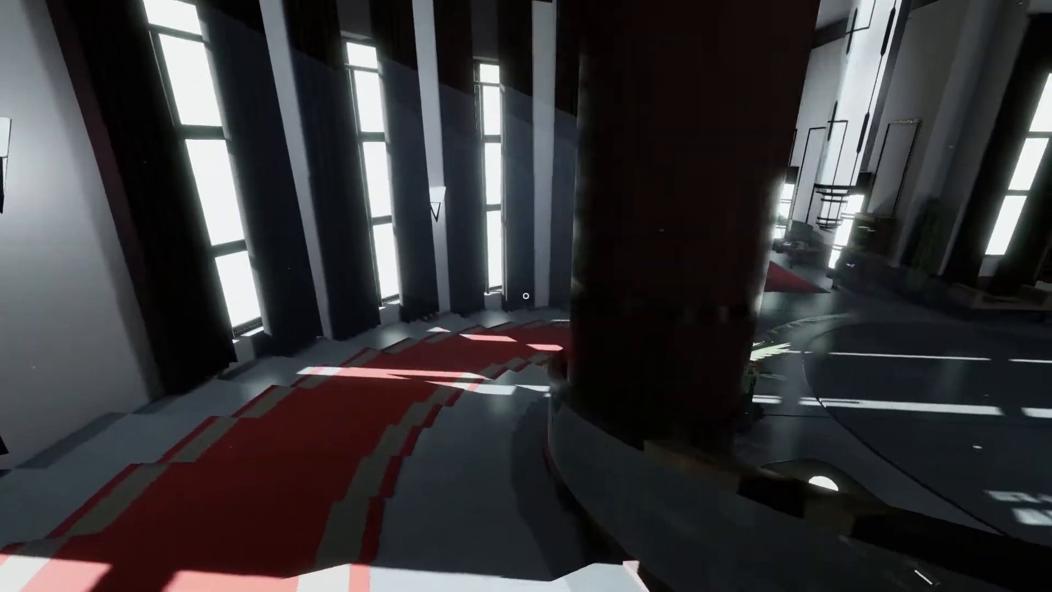
{"action": "mouse_move", "coordinate": [526, 296]}
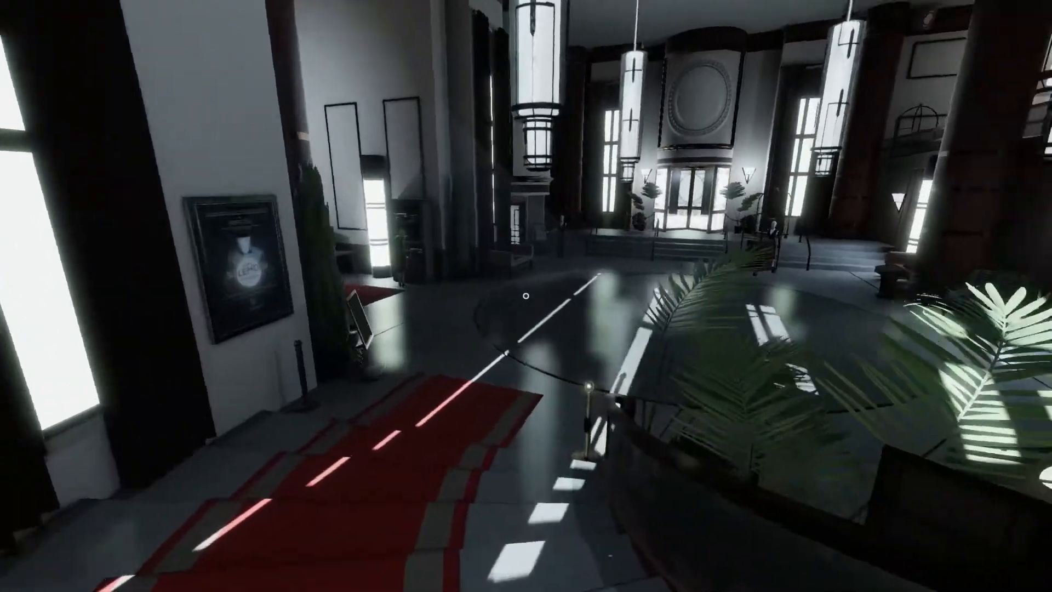
{"action": "mouse_move", "coordinate": [525, 296]}
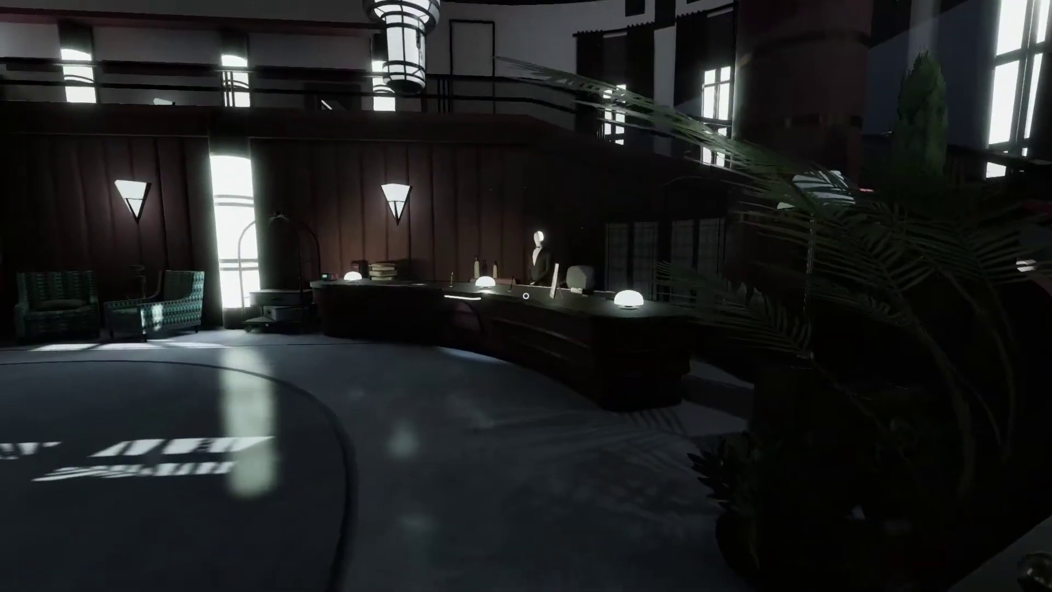
{"action": "mouse_move", "coordinate": [525, 295]}
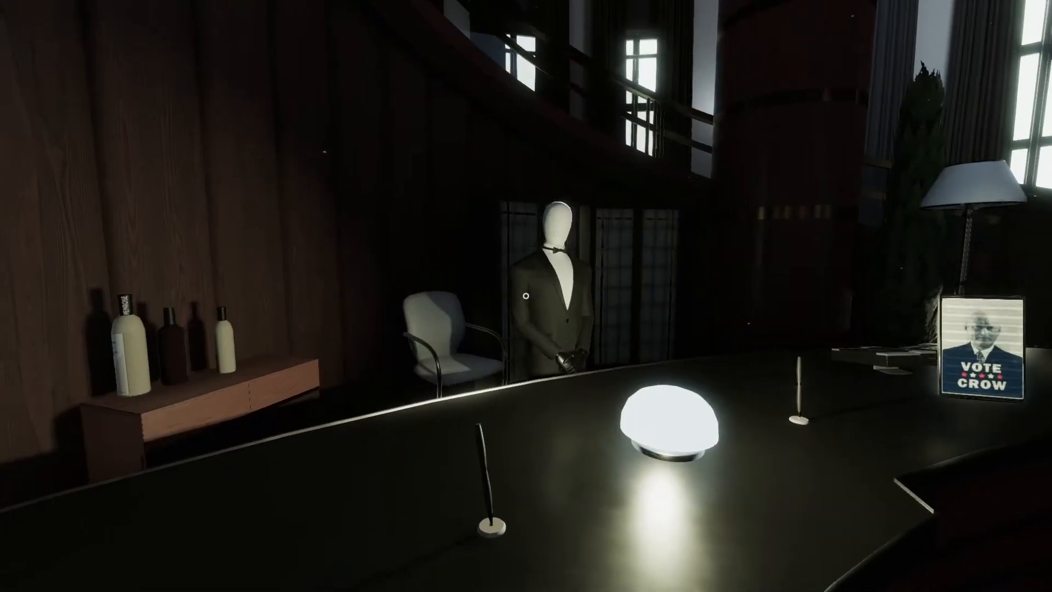
{"action": "mouse_move", "coordinate": [526, 296]}
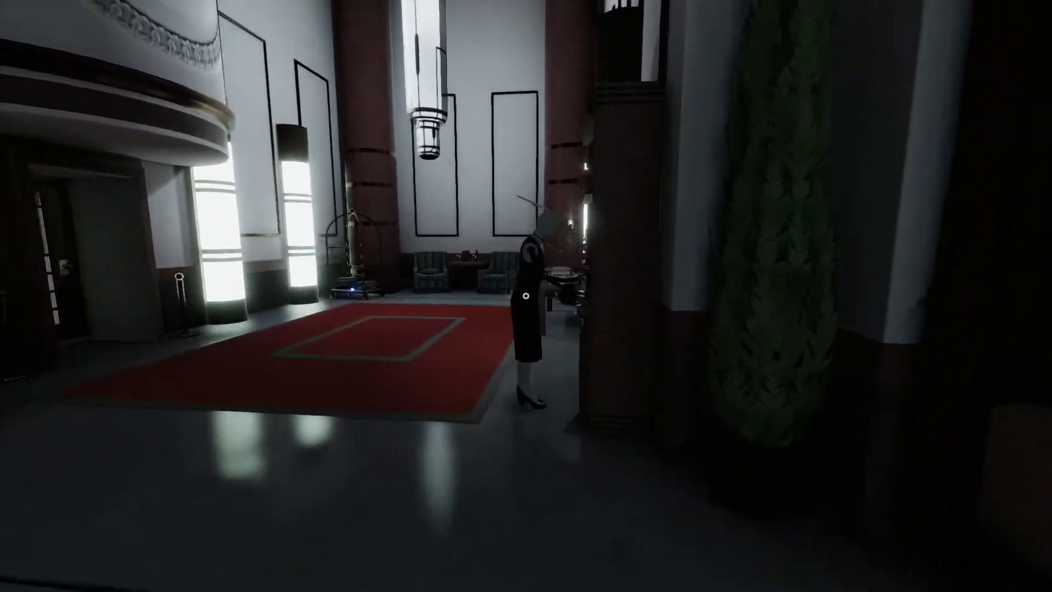
{"action": "mouse_move", "coordinate": [526, 296]}
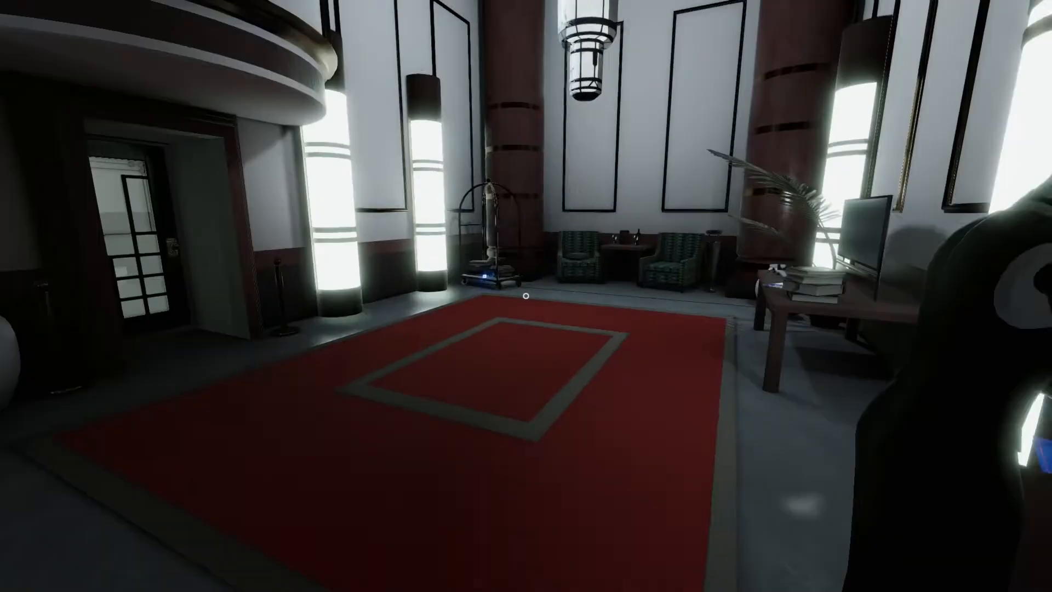
{"action": "mouse_move", "coordinate": [526, 296]}
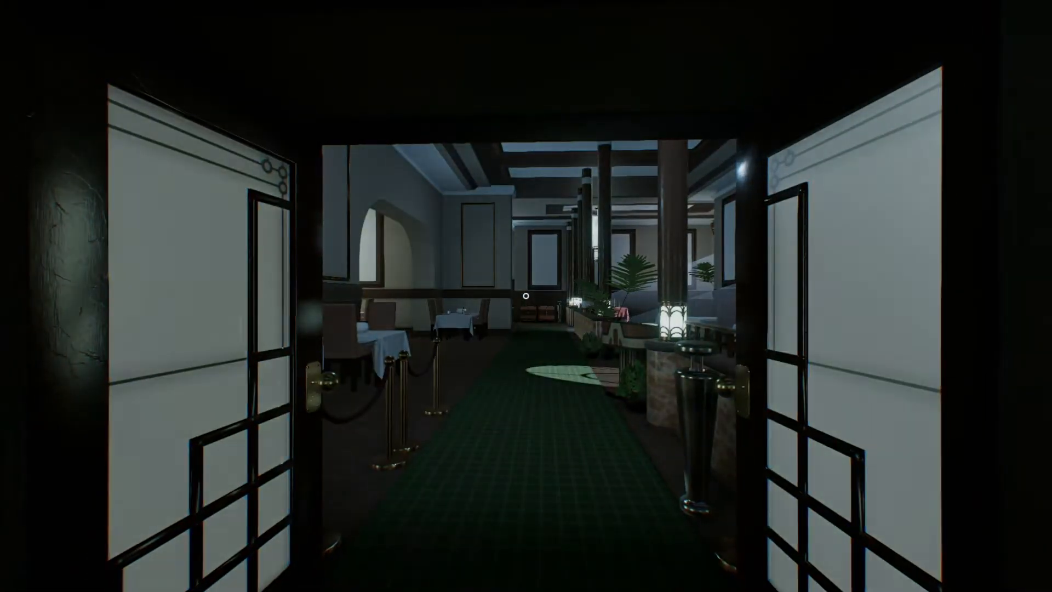
{"action": "mouse_move", "coordinate": [525, 296]}
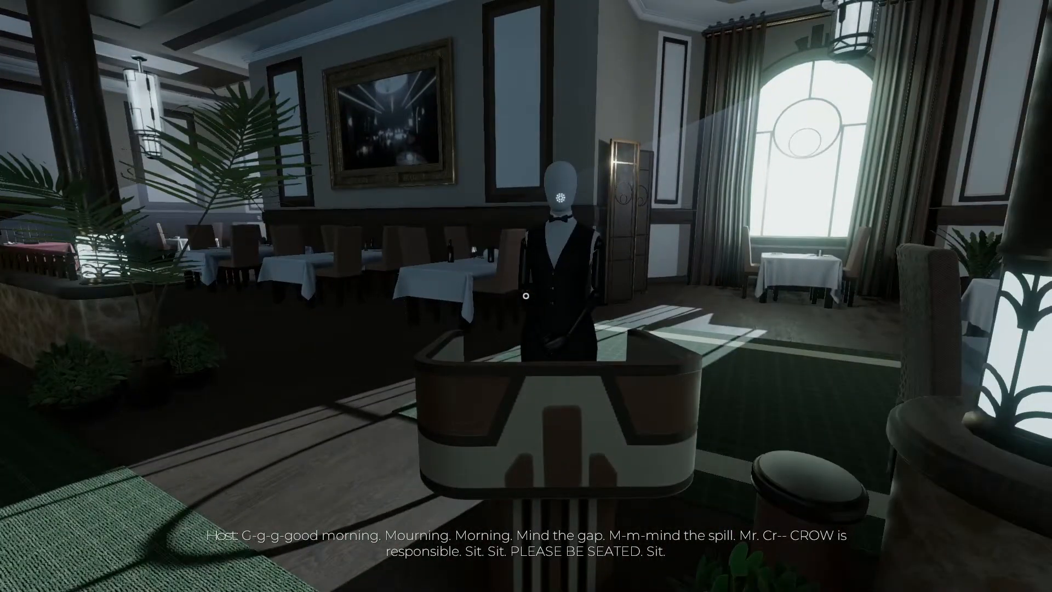
{"action": "mouse_move", "coordinate": [526, 296]}
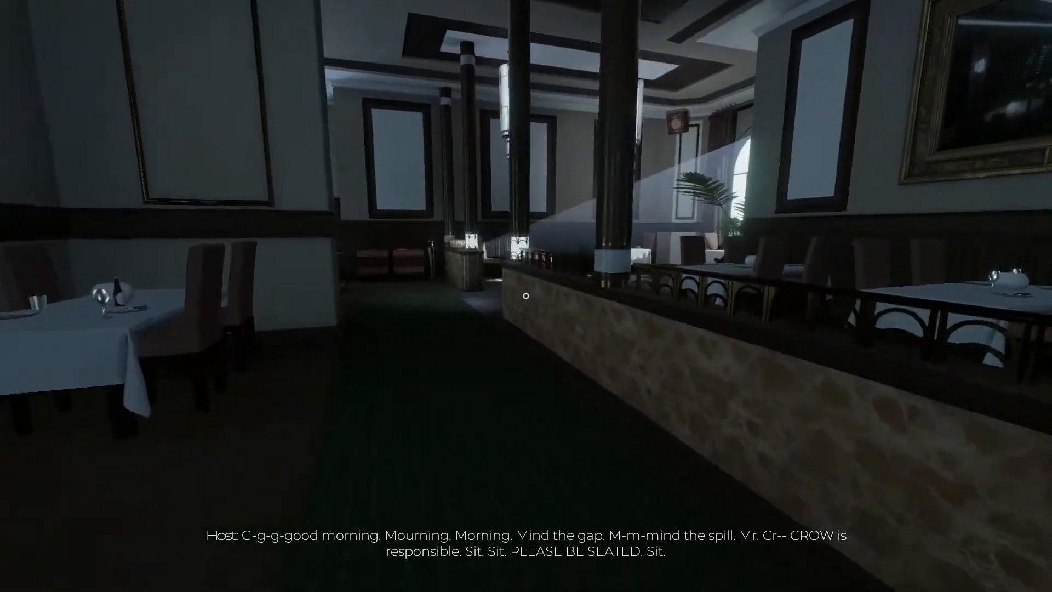
{"action": "mouse_move", "coordinate": [526, 296]}
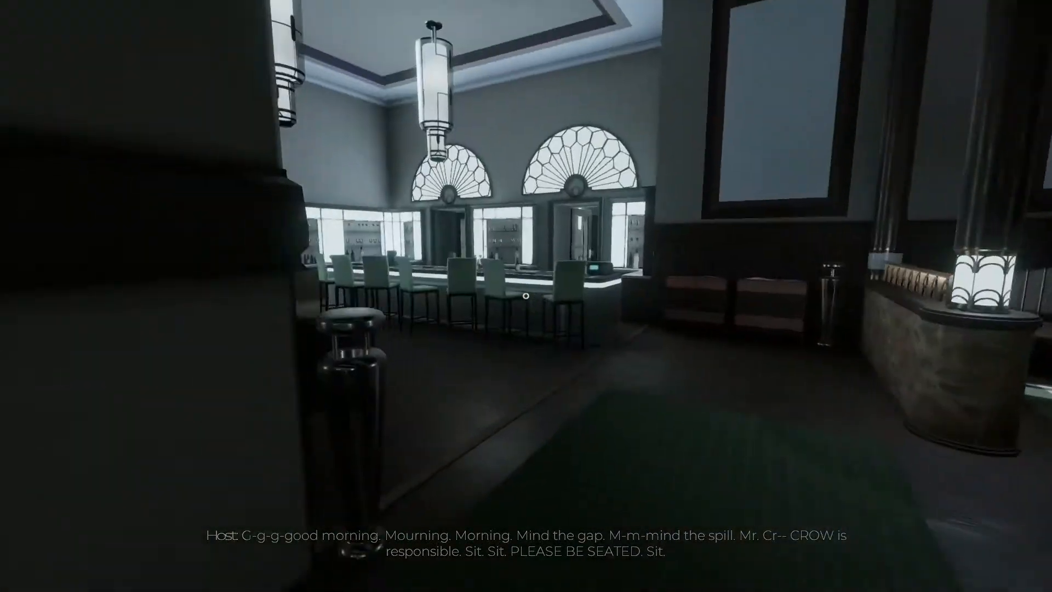
{"action": "mouse_move", "coordinate": [526, 296]}
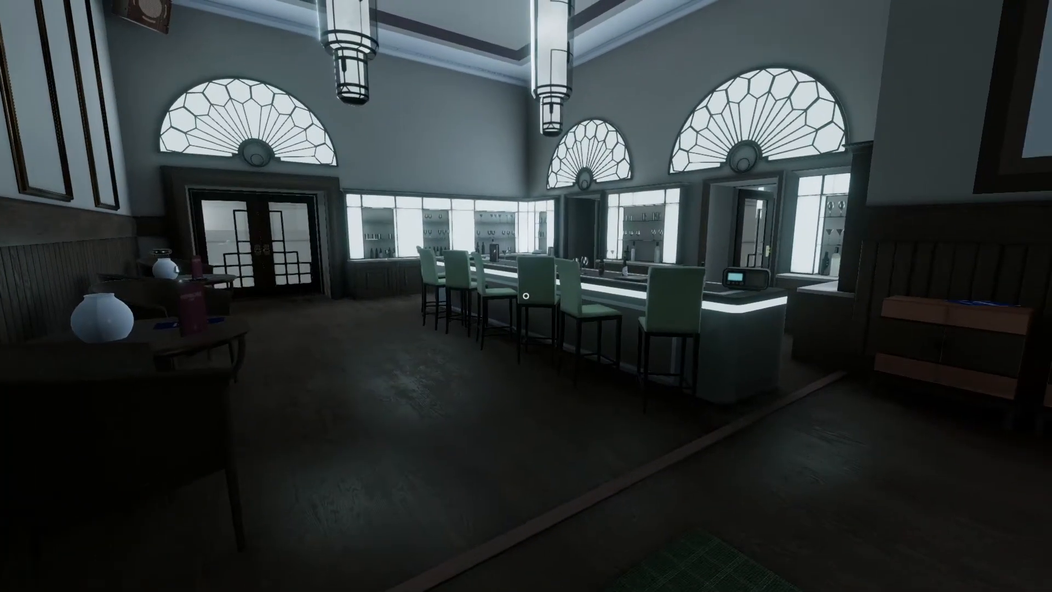
{"action": "mouse_move", "coordinate": [526, 296]}
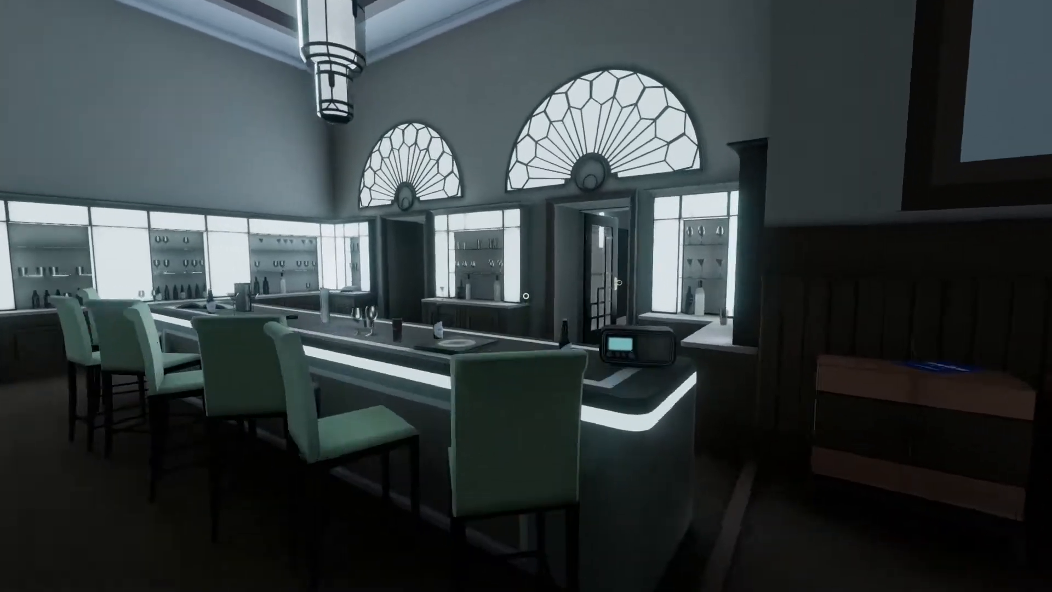
{"action": "mouse_move", "coordinate": [526, 296]}
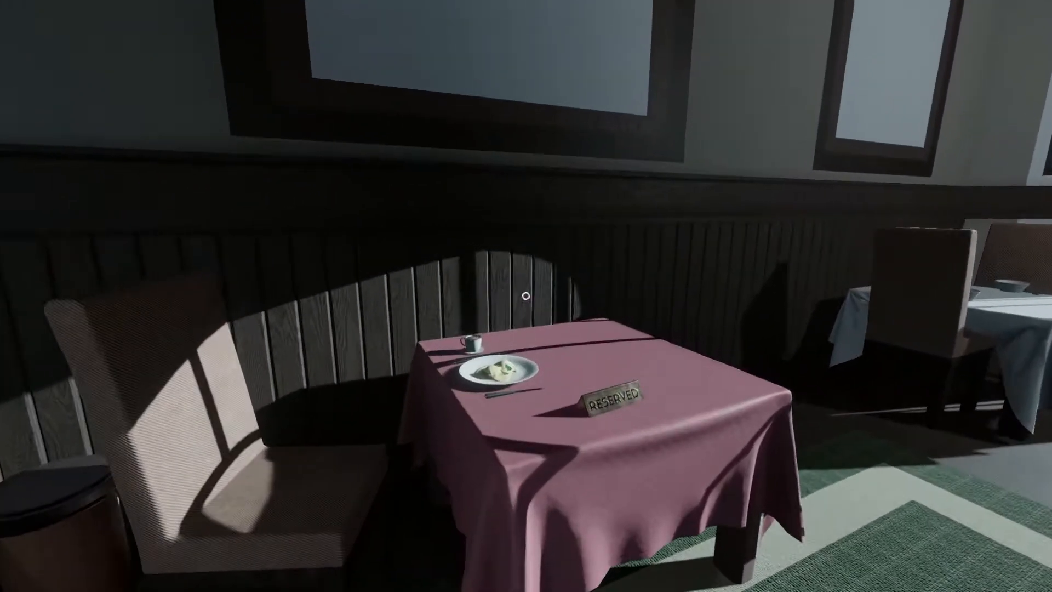
{"action": "mouse_move", "coordinate": [526, 295]}
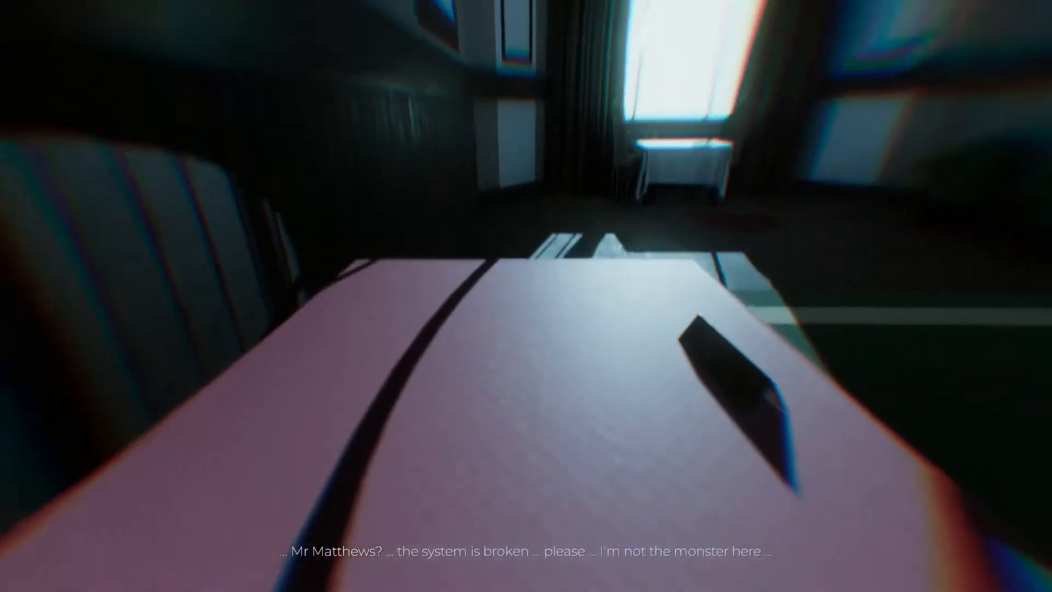
{"action": "mouse_move", "coordinate": [526, 296]}
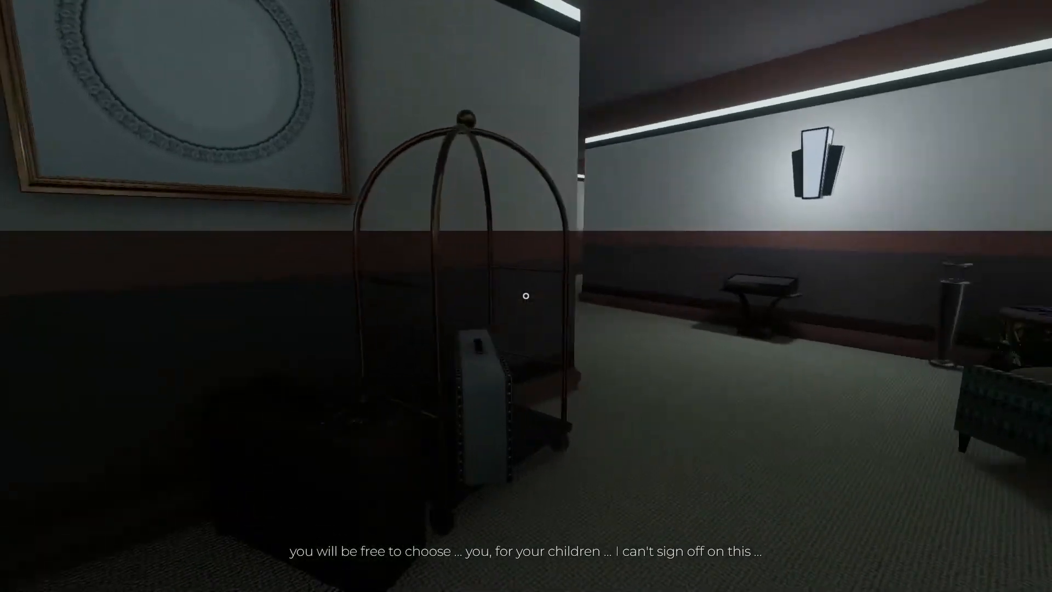
{"action": "mouse_move", "coordinate": [526, 294]}
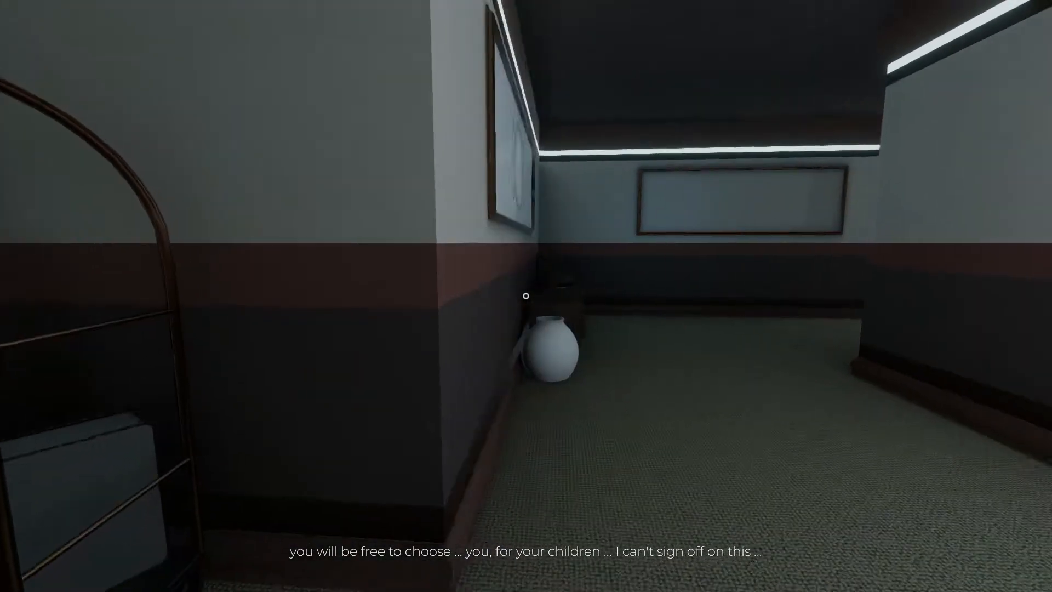
{"action": "mouse_move", "coordinate": [526, 296]}
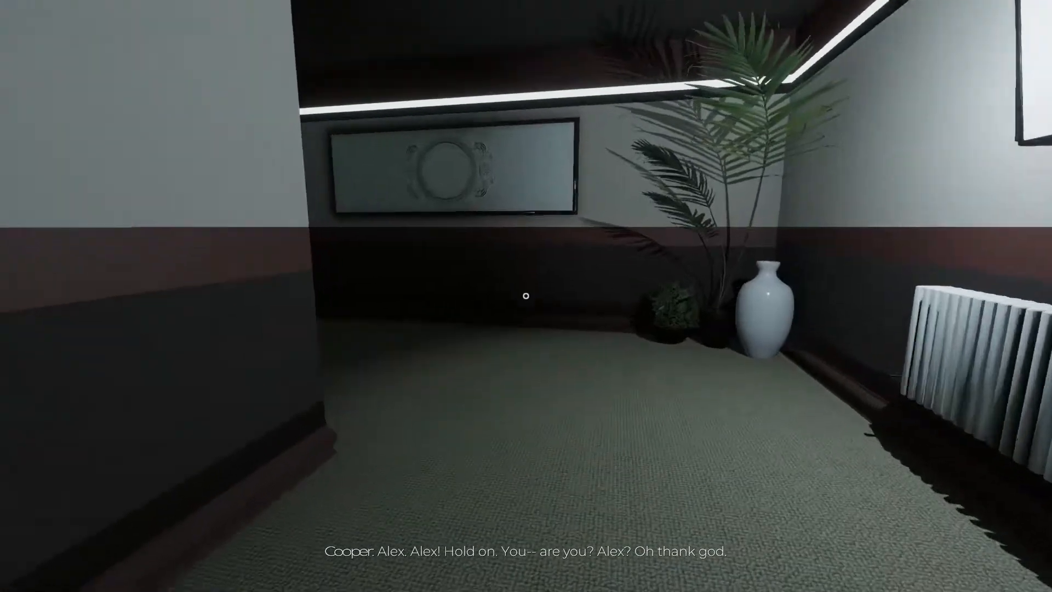
{"action": "mouse_move", "coordinate": [526, 296]}
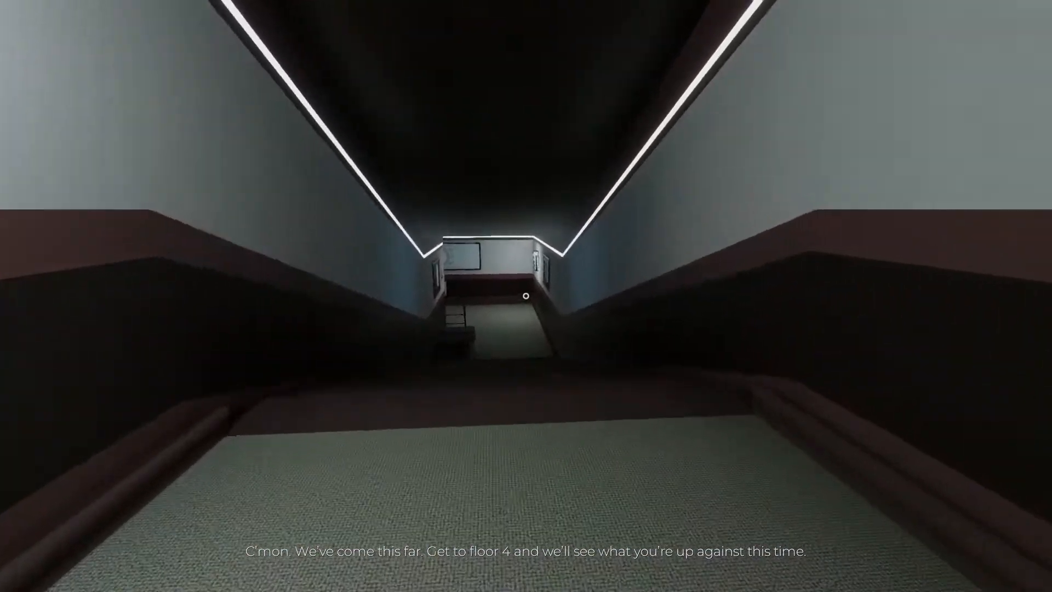
- Walk along the corridors and up the stairs toward the lobby doors near the ballroom sign
{"action": "key", "text": "w"}
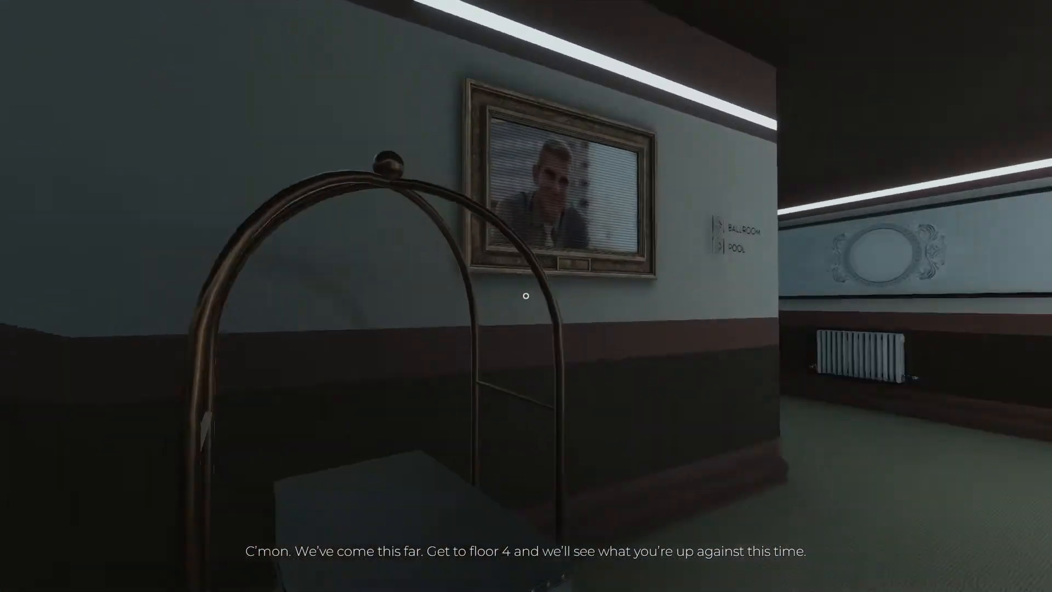
{"action": "mouse_move", "coordinate": [525, 296]}
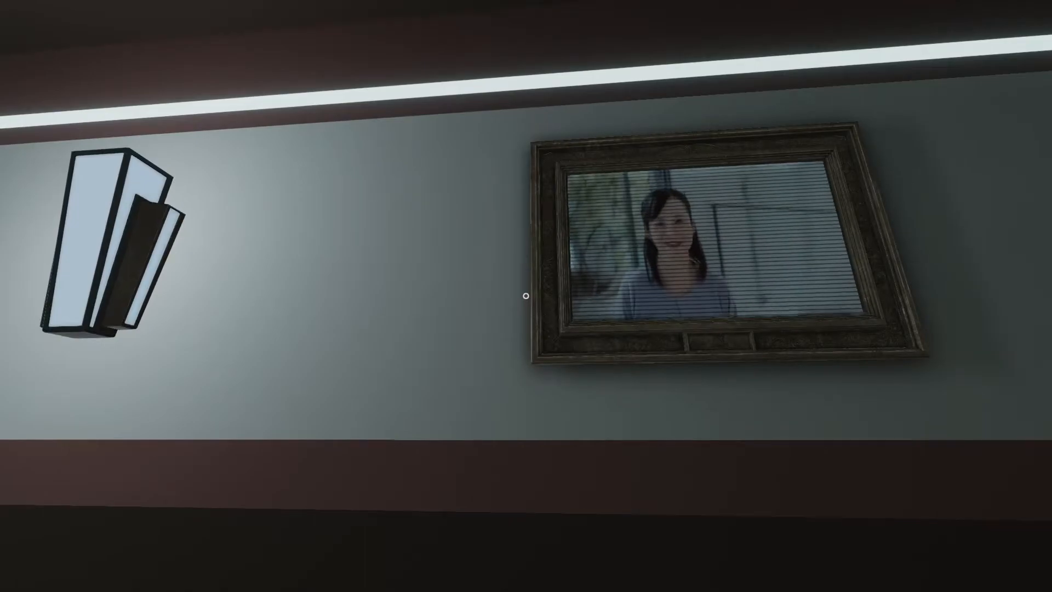
{"action": "mouse_move", "coordinate": [526, 296]}
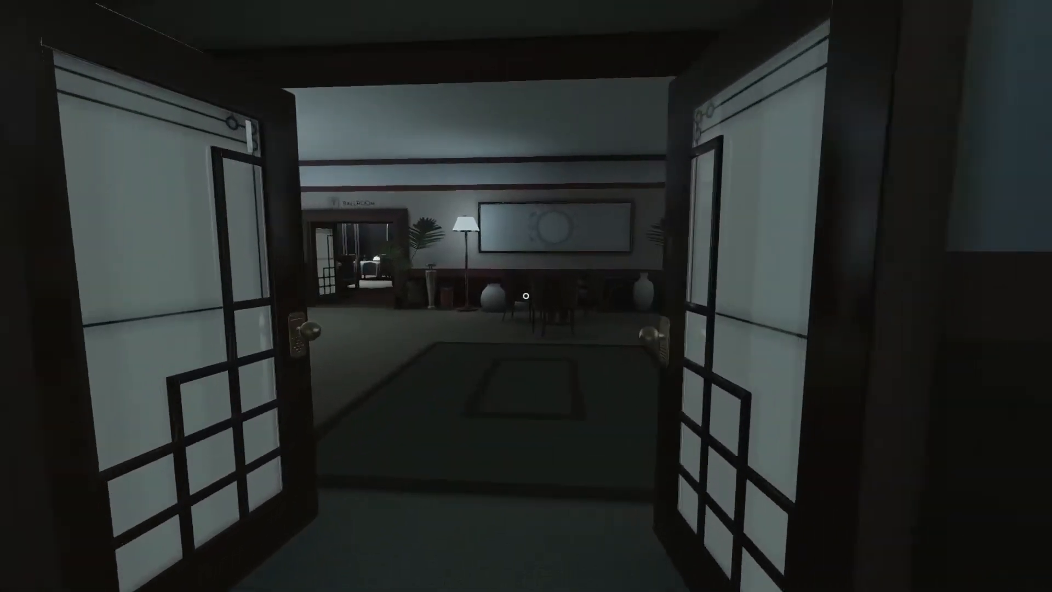
- Approach the desk and collect the glowing SCAN LOG (5/9)
{"action": "key", "text": "w"}
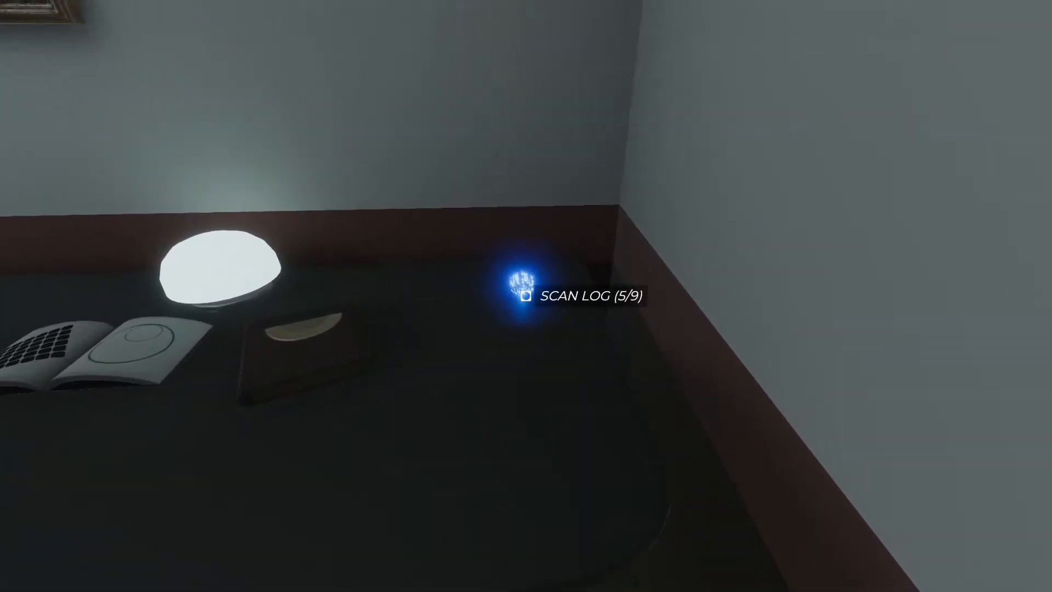
{"action": "left_click", "coordinate": [524, 297]}
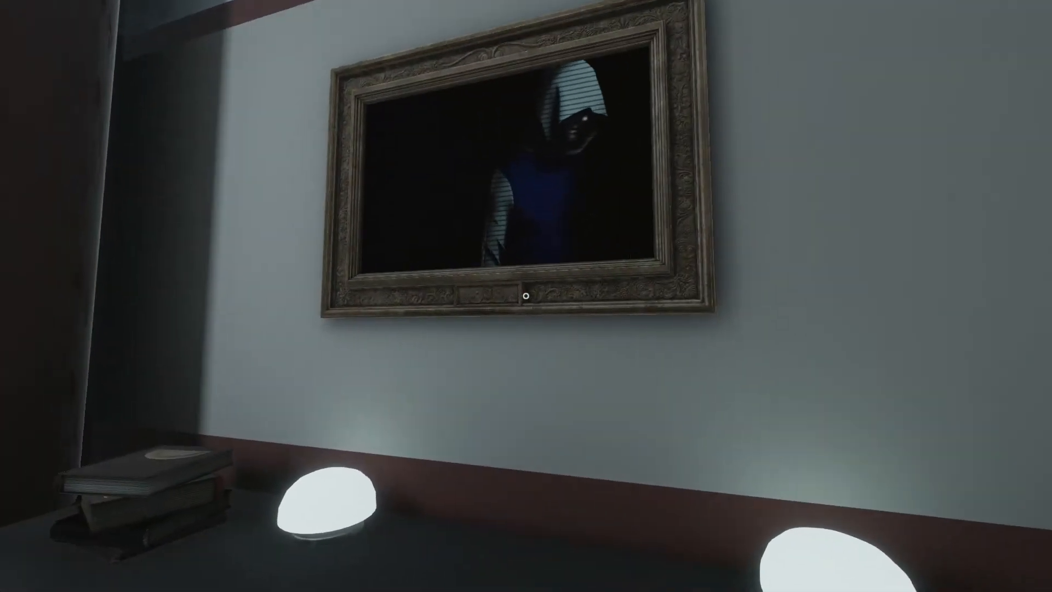
{"action": "mouse_move", "coordinate": [526, 296]}
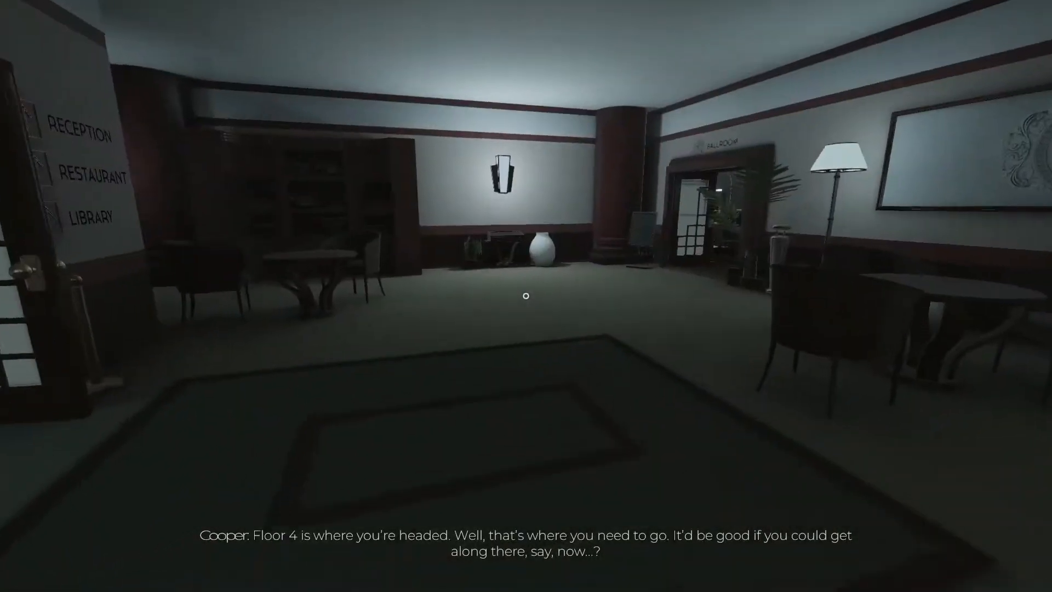
- Cross through the restaurant toward the ground-floor elevator hall
{"action": "key", "text": "W"}
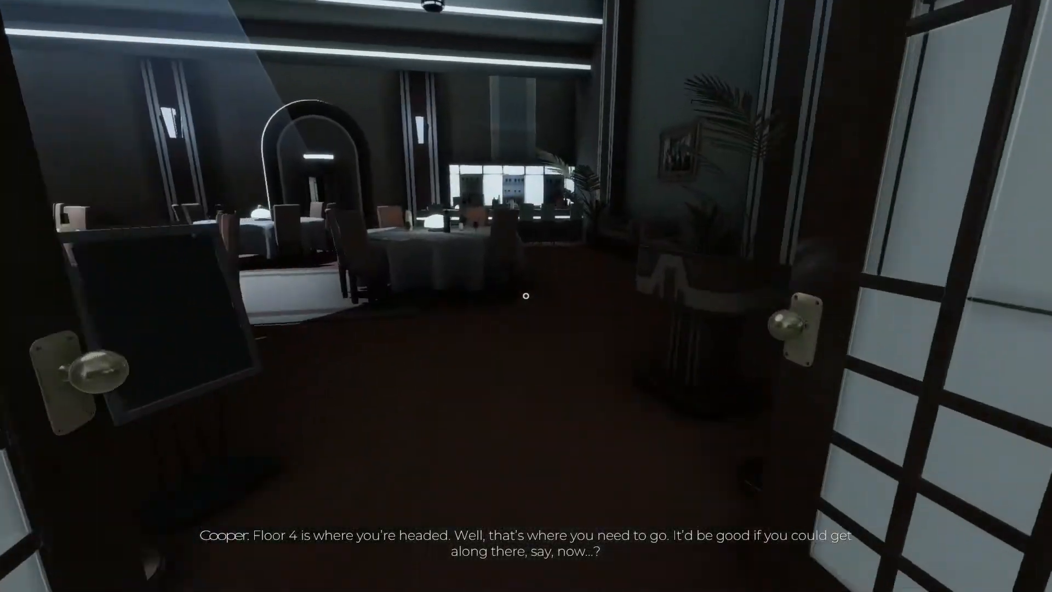
{"action": "mouse_move", "coordinate": [525, 294]}
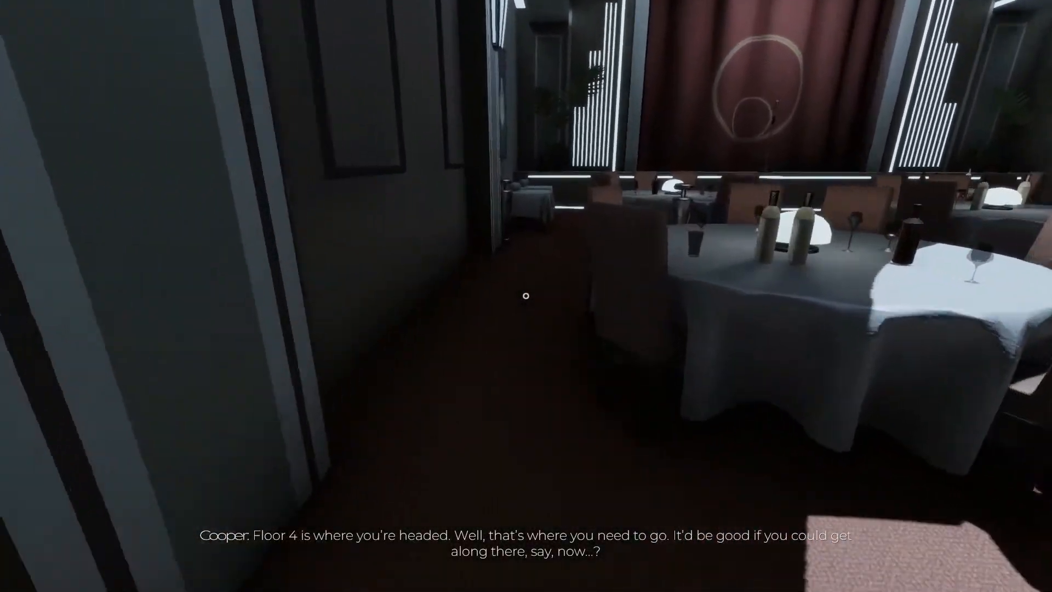
{"action": "mouse_move", "coordinate": [525, 296]}
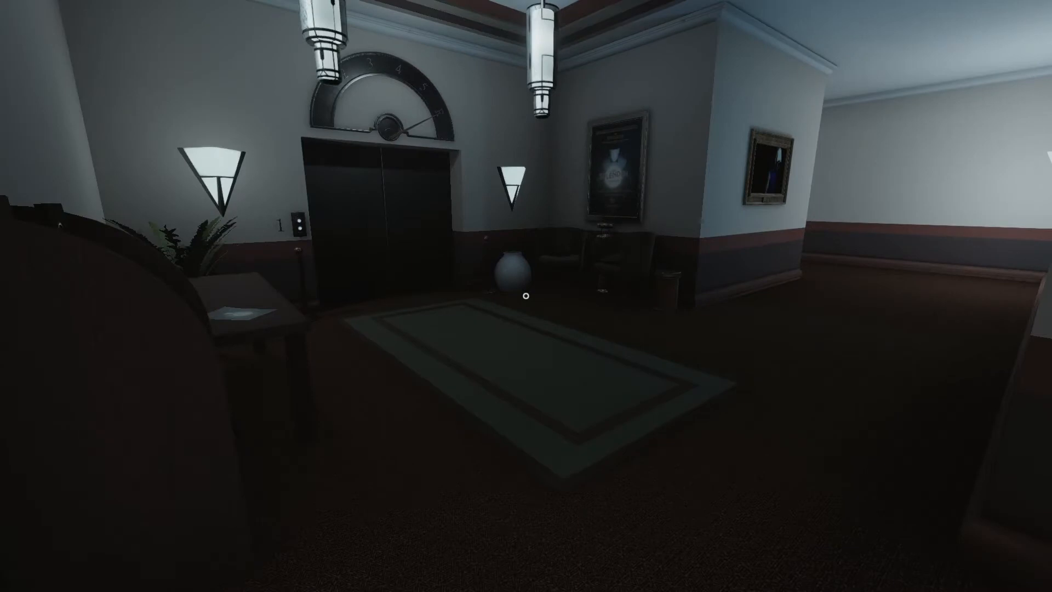
{"action": "mouse_move", "coordinate": [526, 295]}
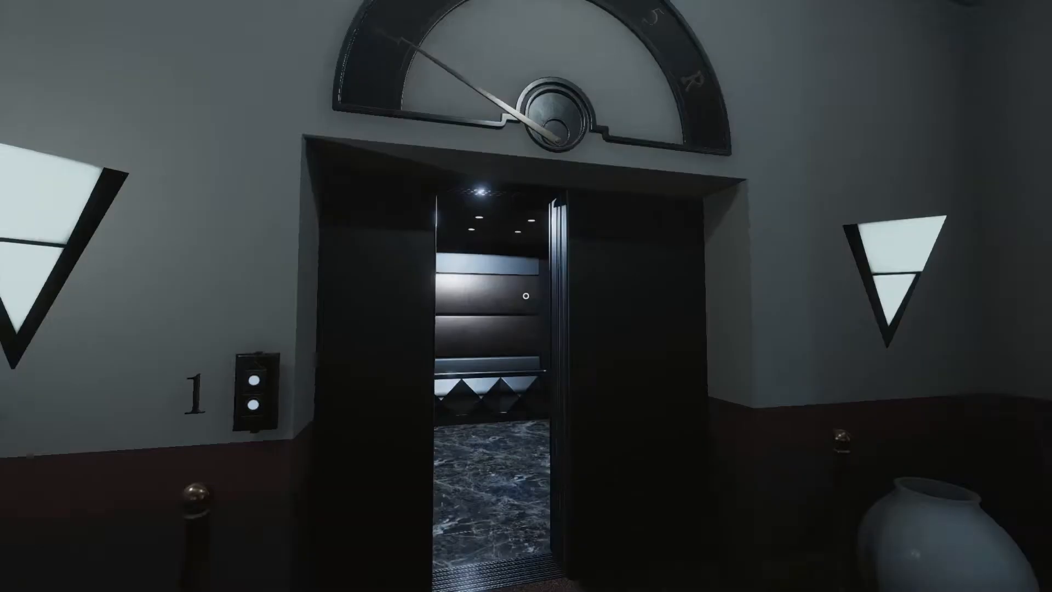
{"action": "mouse_move", "coordinate": [525, 295]}
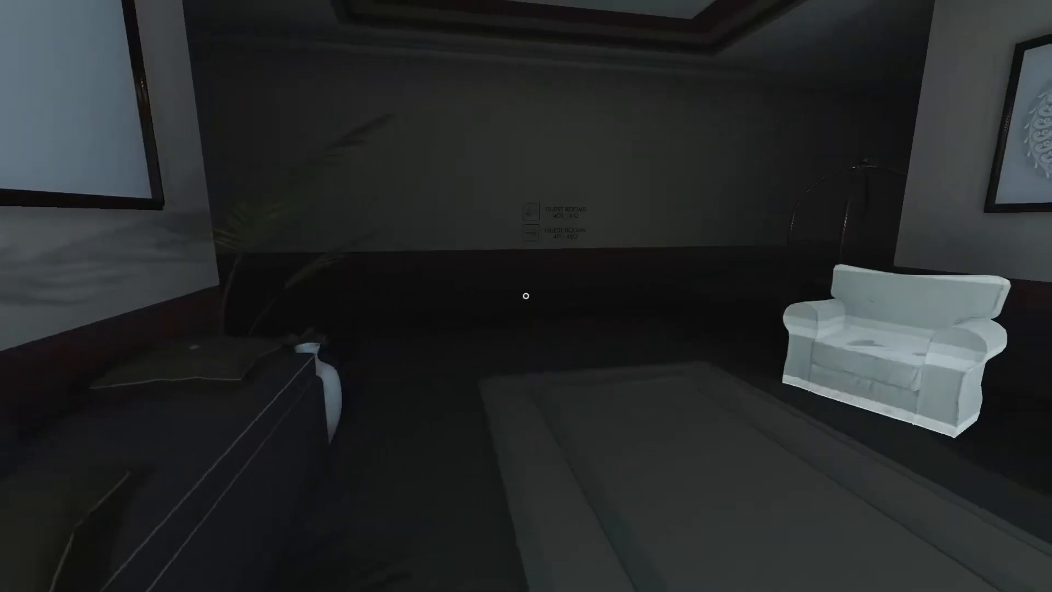
{"action": "mouse_move", "coordinate": [525, 295]}
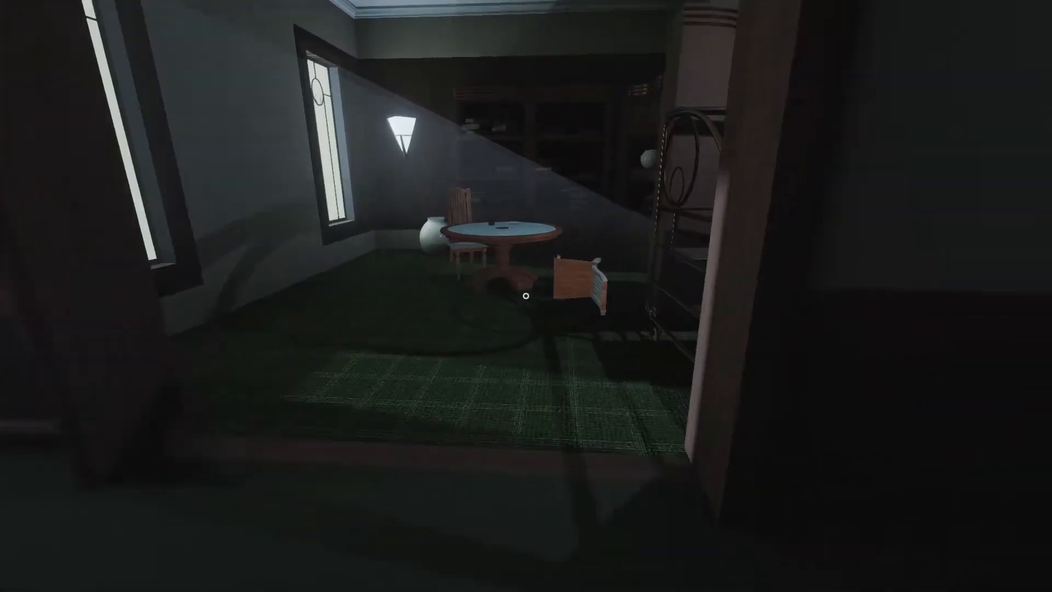
{"action": "mouse_move", "coordinate": [526, 295]}
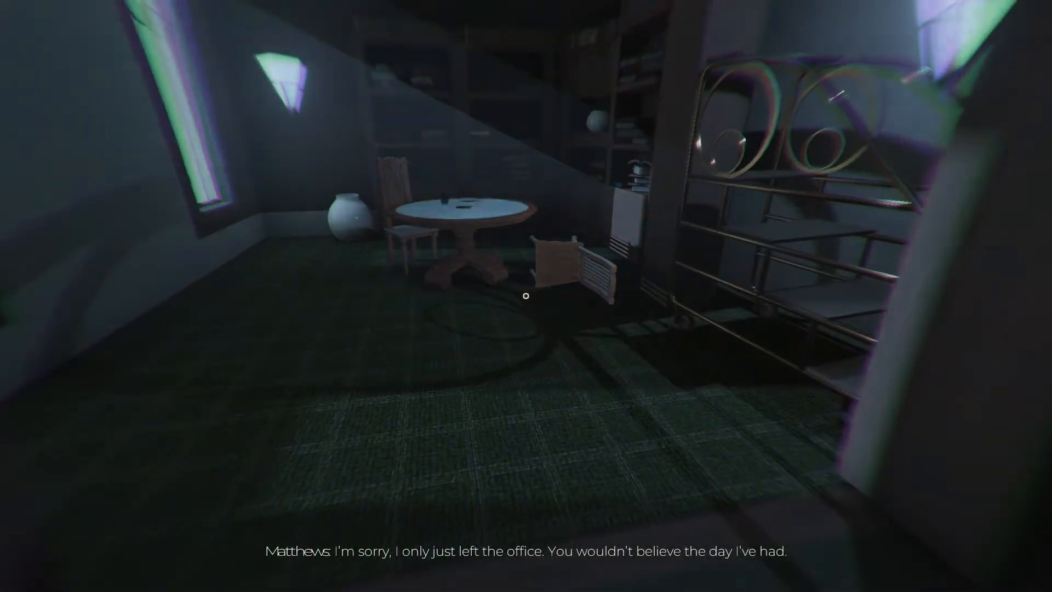
{"action": "mouse_move", "coordinate": [525, 295]}
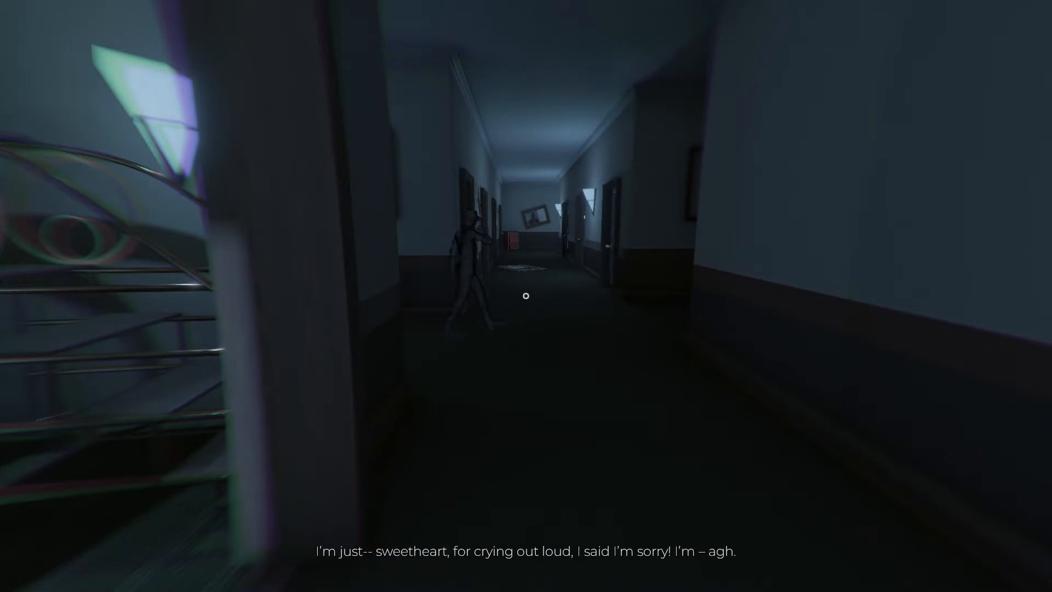
- Follow the ghostly figure down the crooked corridor toward the lone white armchair
{"action": "key", "text": "w"}
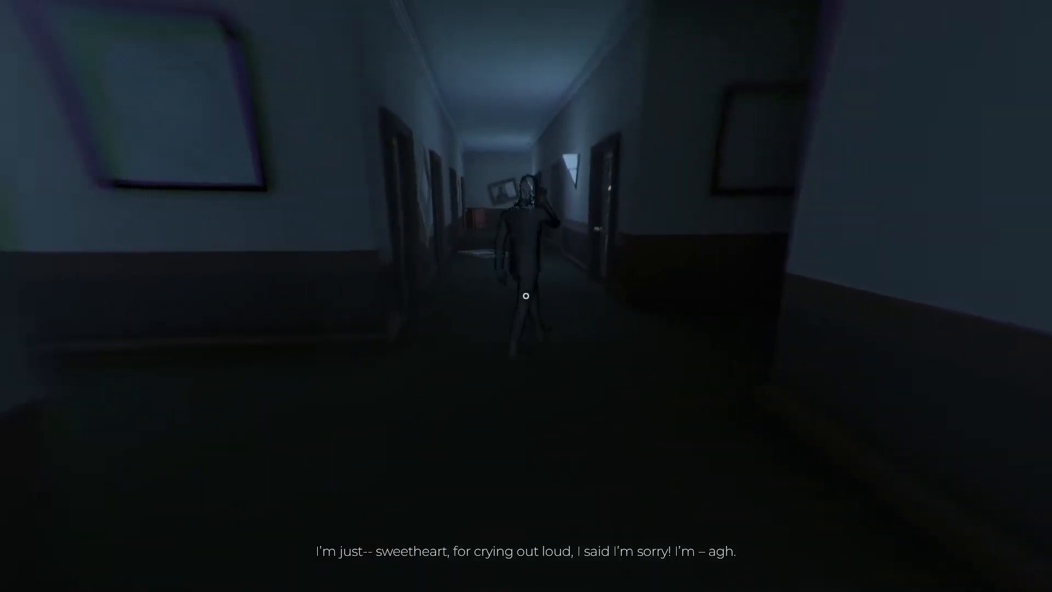
{"action": "key", "text": "w"}
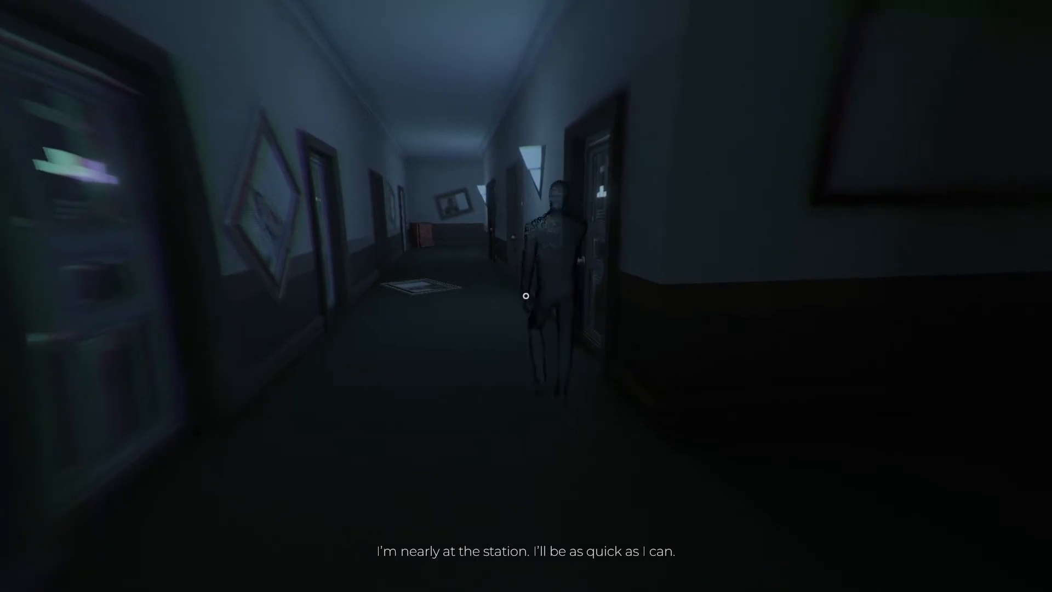
{"action": "mouse_move", "coordinate": [526, 294]}
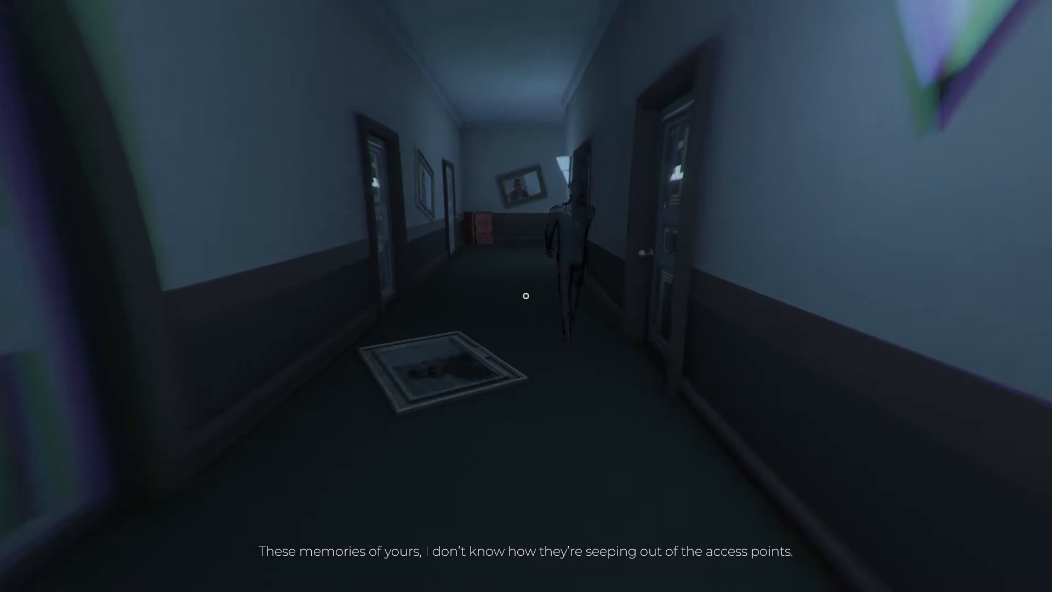
{"action": "key", "text": "w"}
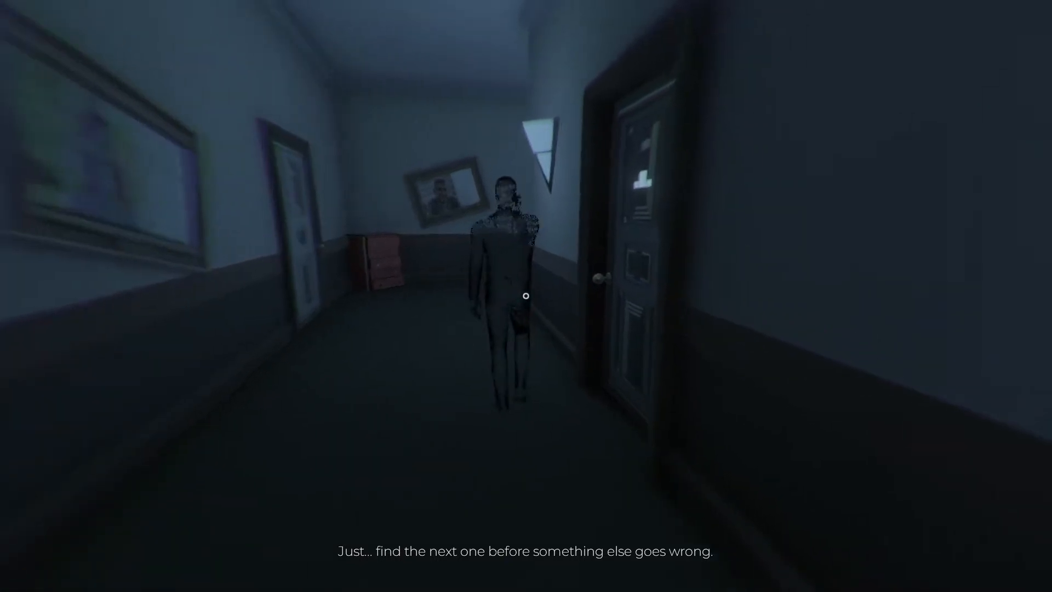
{"action": "mouse_move", "coordinate": [526, 294]}
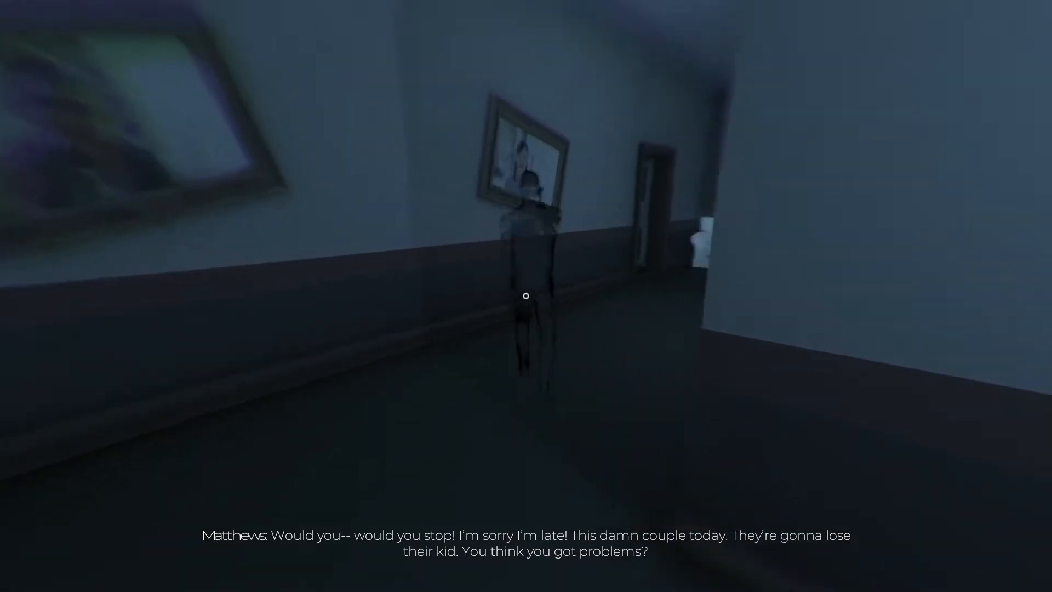
{"action": "mouse_move", "coordinate": [526, 295]}
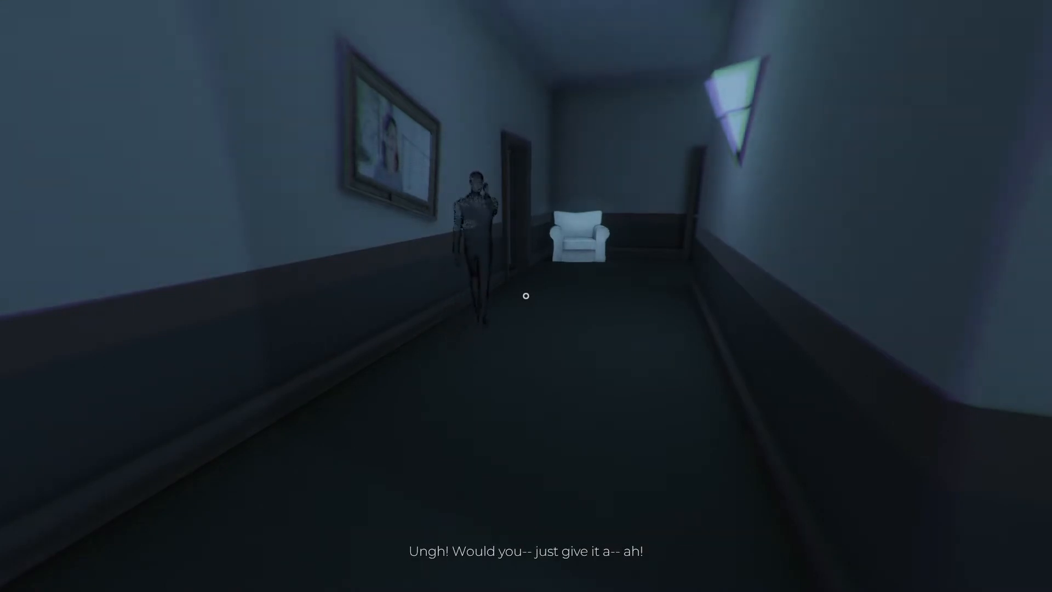
{"action": "key", "text": "w"}
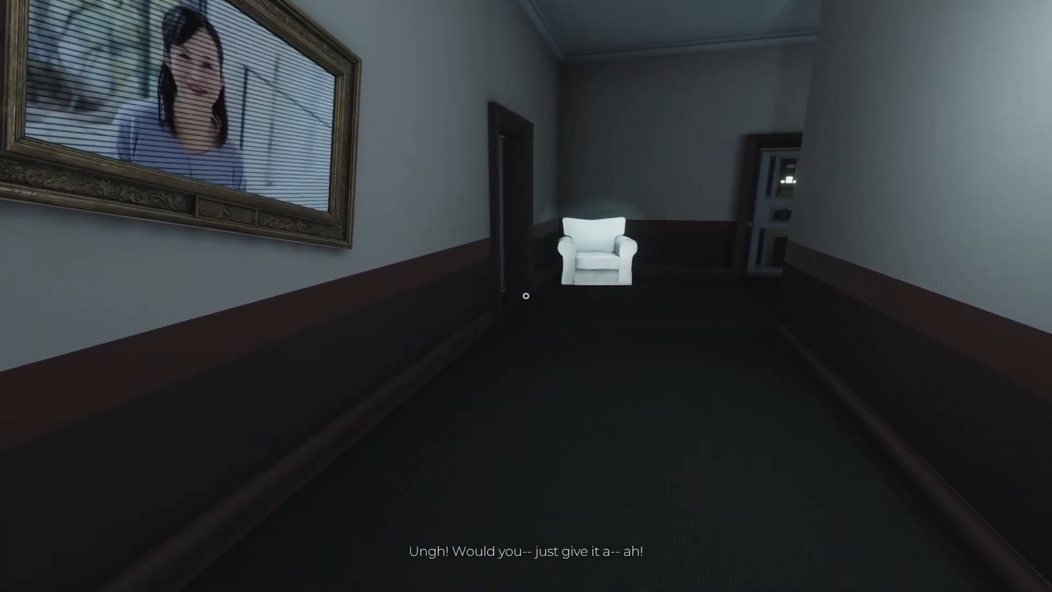
{"action": "mouse_move", "coordinate": [526, 296]}
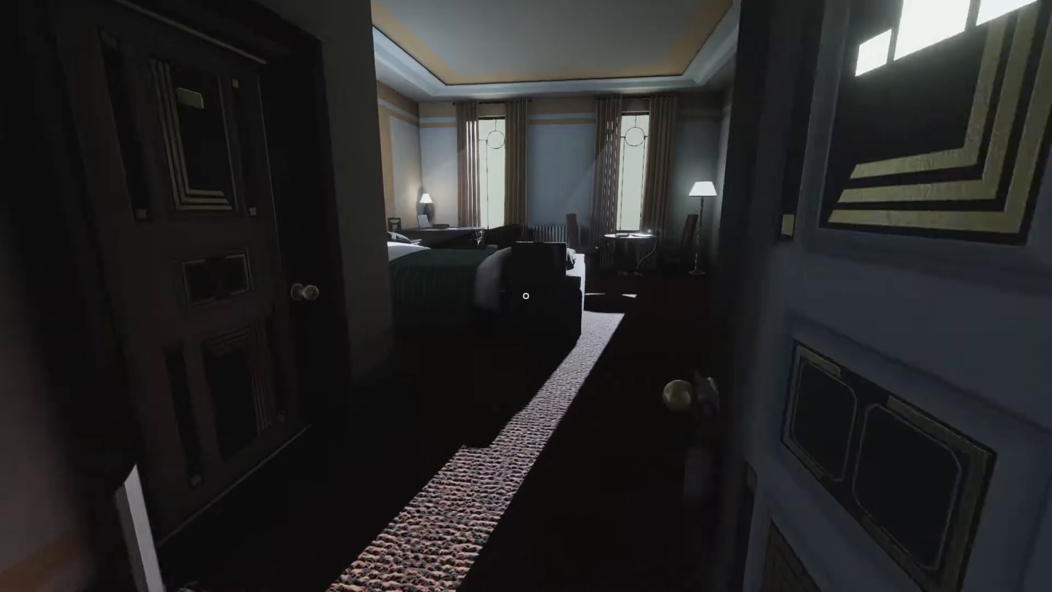
{"action": "mouse_move", "coordinate": [526, 296]}
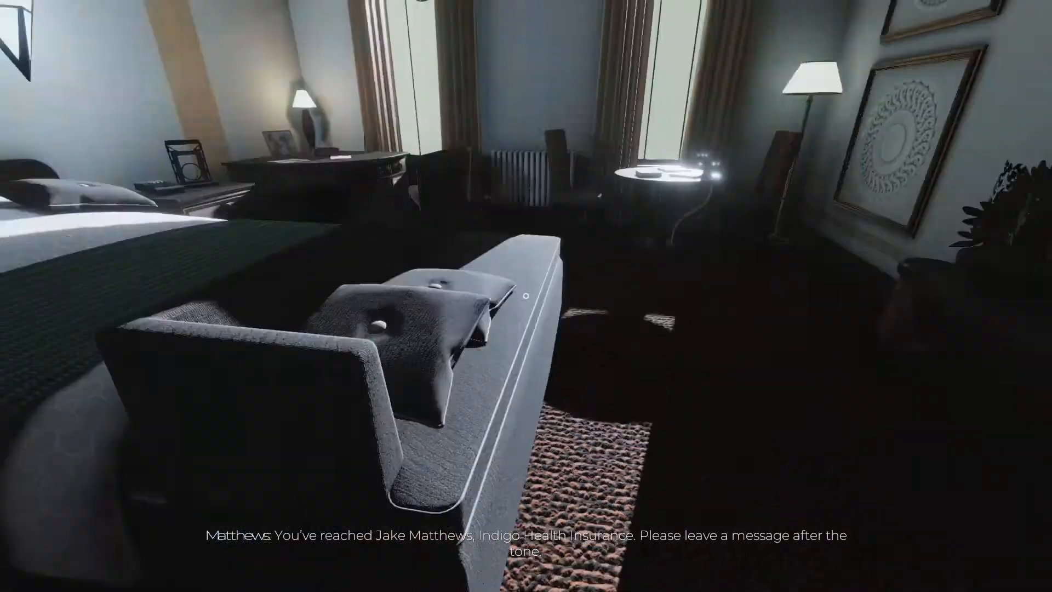
{"action": "mouse_move", "coordinate": [526, 296]}
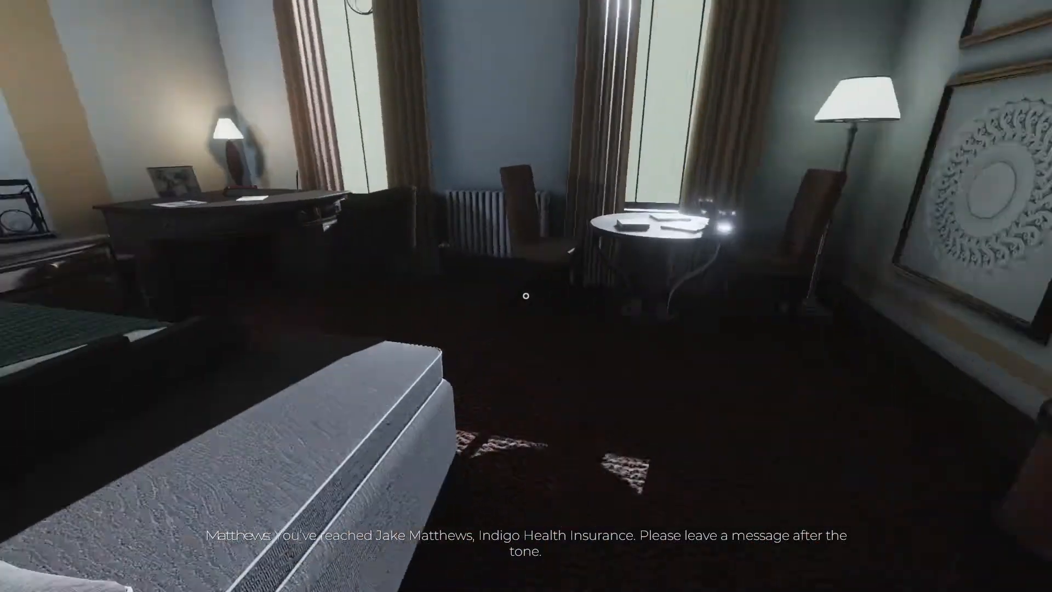
{"action": "mouse_move", "coordinate": [525, 296]}
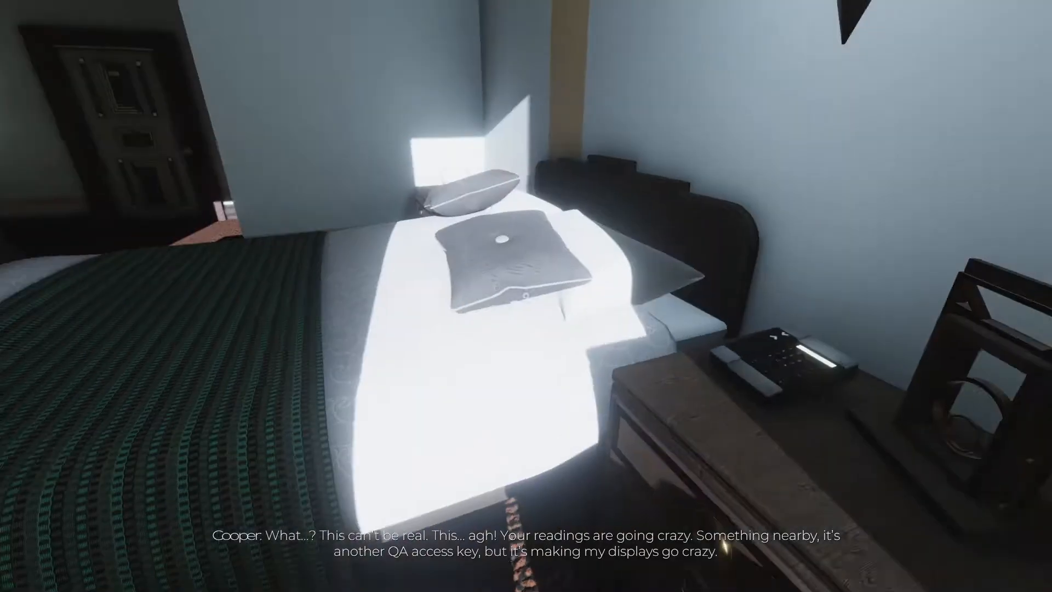
{"action": "mouse_move", "coordinate": [526, 296]}
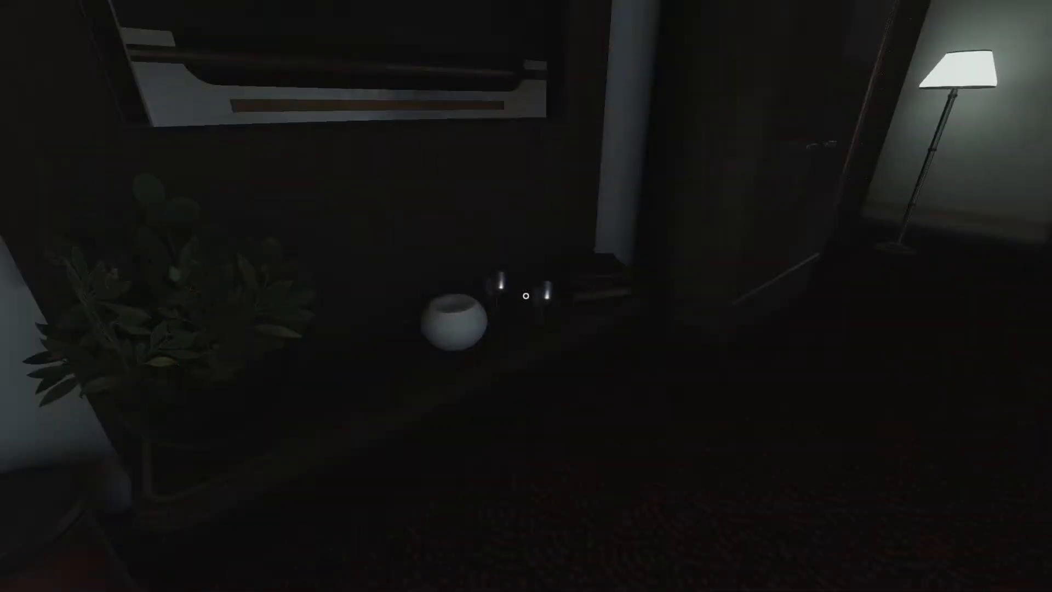
{"action": "mouse_move", "coordinate": [526, 295]}
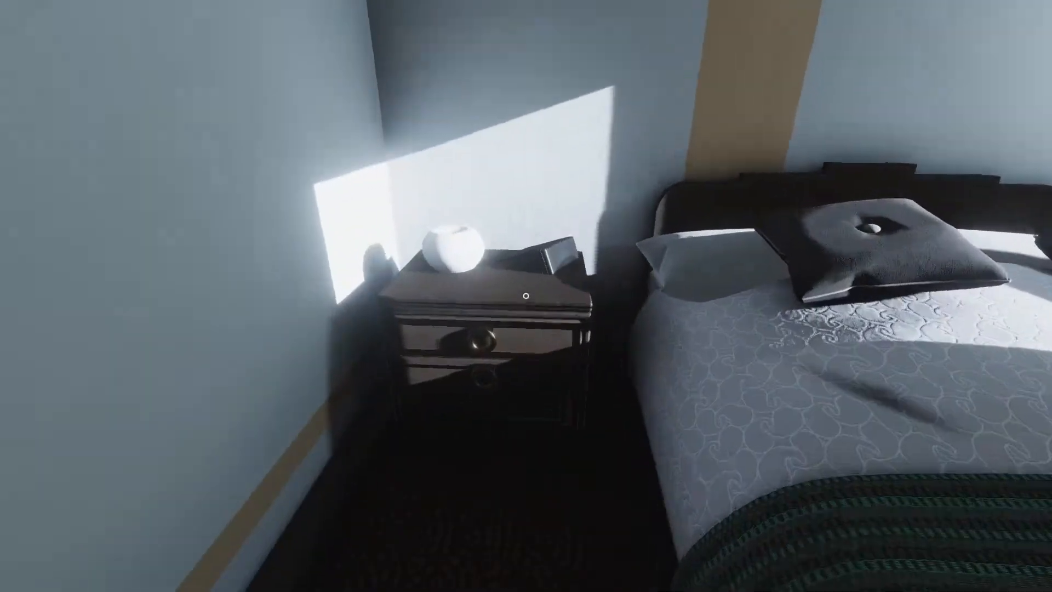
{"action": "mouse_move", "coordinate": [526, 296]}
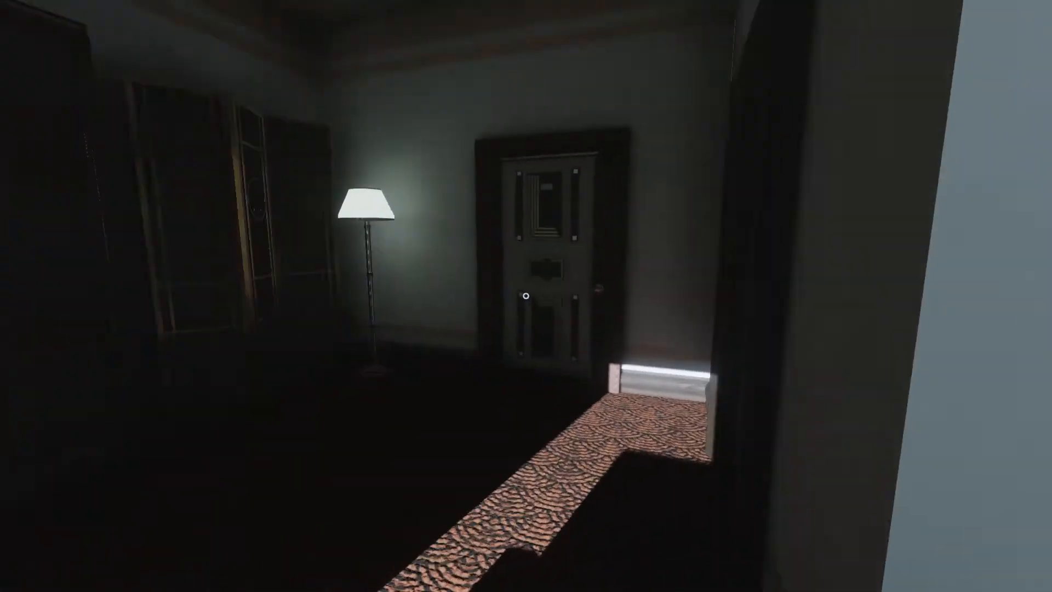
- Explore the sunlit bedroom, then open its door into the lit corridor outside
{"action": "key", "text": "w"}
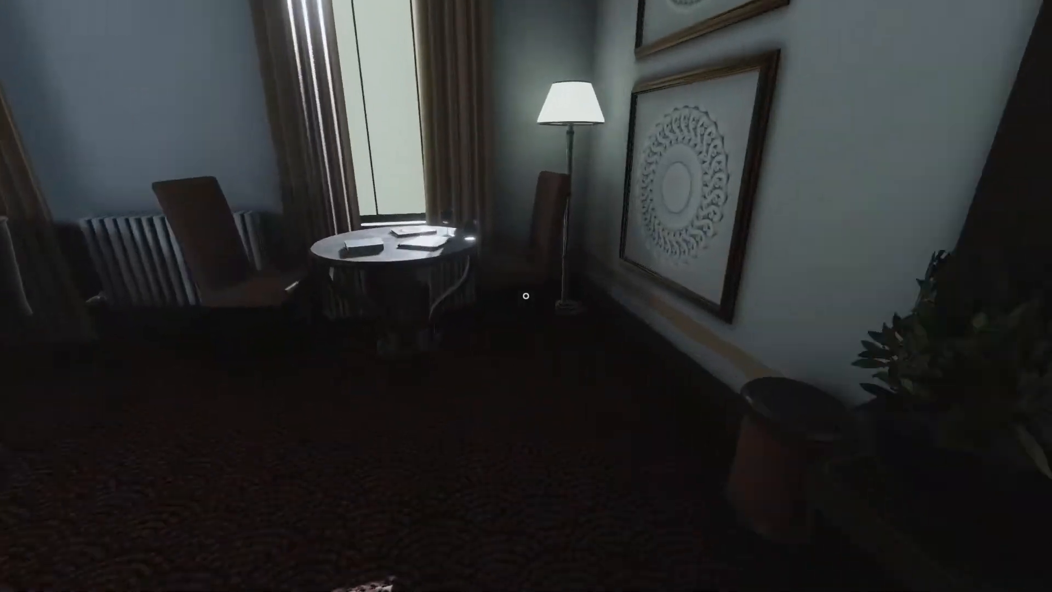
{"action": "mouse_move", "coordinate": [526, 297]}
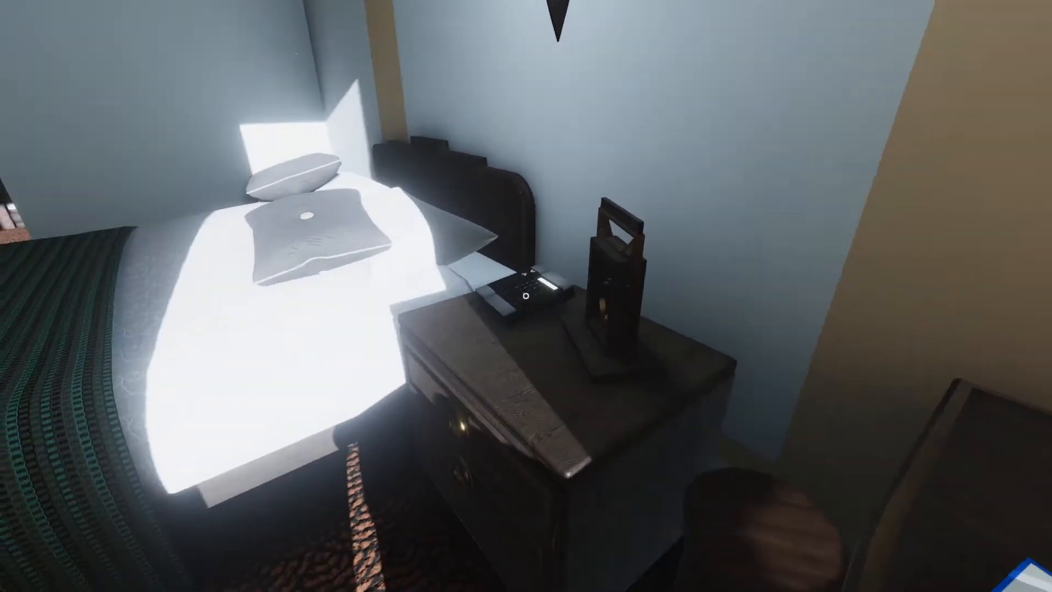
{"action": "mouse_move", "coordinate": [525, 296]}
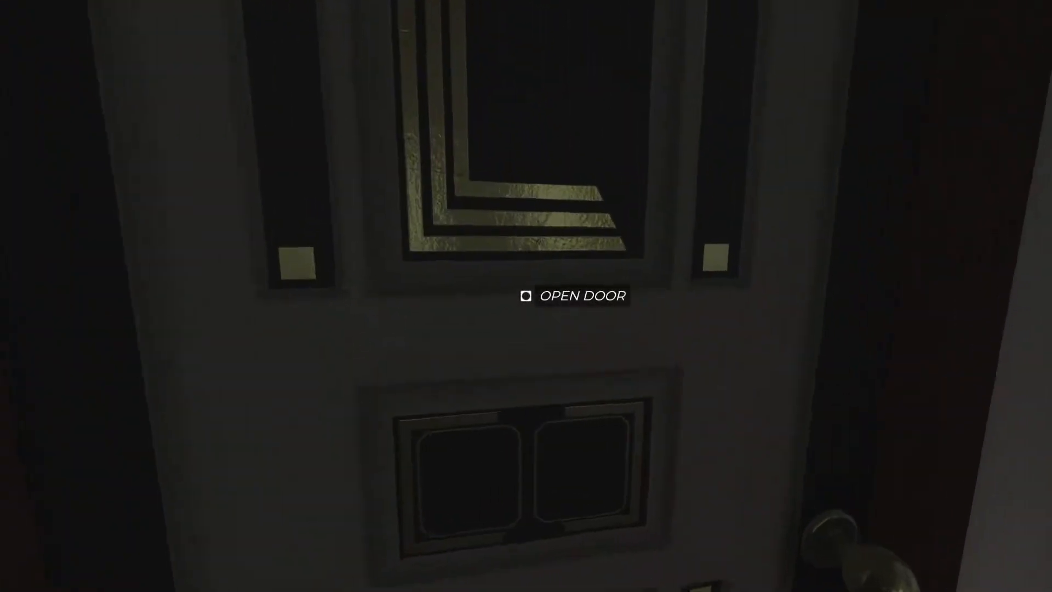
{"action": "left_click", "coordinate": [524, 295]}
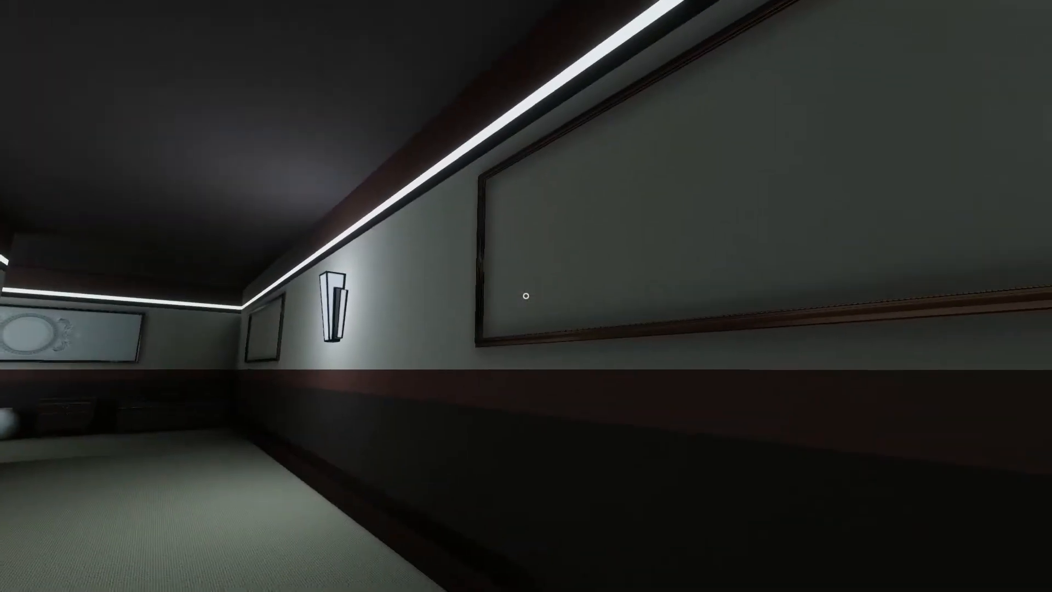
{"action": "mouse_move", "coordinate": [526, 296]}
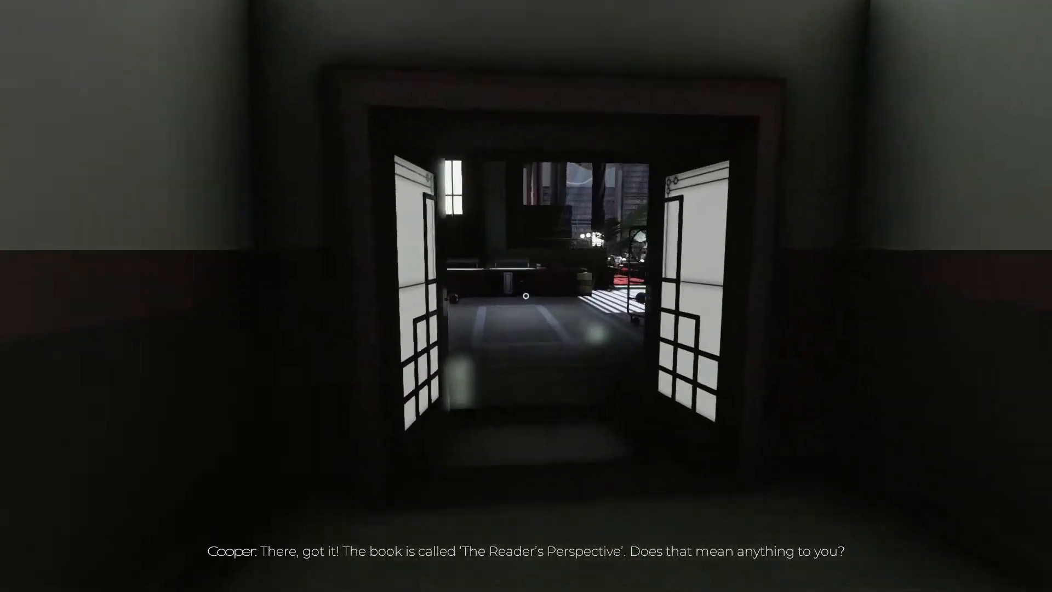
- Walk through the double doors into the skylit library hall toward the front counter figure
{"action": "key", "text": "w"}
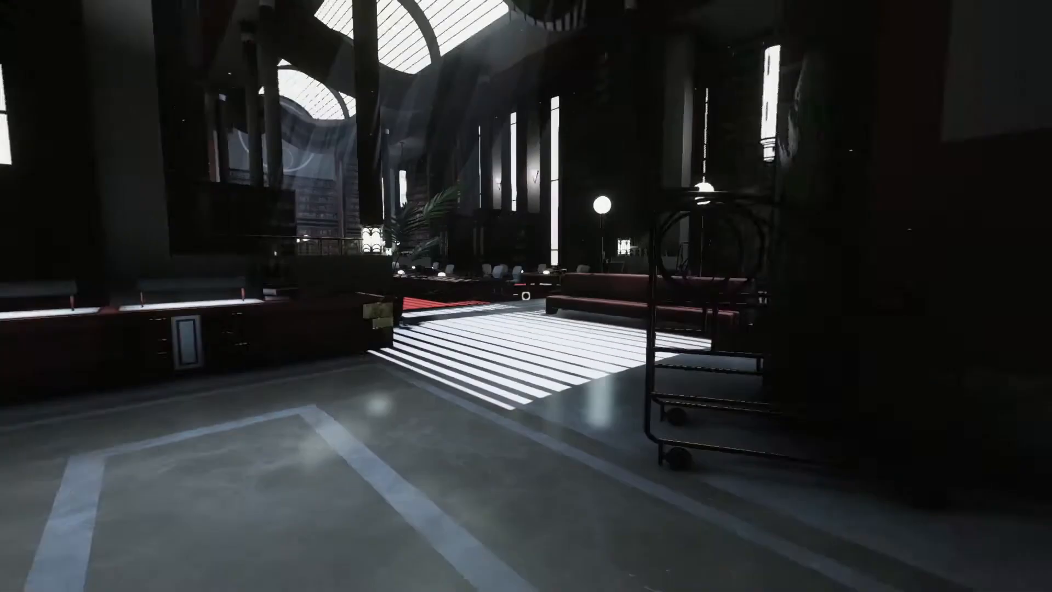
{"action": "mouse_move", "coordinate": [526, 295]}
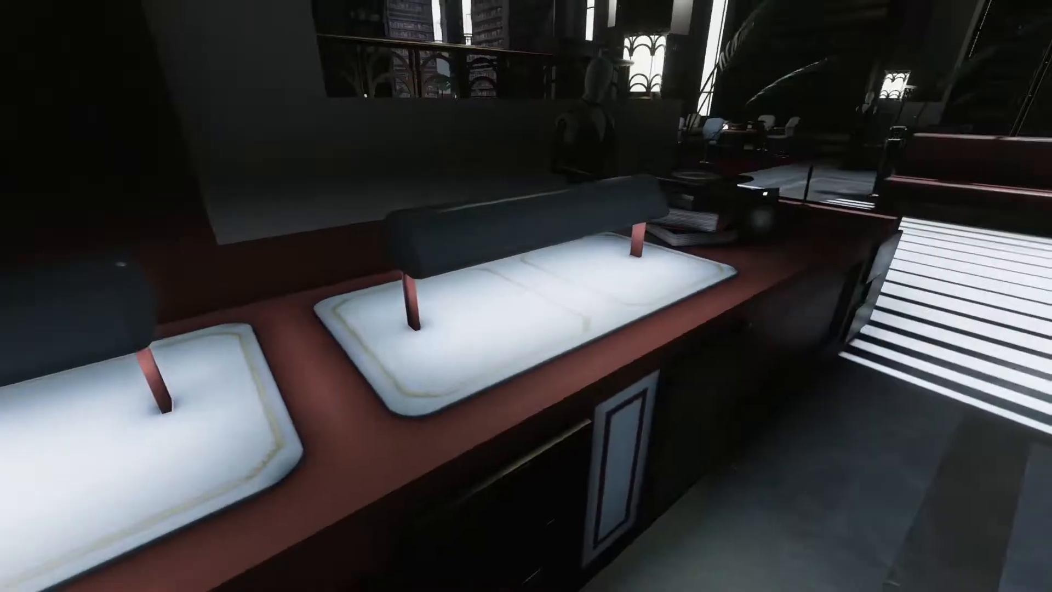
{"action": "mouse_move", "coordinate": [526, 295]}
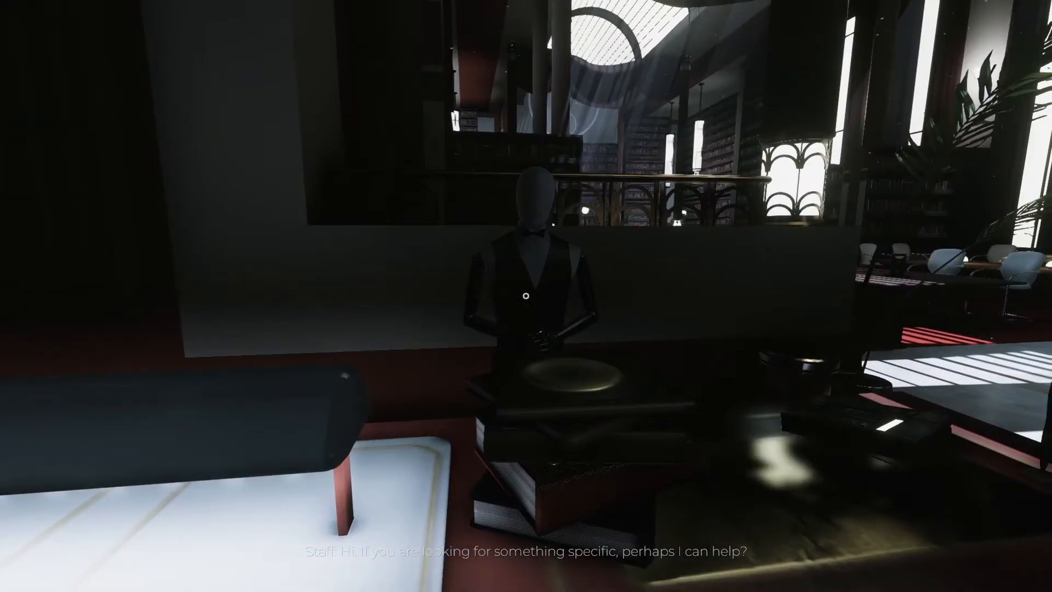
{"action": "mouse_move", "coordinate": [526, 296]}
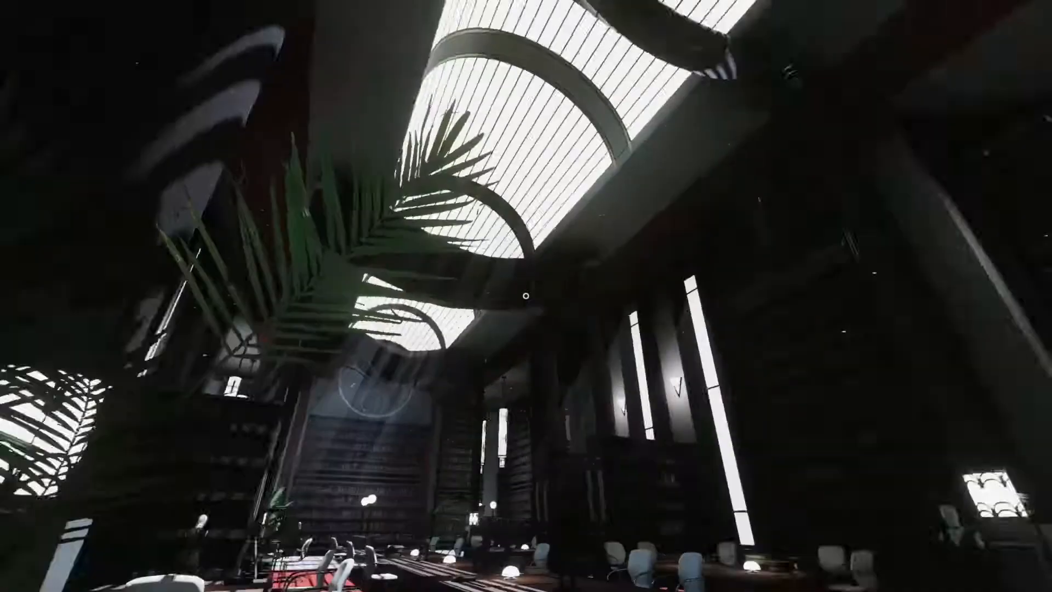
{"action": "mouse_move", "coordinate": [526, 296]}
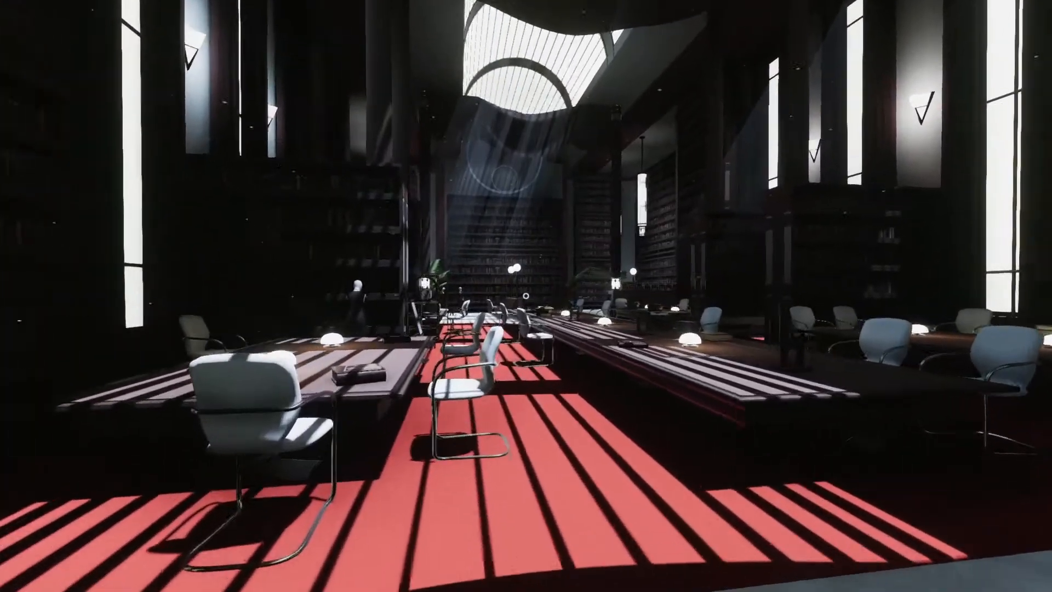
{"action": "mouse_move", "coordinate": [526, 296]}
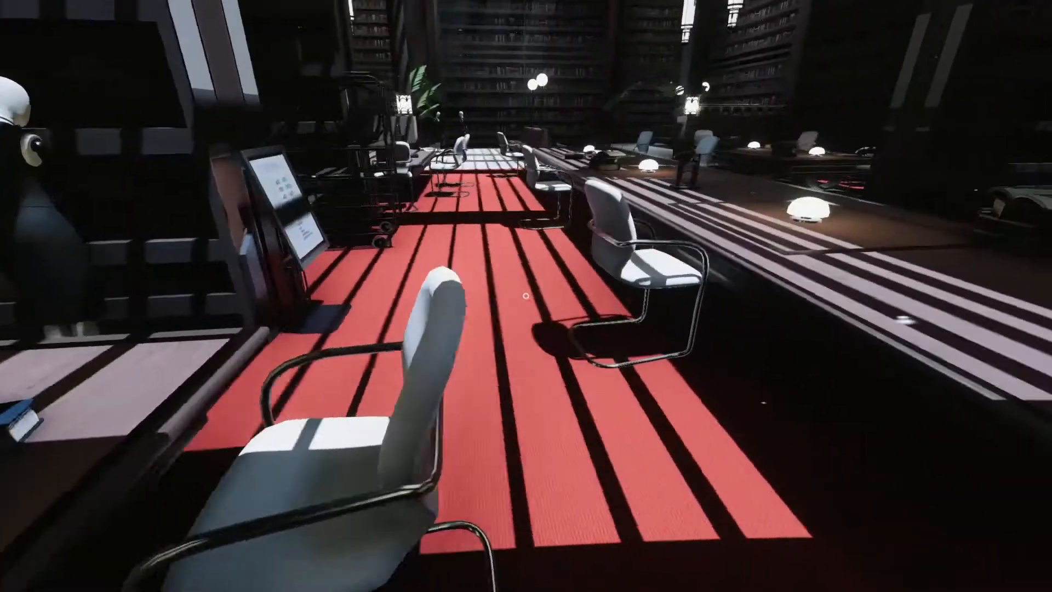
{"action": "mouse_move", "coordinate": [525, 296]}
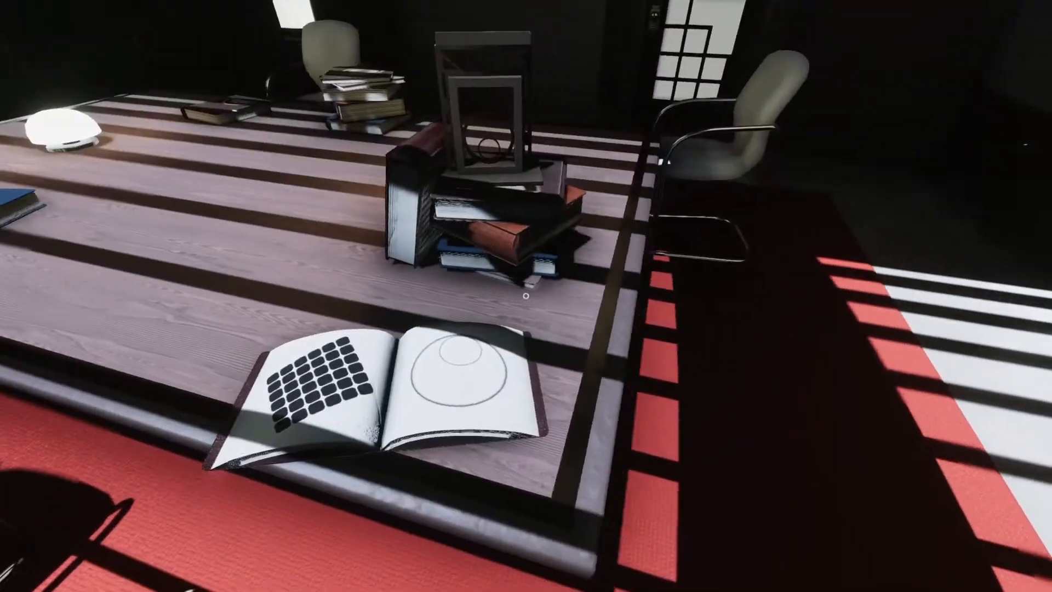
{"action": "mouse_move", "coordinate": [525, 296]}
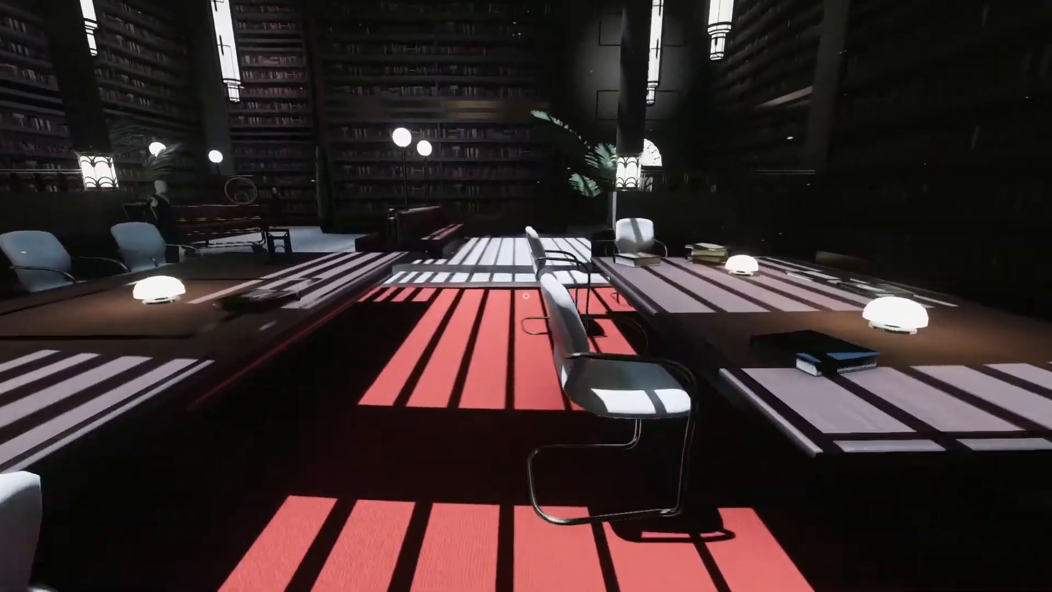
{"action": "mouse_move", "coordinate": [526, 296]}
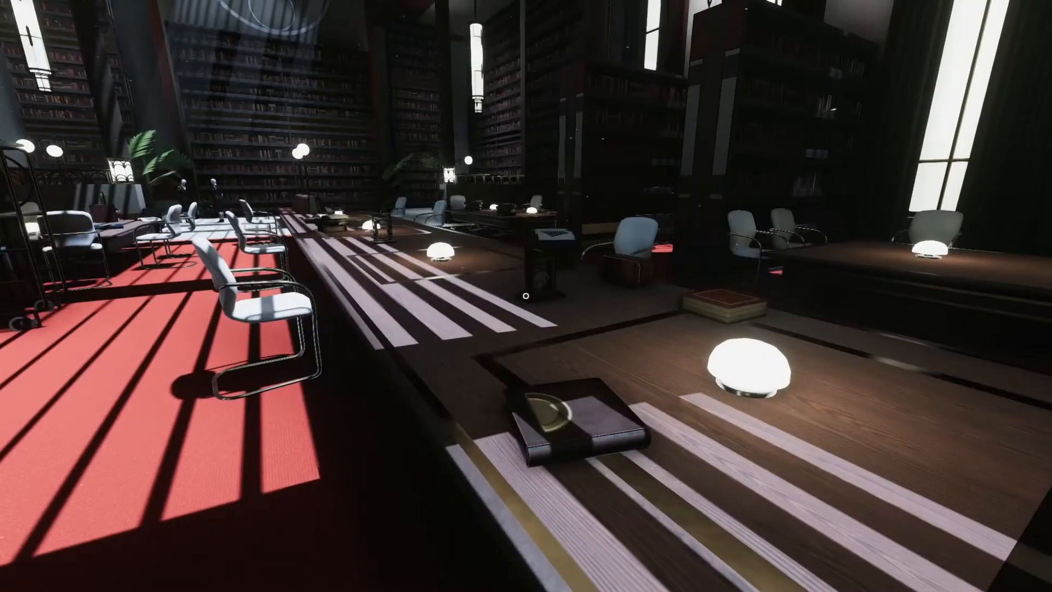
{"action": "mouse_move", "coordinate": [526, 296]}
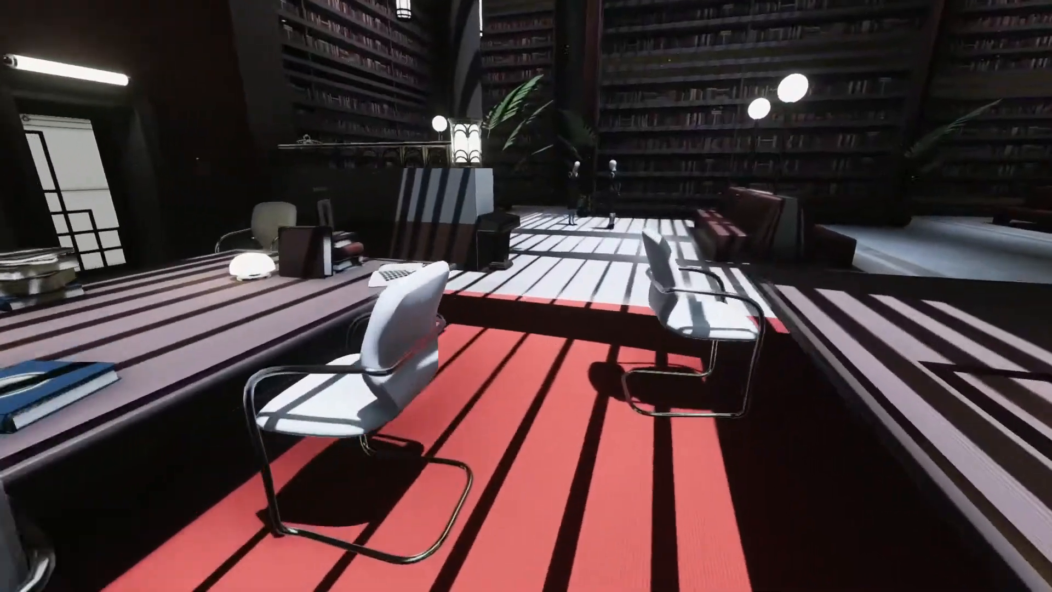
{"action": "mouse_move", "coordinate": [526, 296]}
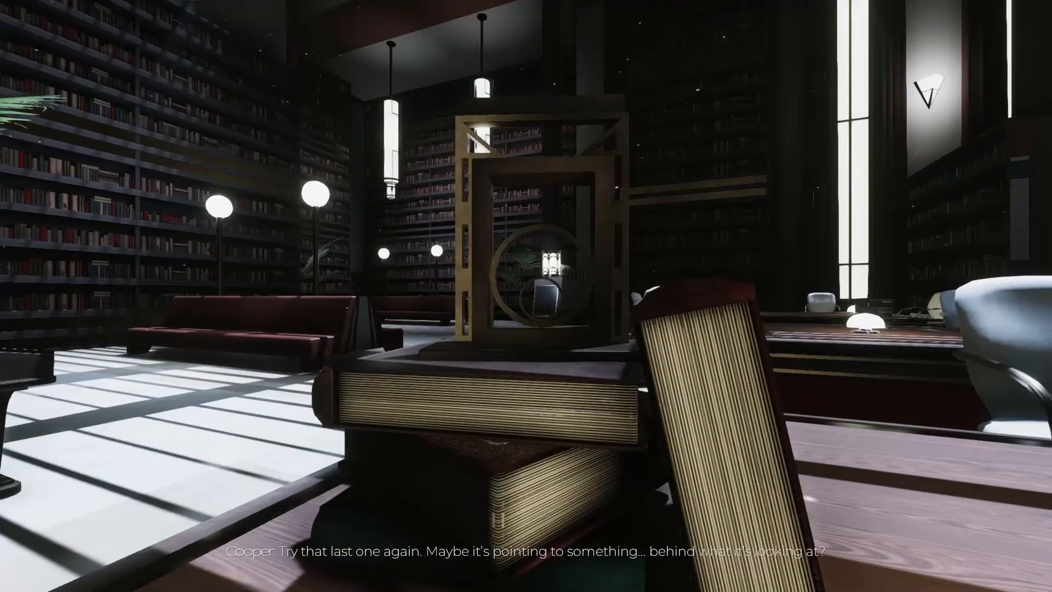
{"action": "mouse_move", "coordinate": [526, 295]}
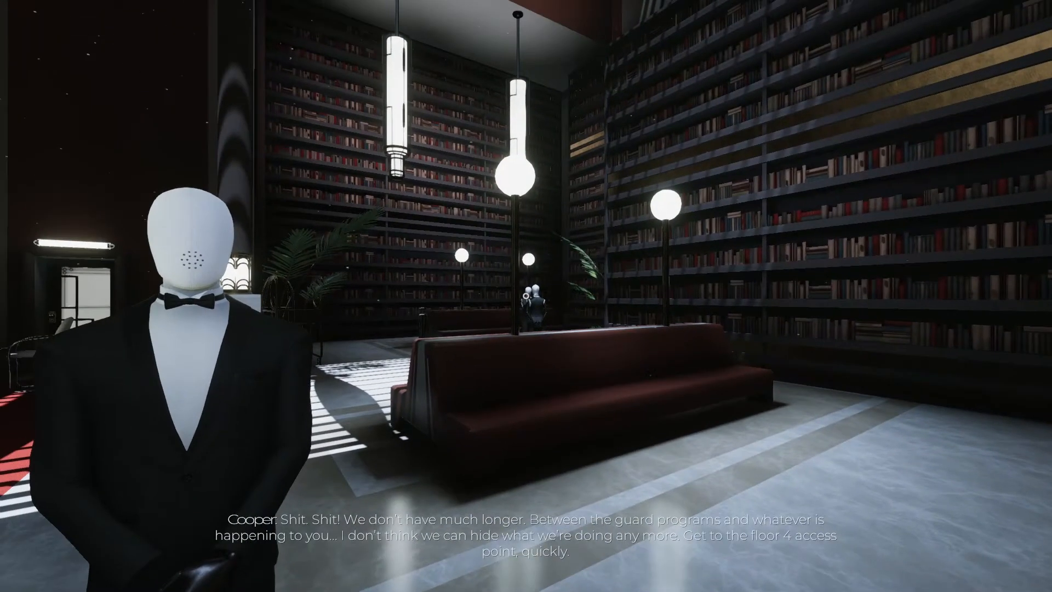
{"action": "mouse_move", "coordinate": [526, 296]}
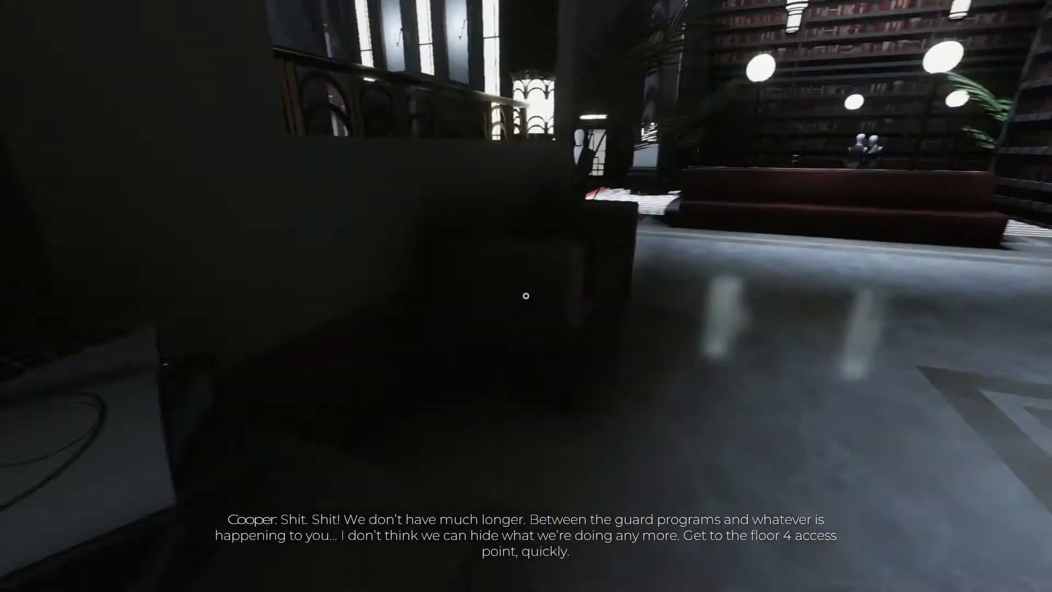
{"action": "mouse_move", "coordinate": [526, 294]}
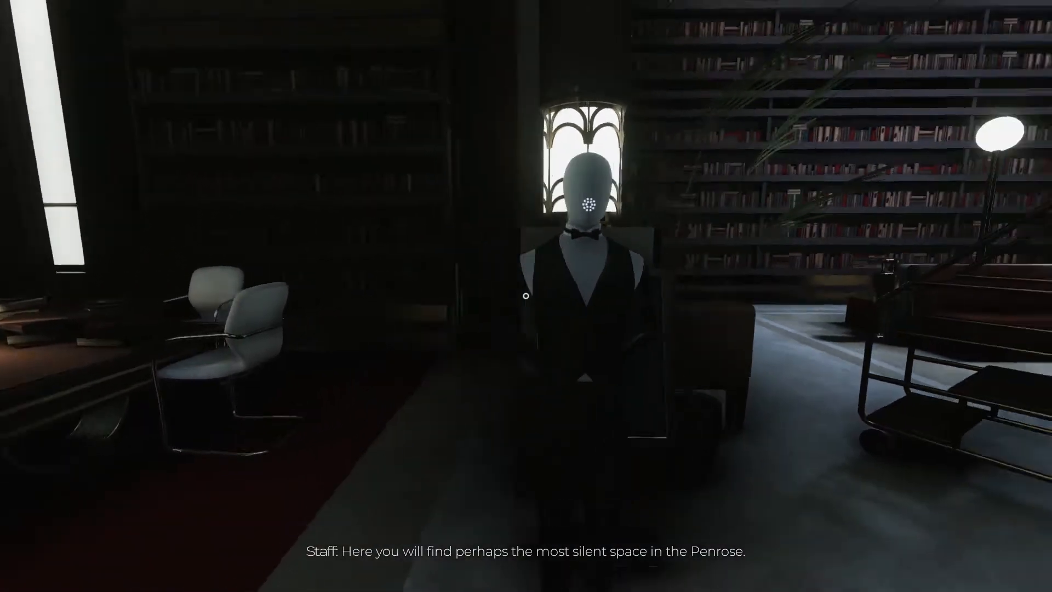
{"action": "mouse_move", "coordinate": [526, 295]}
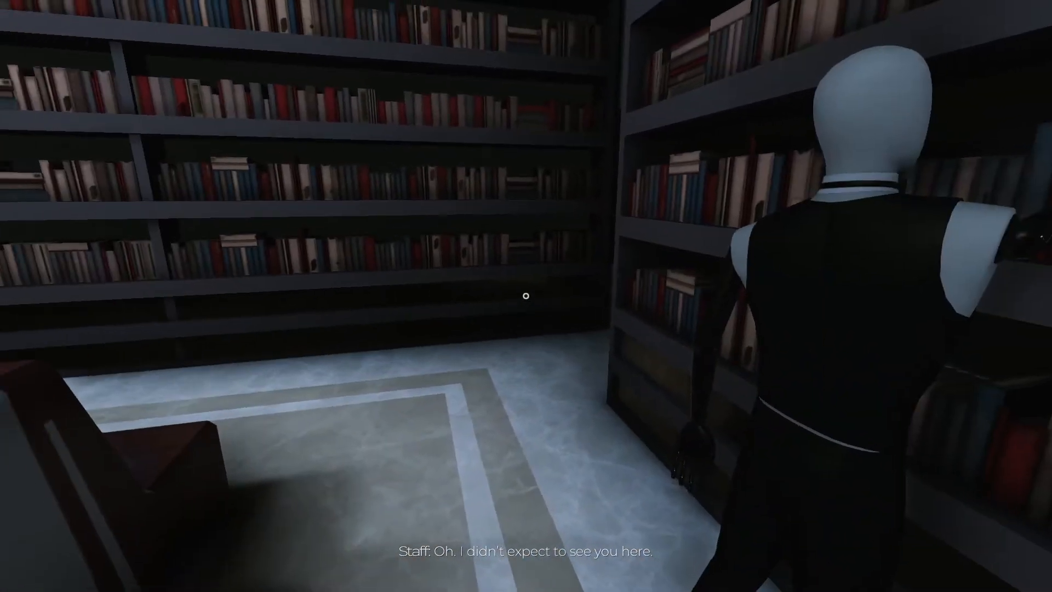
{"action": "mouse_move", "coordinate": [526, 295]}
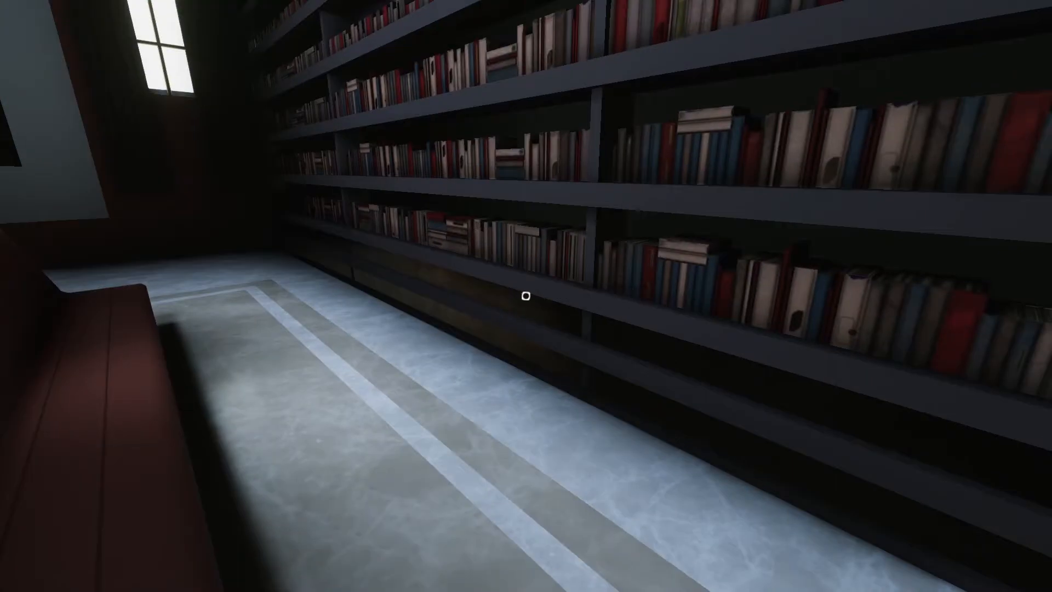
{"action": "mouse_move", "coordinate": [526, 296]}
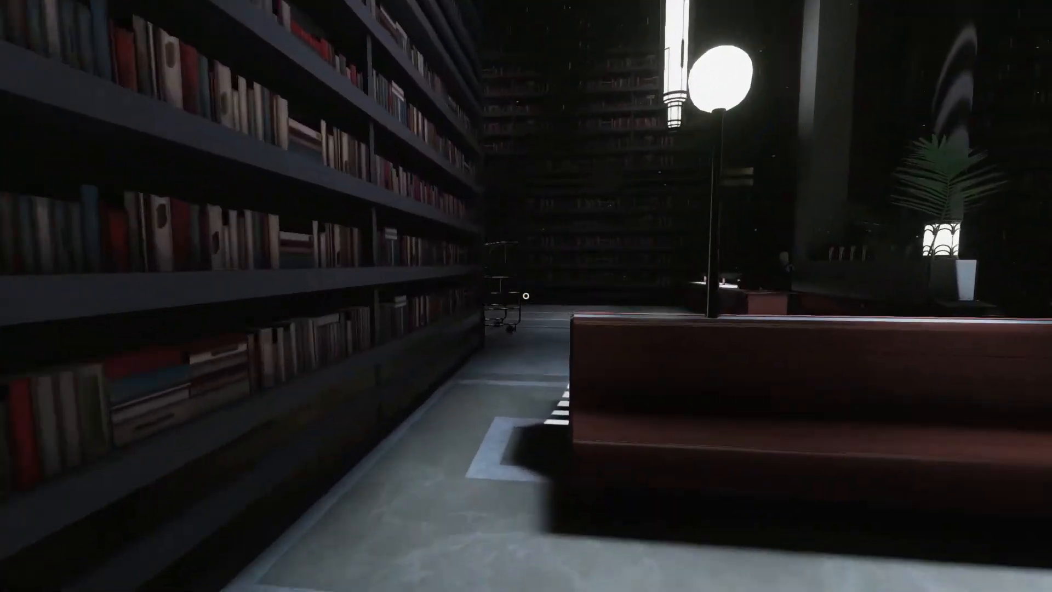
{"action": "mouse_move", "coordinate": [526, 295]}
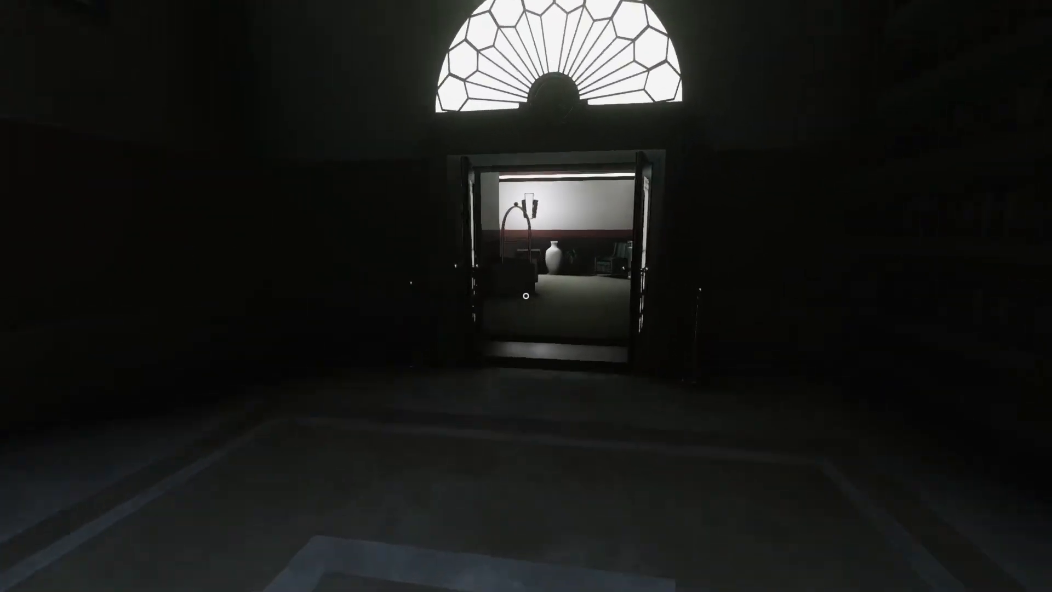
- Walk down the long lit hallway and through the doorway into the red-carpeted lobby
{"action": "key", "text": "W"}
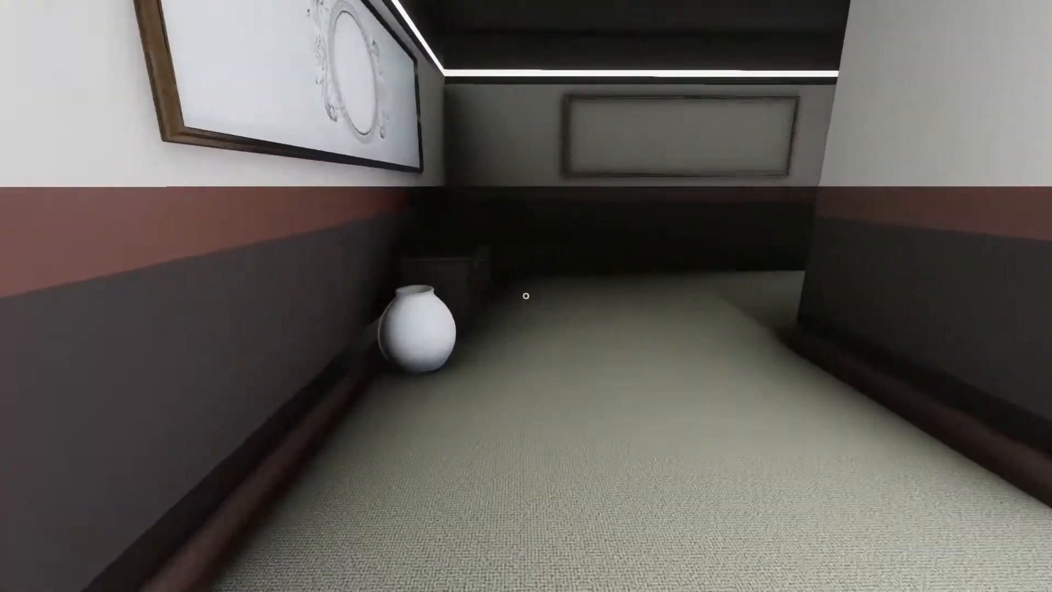
{"action": "mouse_move", "coordinate": [526, 295]}
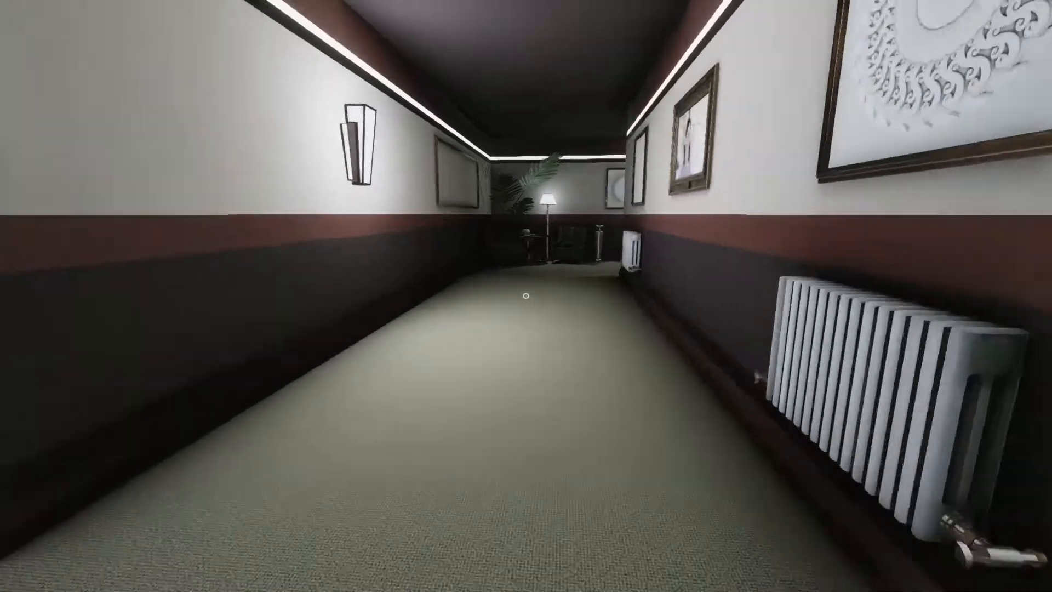
{"action": "key", "text": "w"}
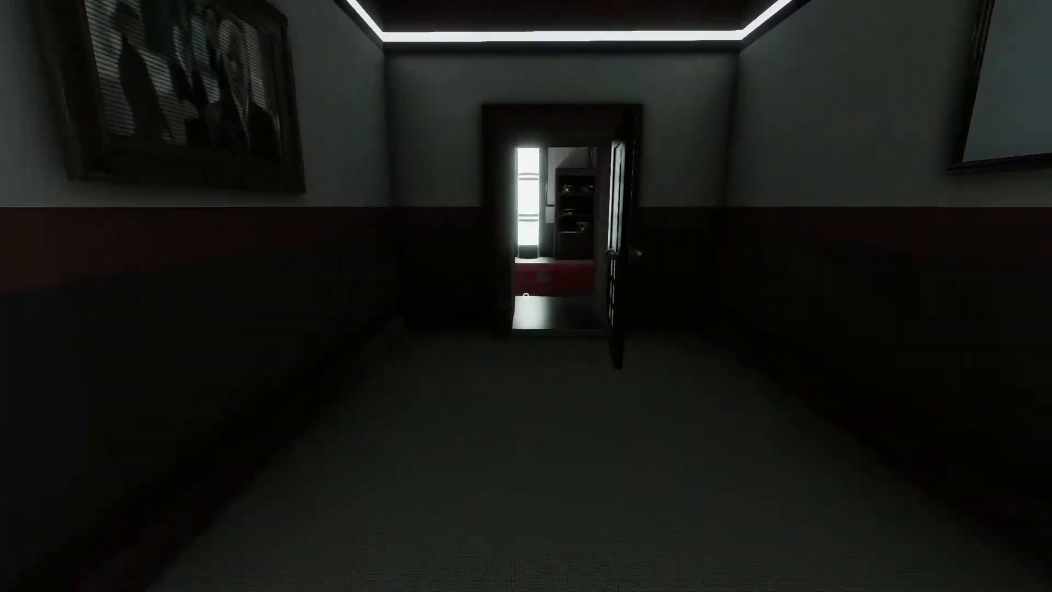
{"action": "key", "text": "W"}
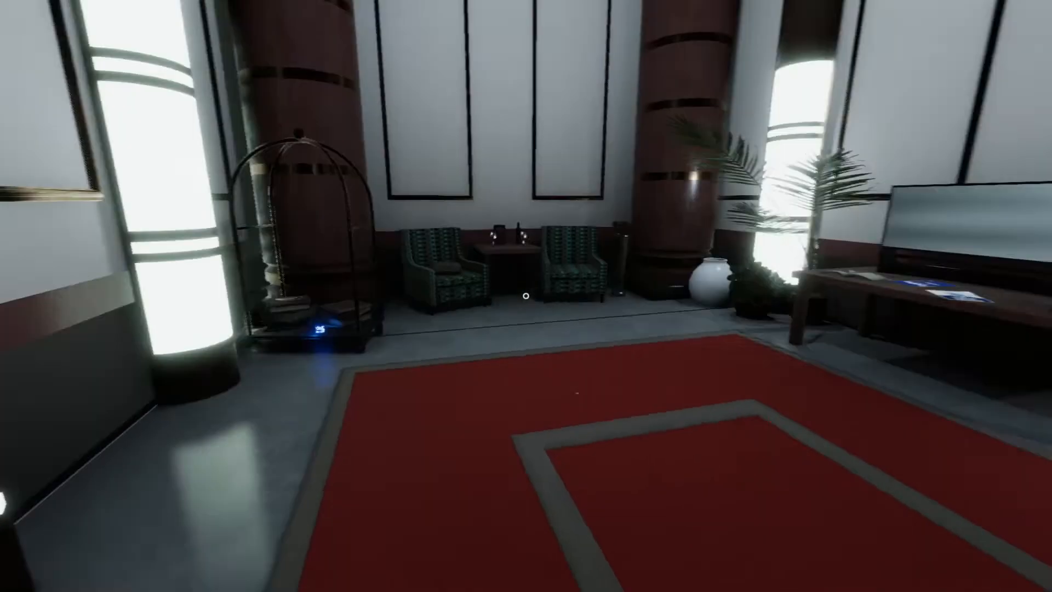
{"action": "mouse_move", "coordinate": [526, 296]}
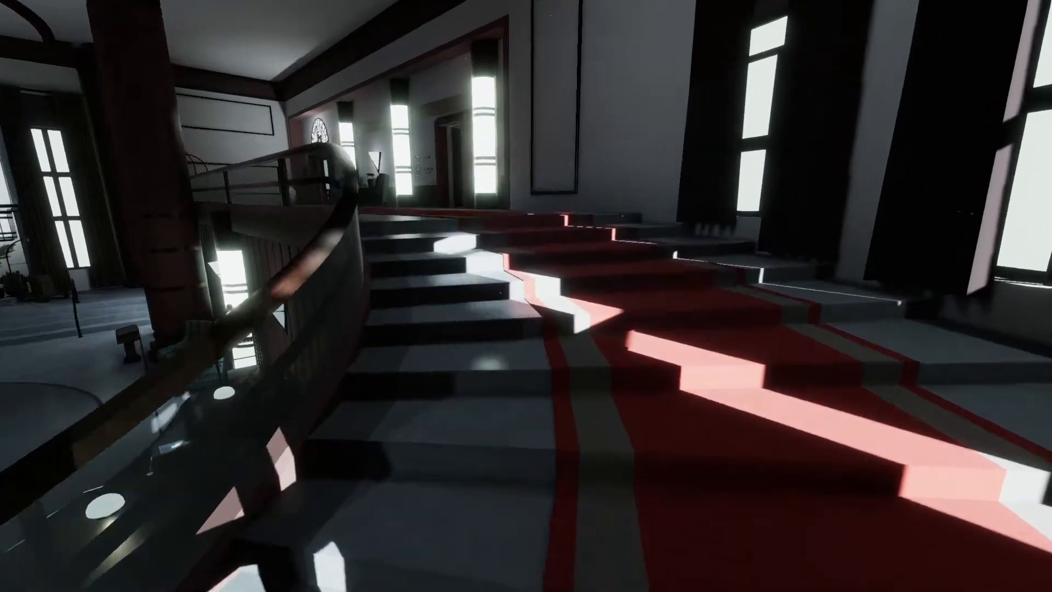
{"action": "mouse_move", "coordinate": [526, 295]}
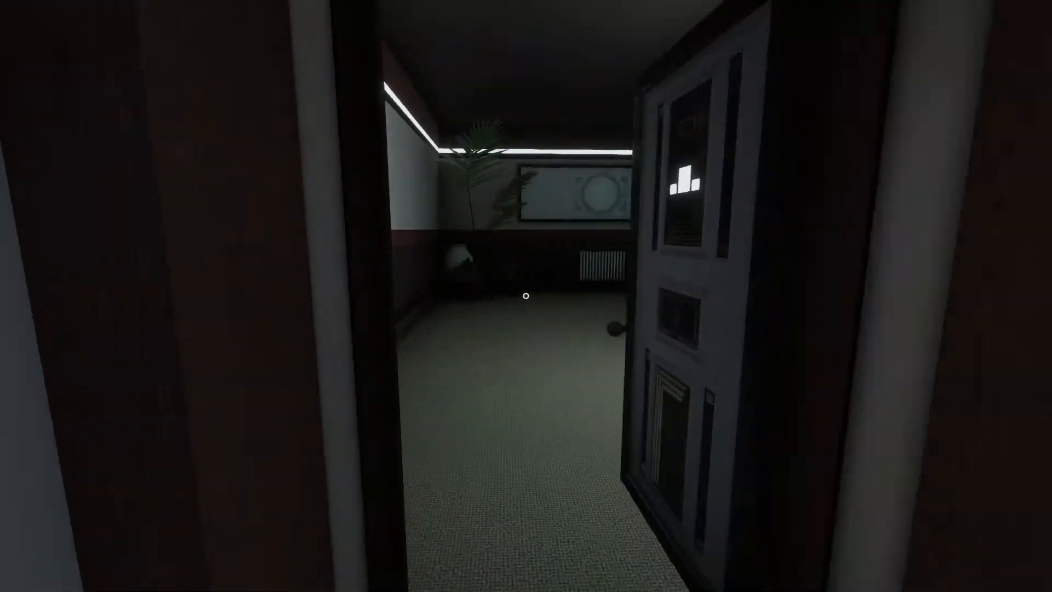
- Walk the upstairs hallway into the darker guest-room corridor past the fallen picture frame
{"action": "key", "text": "w"}
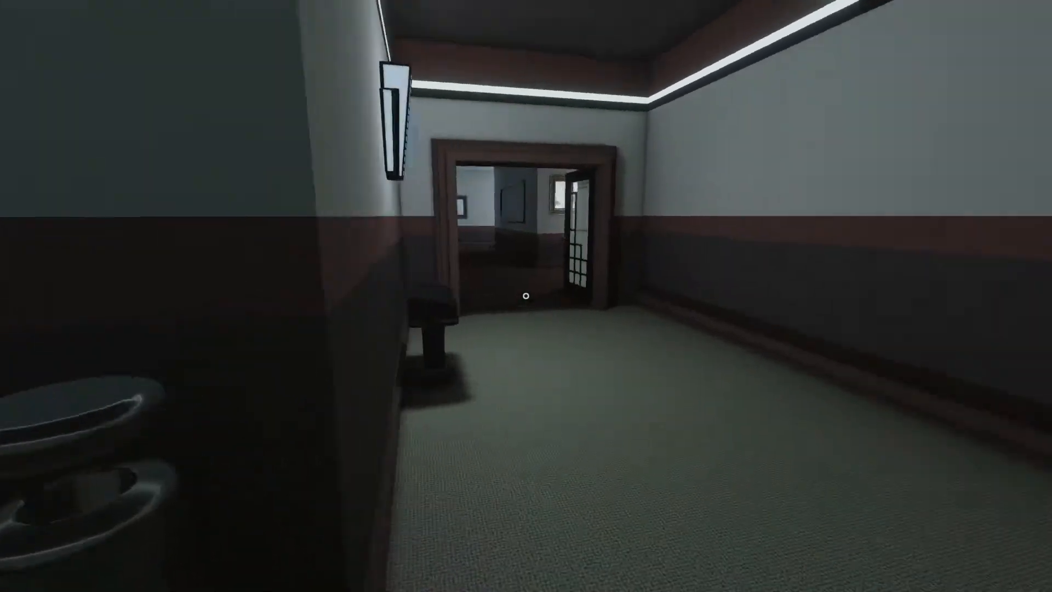
{"action": "key", "text": "w"}
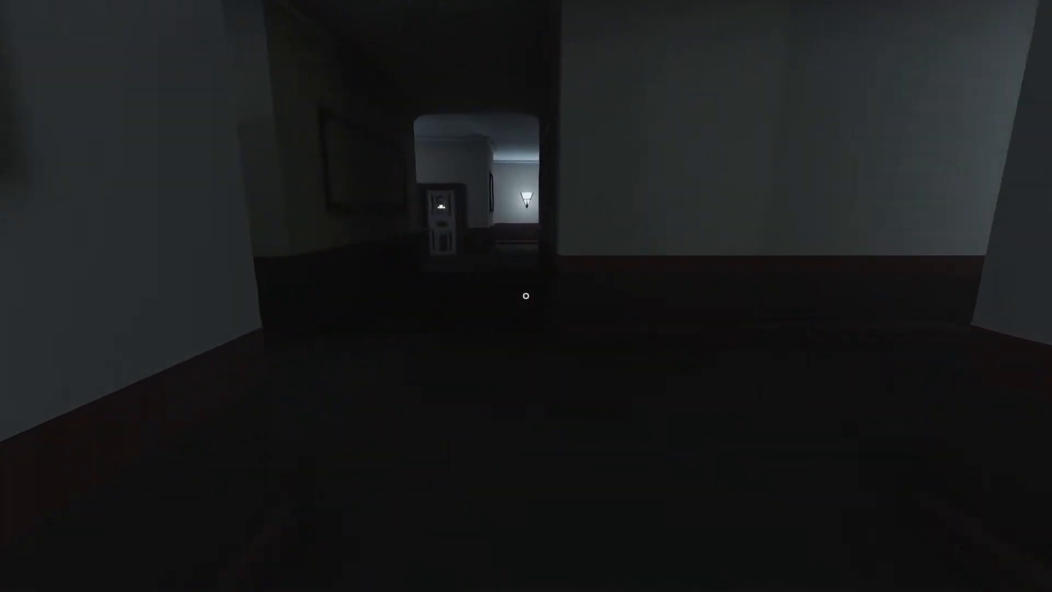
{"action": "key", "text": "w"}
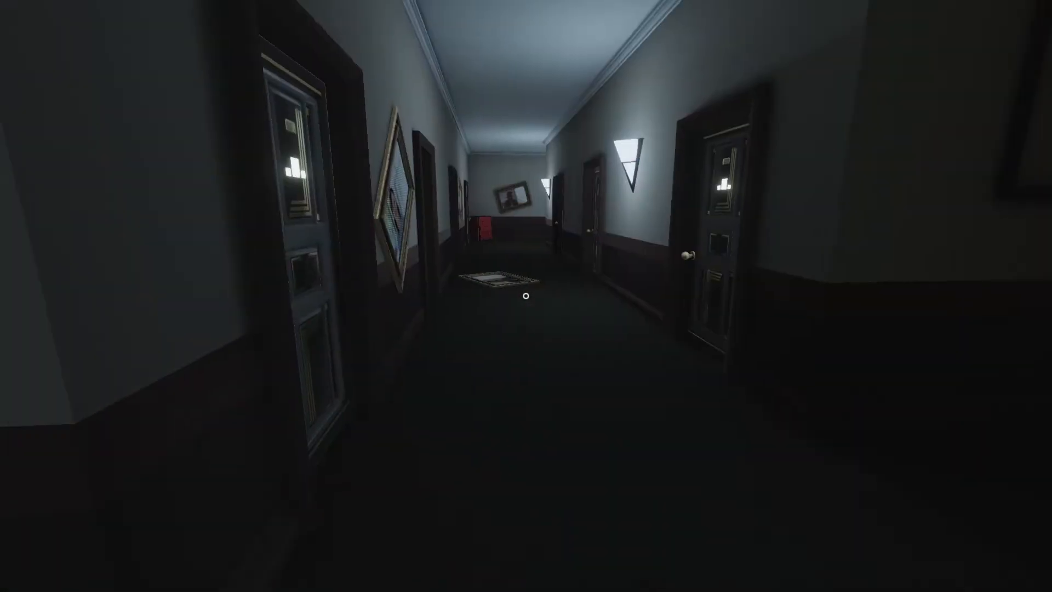
{"action": "key", "text": "w"}
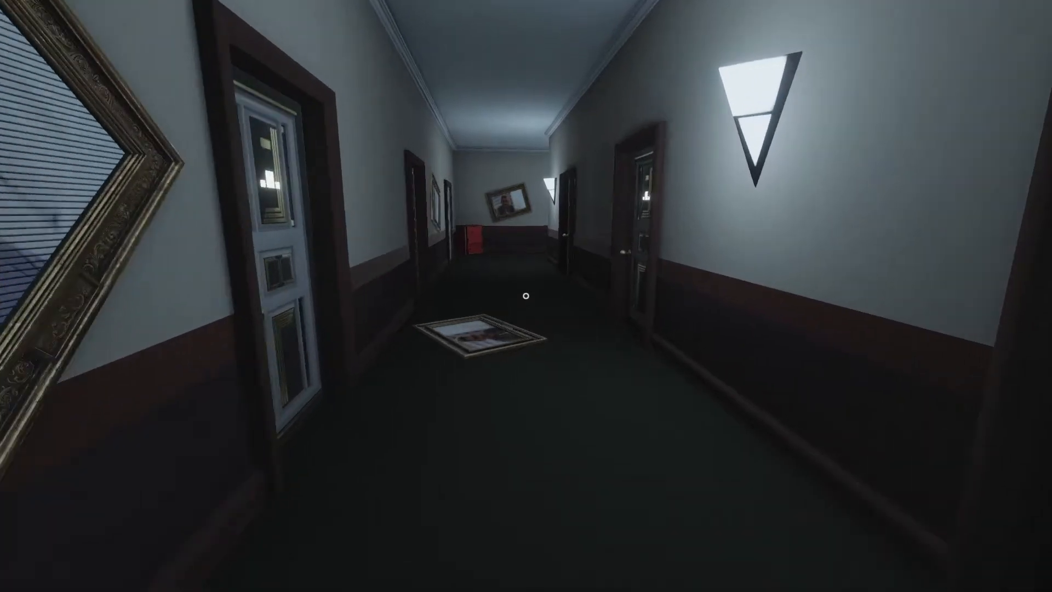
{"action": "key", "text": "w"}
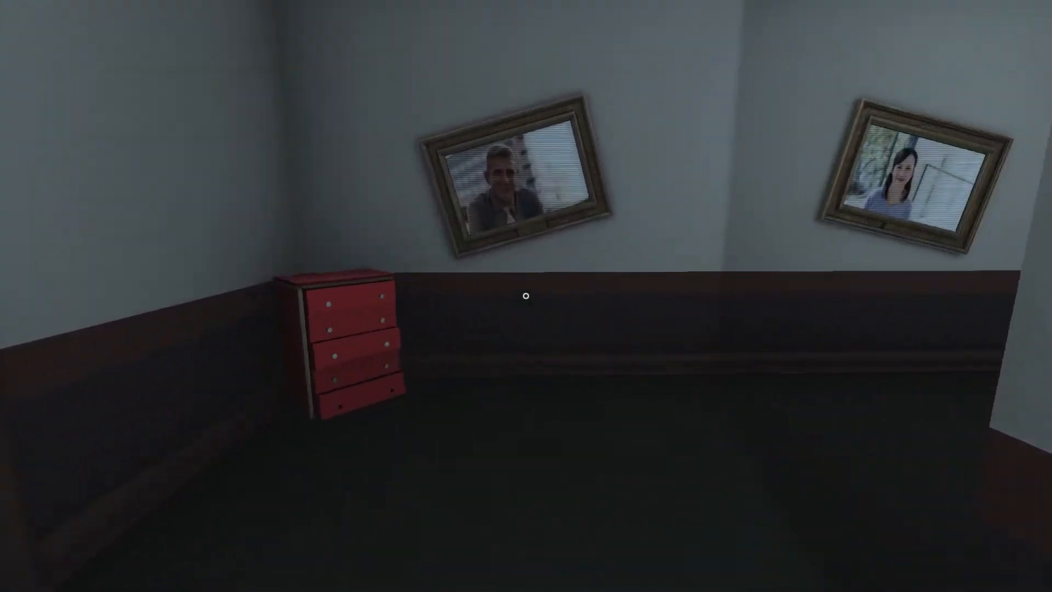
{"action": "mouse_move", "coordinate": [526, 296]}
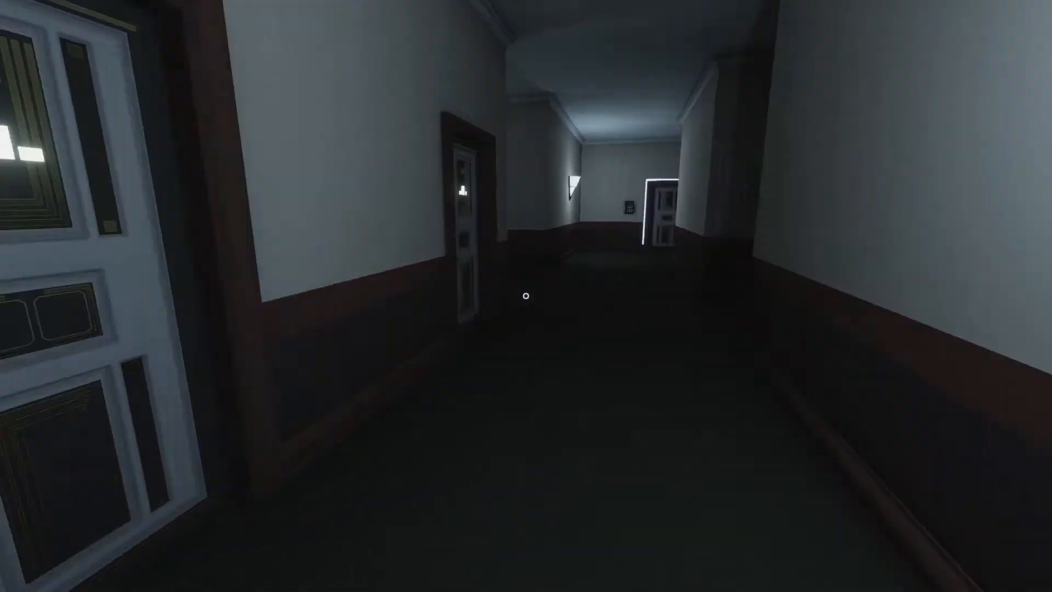
{"action": "mouse_move", "coordinate": [526, 295]}
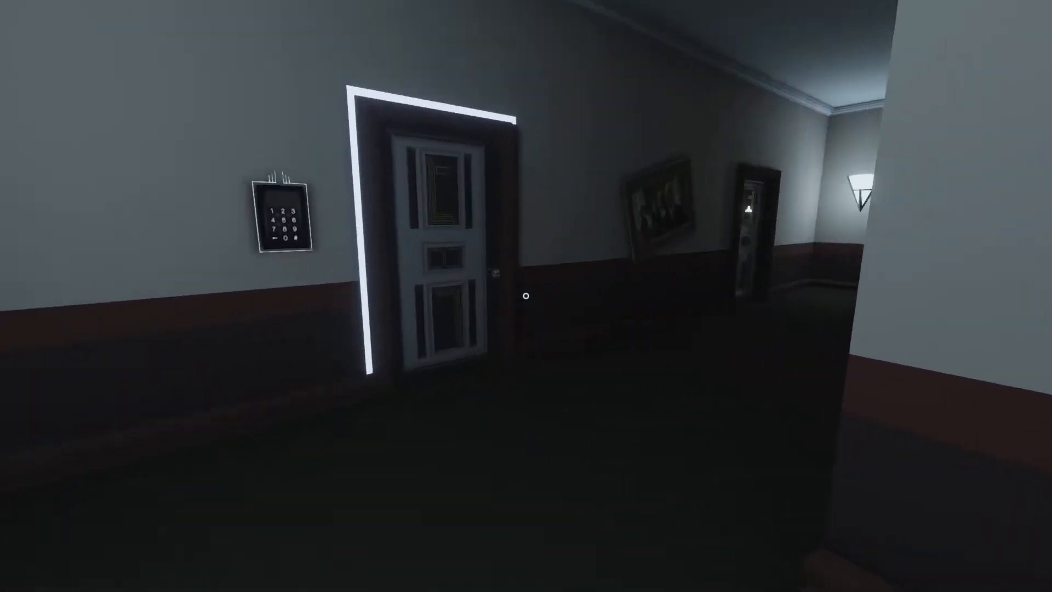
{"action": "mouse_move", "coordinate": [526, 296]}
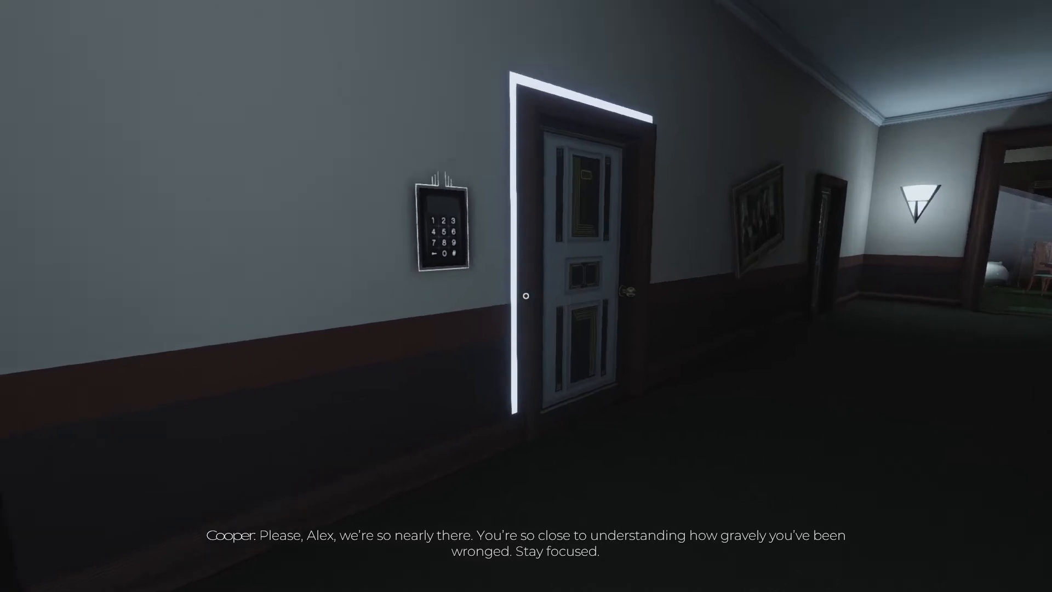
{"action": "mouse_move", "coordinate": [526, 296]}
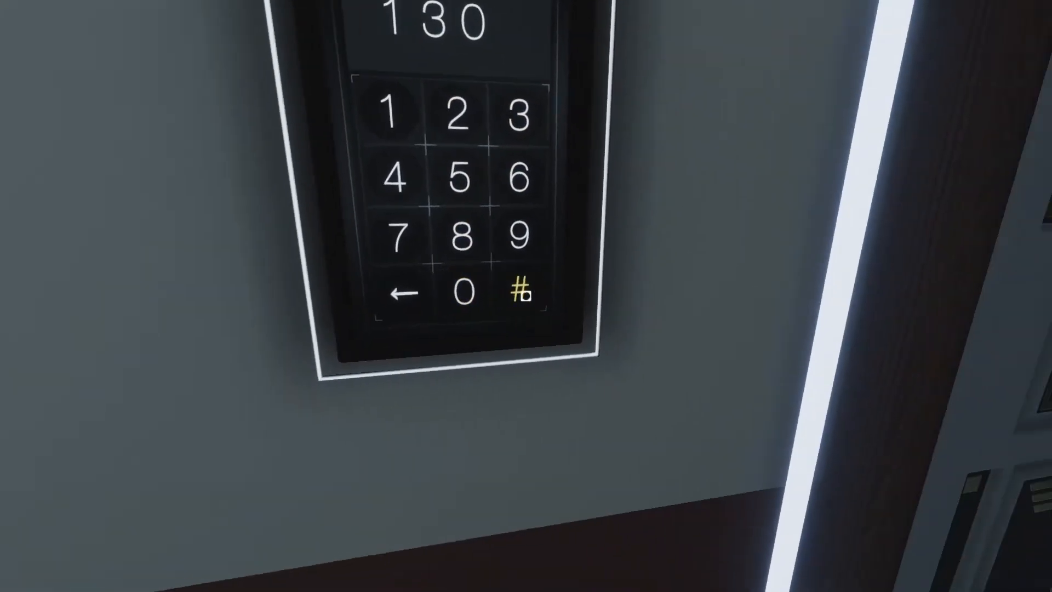
- Submit the keypad code with # to unlock the door, completing Steely Knives
{"action": "left_click", "coordinate": [402, 293]}
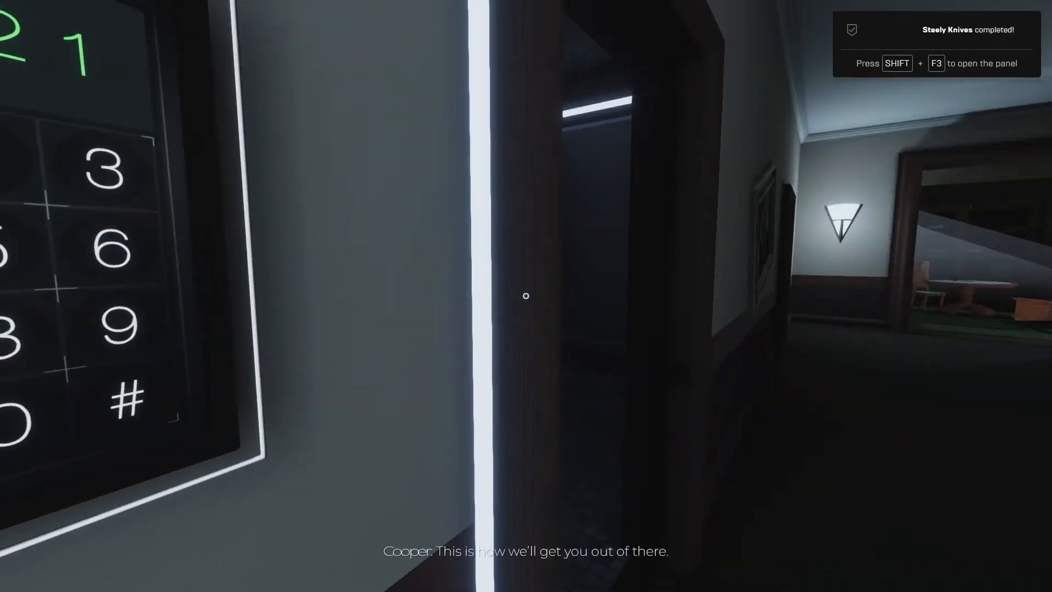
{"action": "mouse_move", "coordinate": [526, 296]}
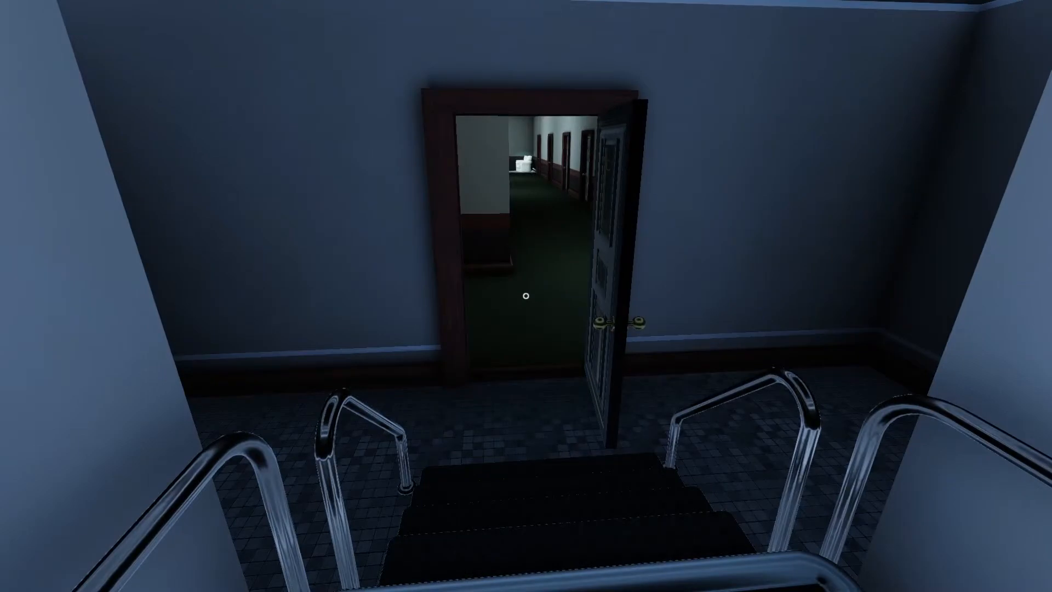
- Walk forward through the unlocked door toward the dark corridor past the red LED panels
{"action": "key", "text": "w"}
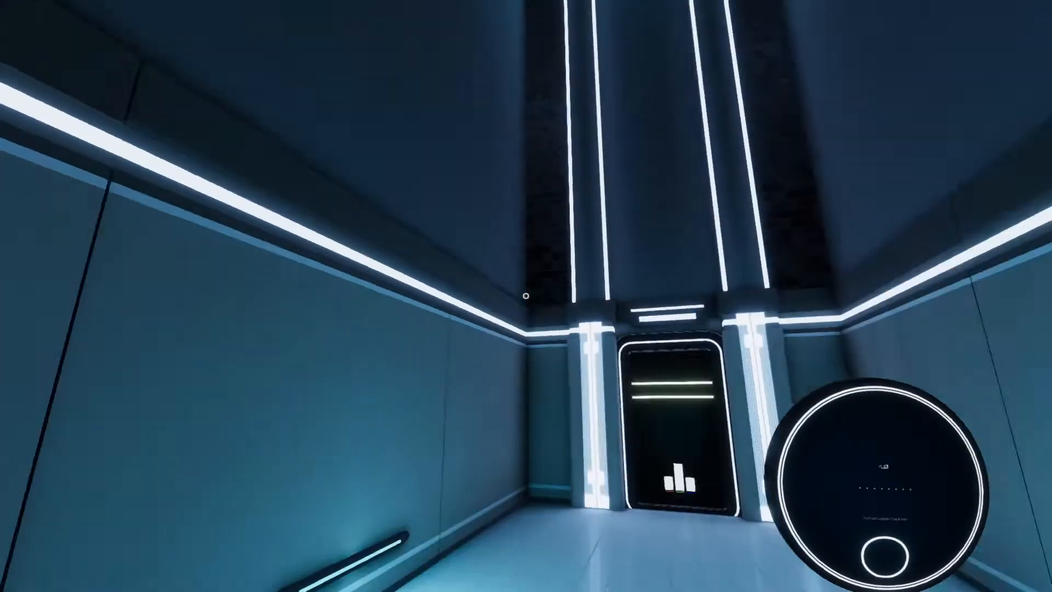
{"action": "mouse_move", "coordinate": [526, 296]}
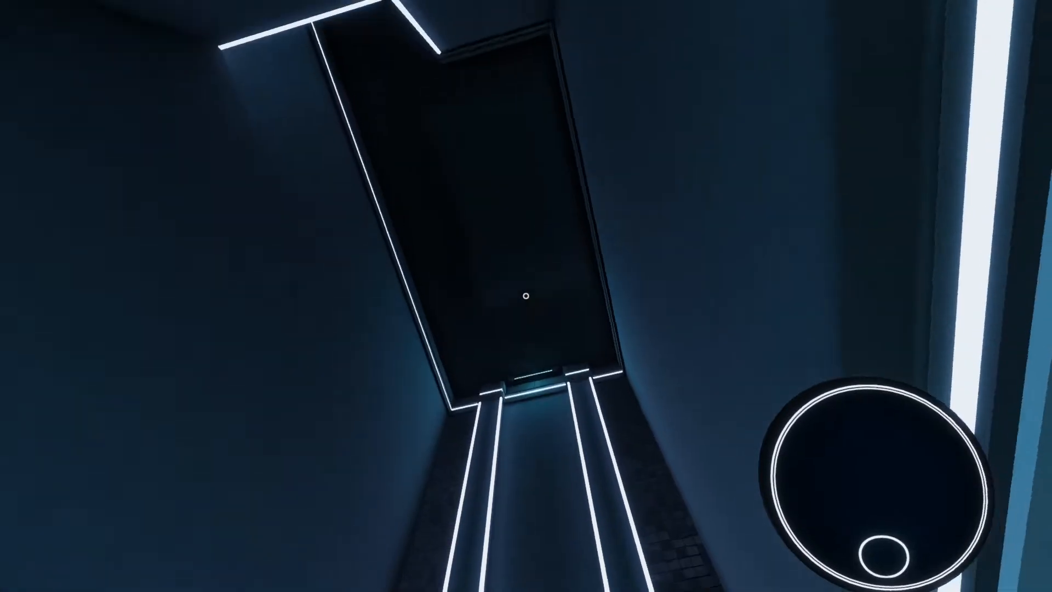
{"action": "mouse_move", "coordinate": [526, 295]}
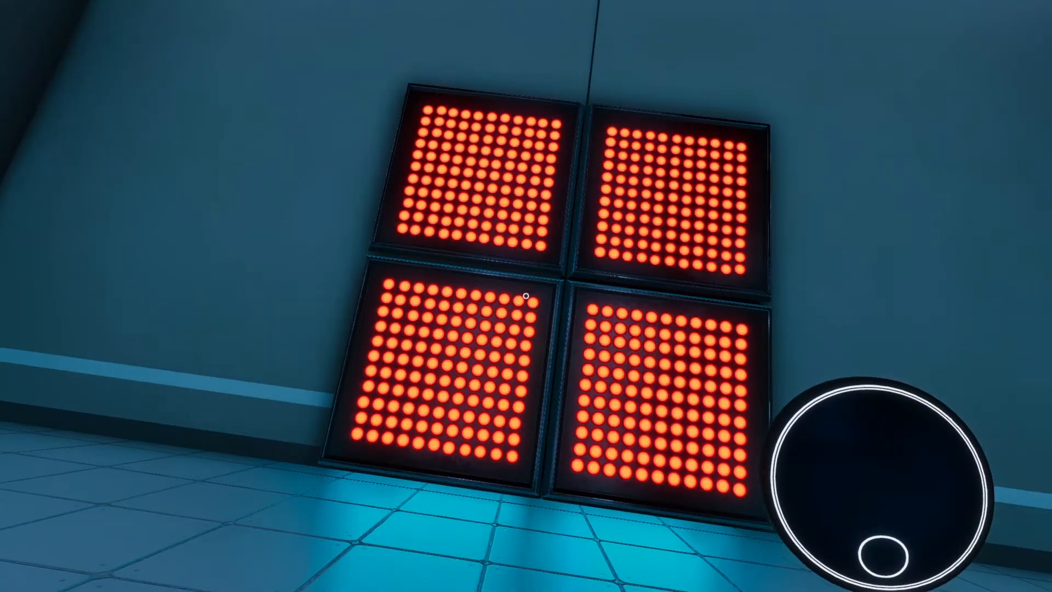
{"action": "mouse_move", "coordinate": [524, 295]}
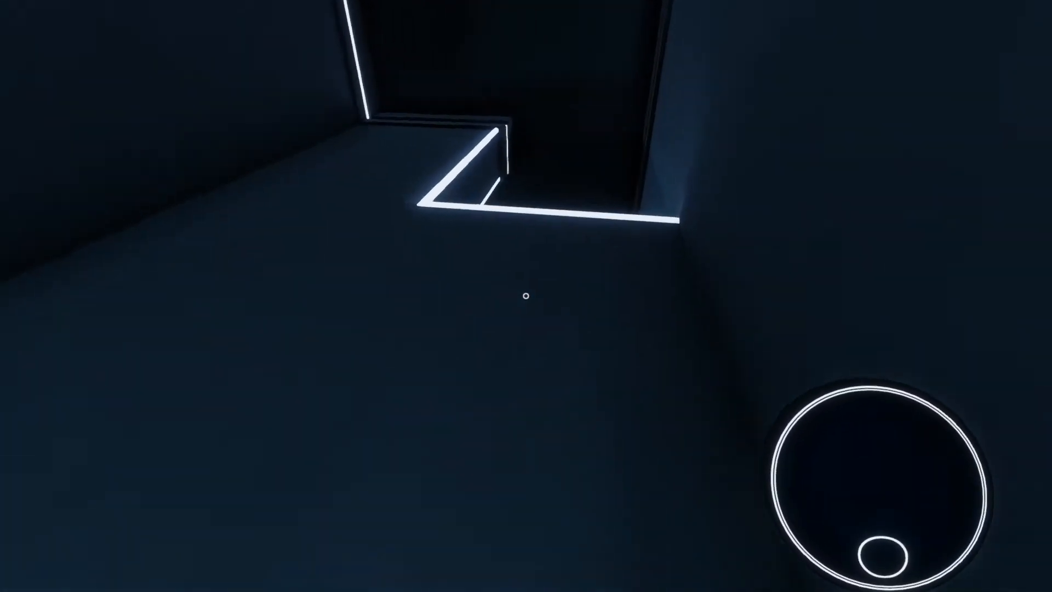
{"action": "mouse_move", "coordinate": [525, 296]}
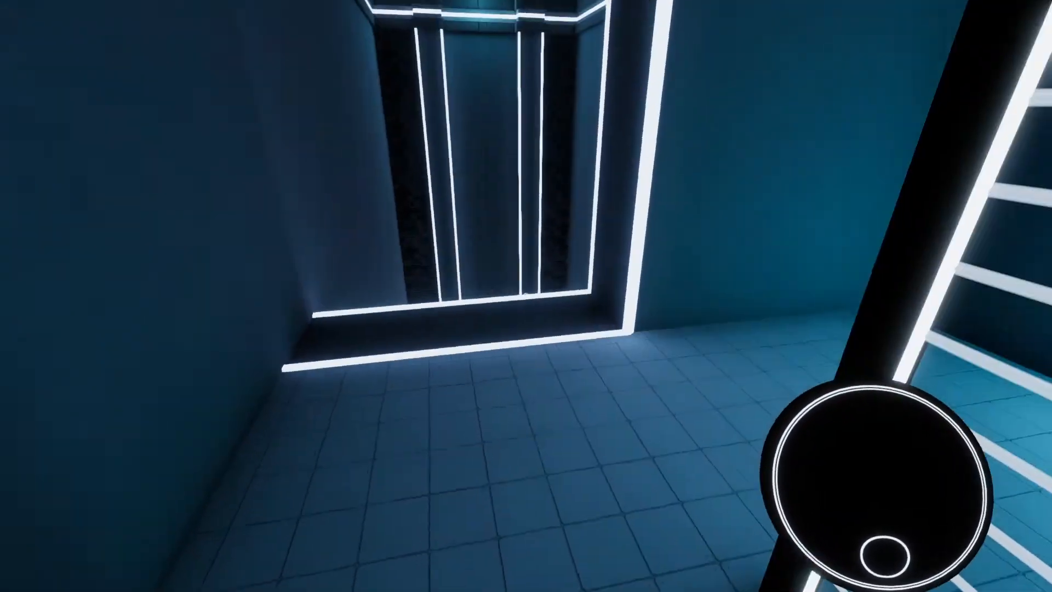
{"action": "mouse_move", "coordinate": [526, 296]}
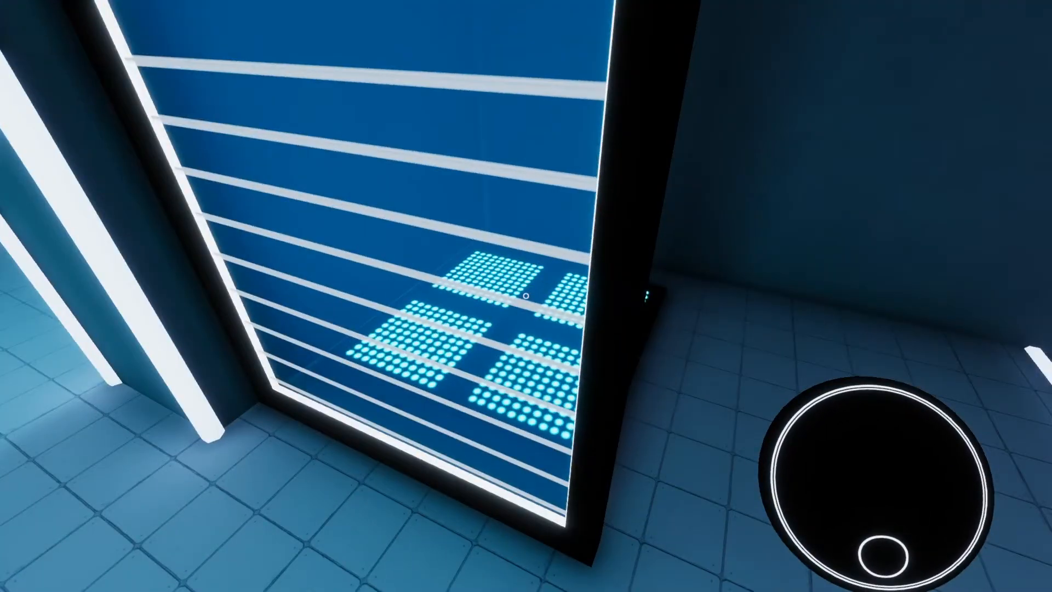
{"action": "mouse_move", "coordinate": [526, 296]}
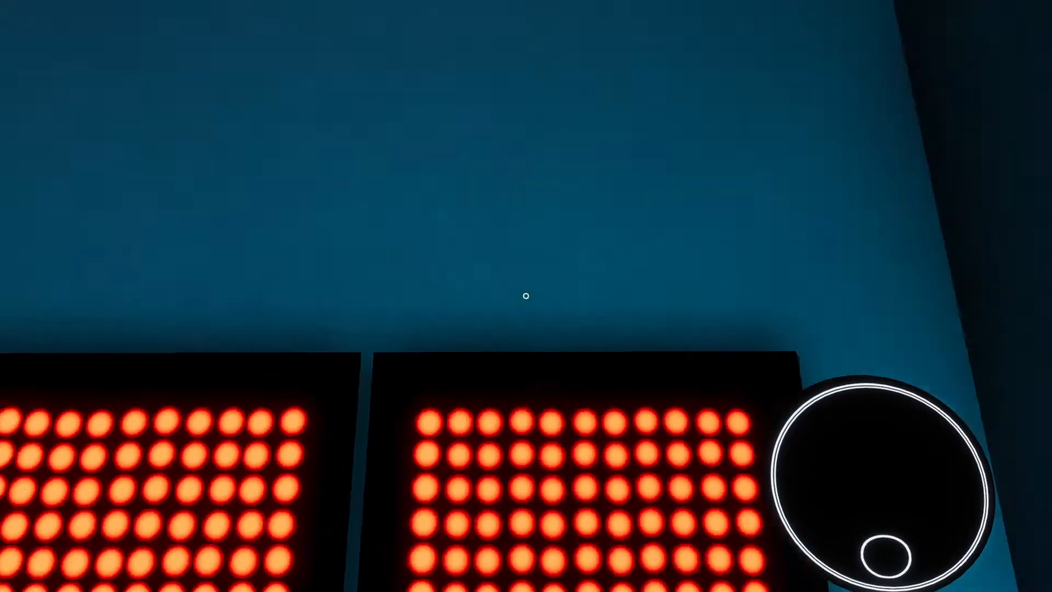
{"action": "mouse_move", "coordinate": [526, 296]}
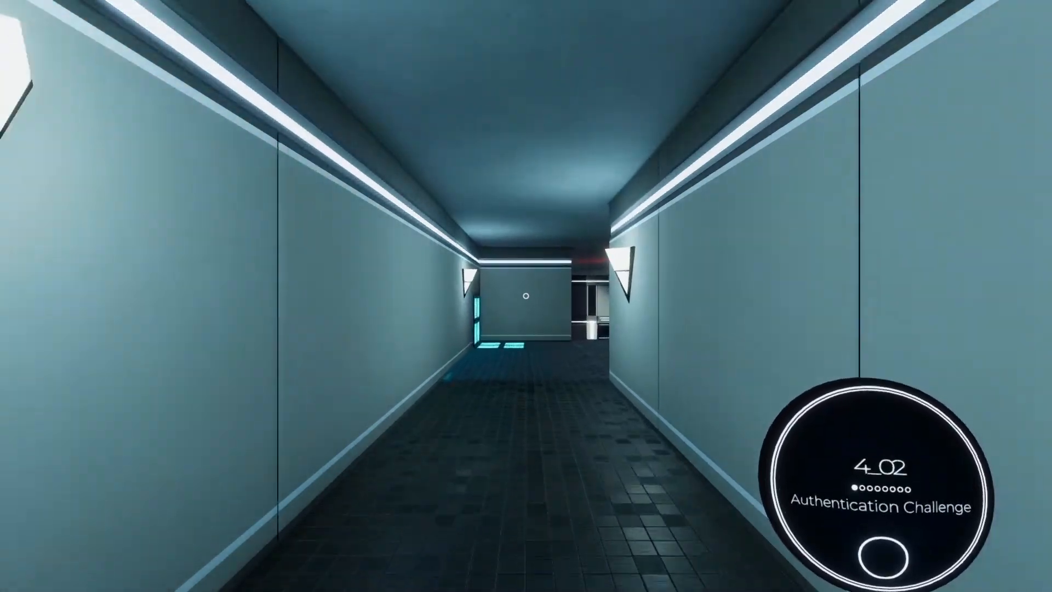
- Walk forward through the level 4_02 corridor until the 4_03 challenge begins
{"action": "key", "text": "w"}
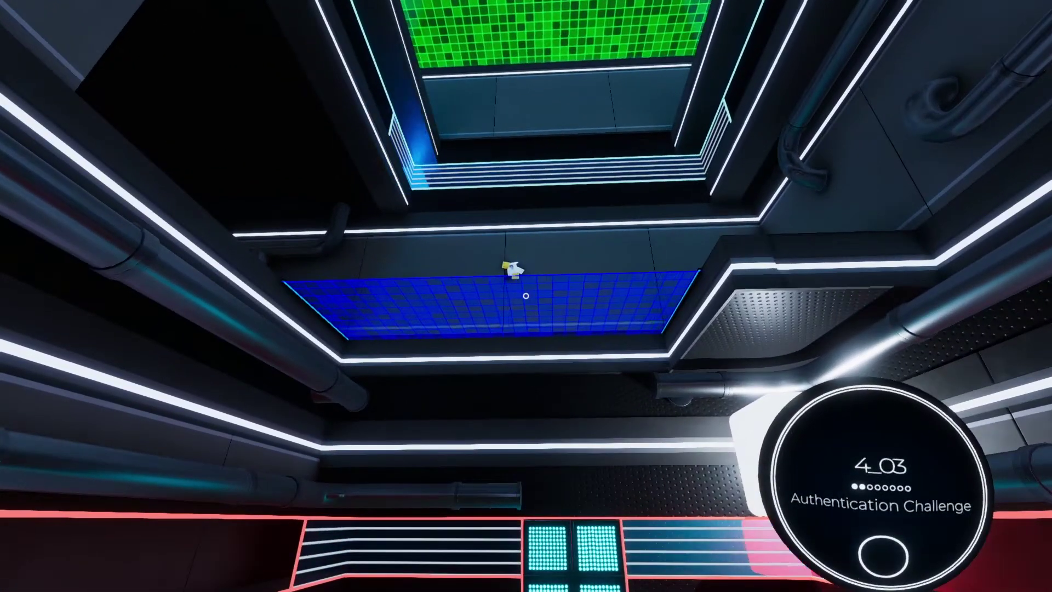
{"action": "mouse_move", "coordinate": [526, 295]}
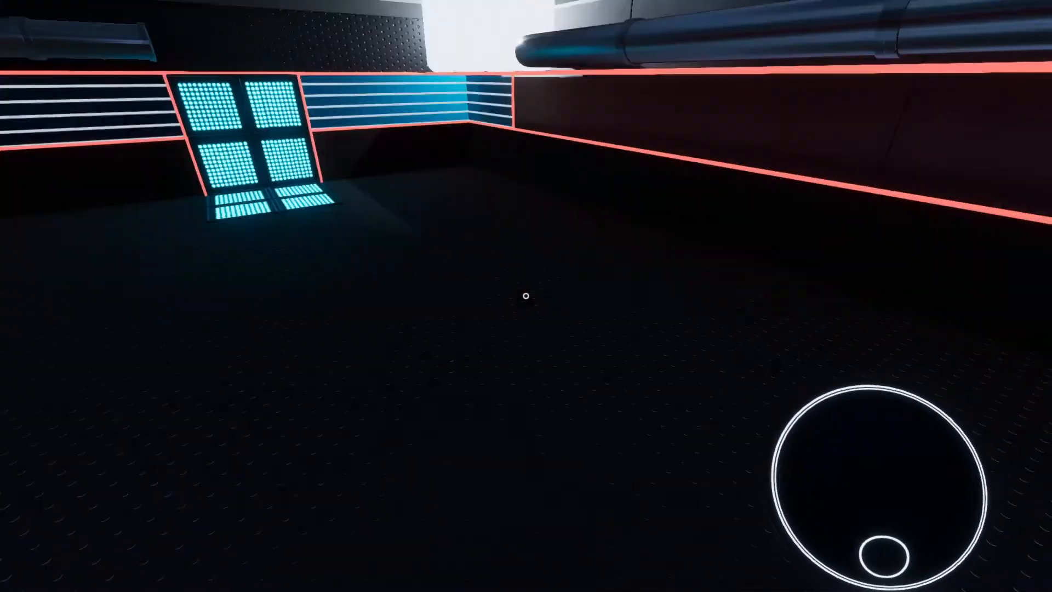
{"action": "mouse_move", "coordinate": [526, 294]}
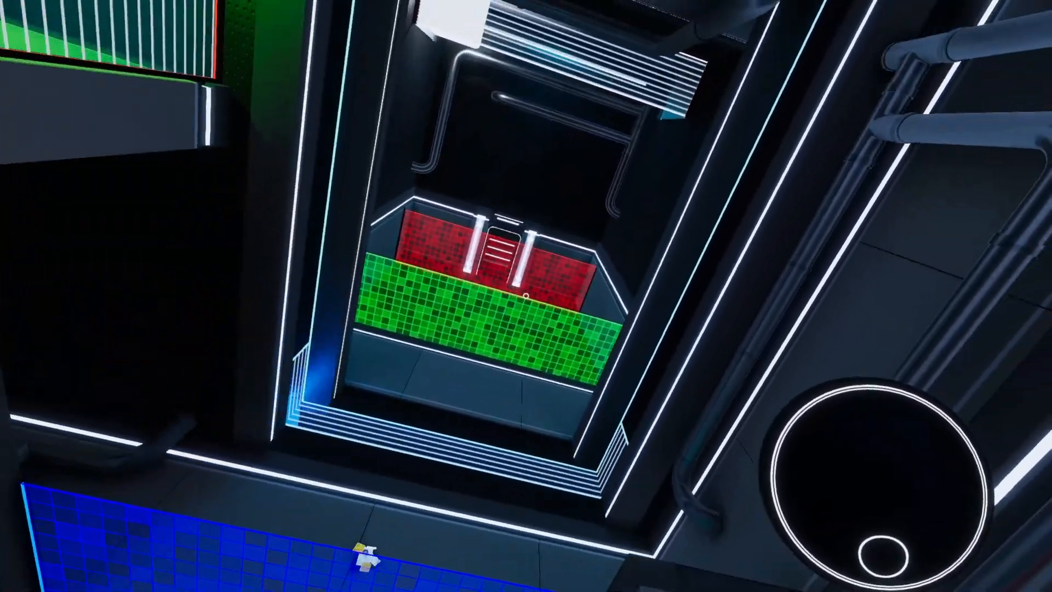
{"action": "mouse_move", "coordinate": [525, 295]}
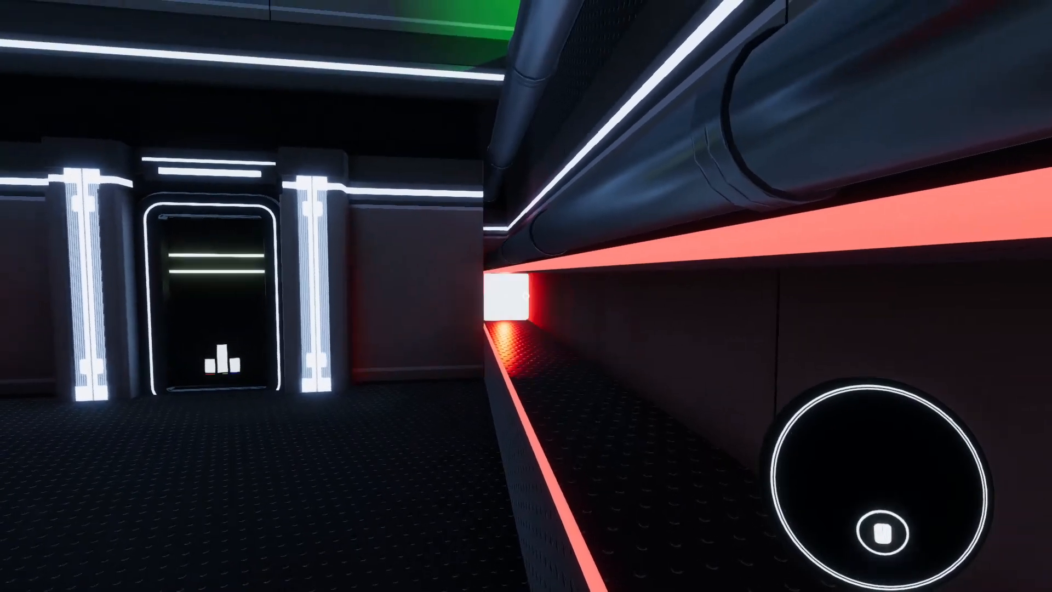
{"action": "mouse_move", "coordinate": [526, 296]}
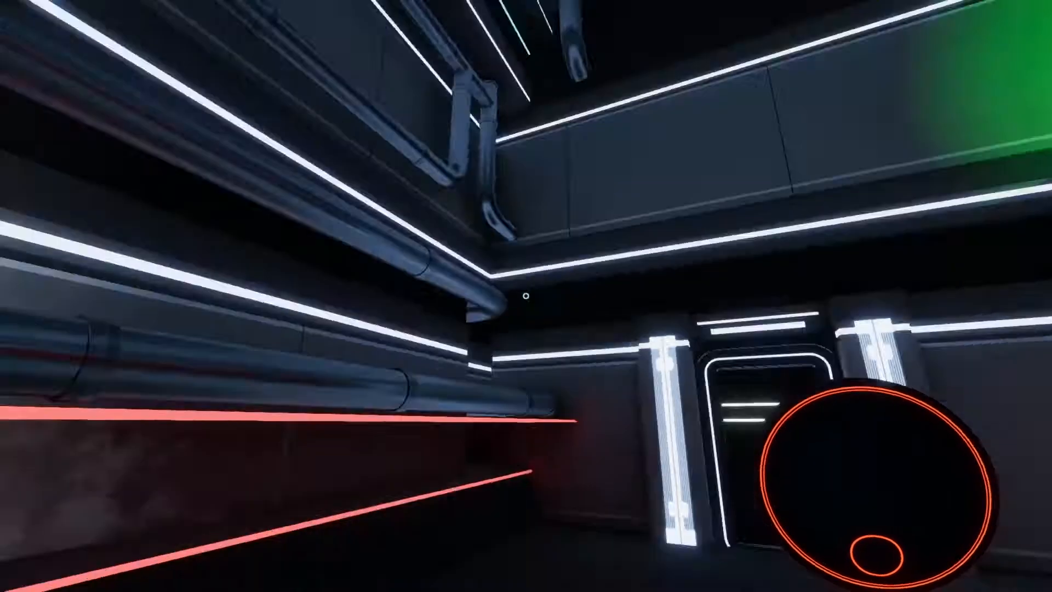
{"action": "mouse_move", "coordinate": [526, 296]}
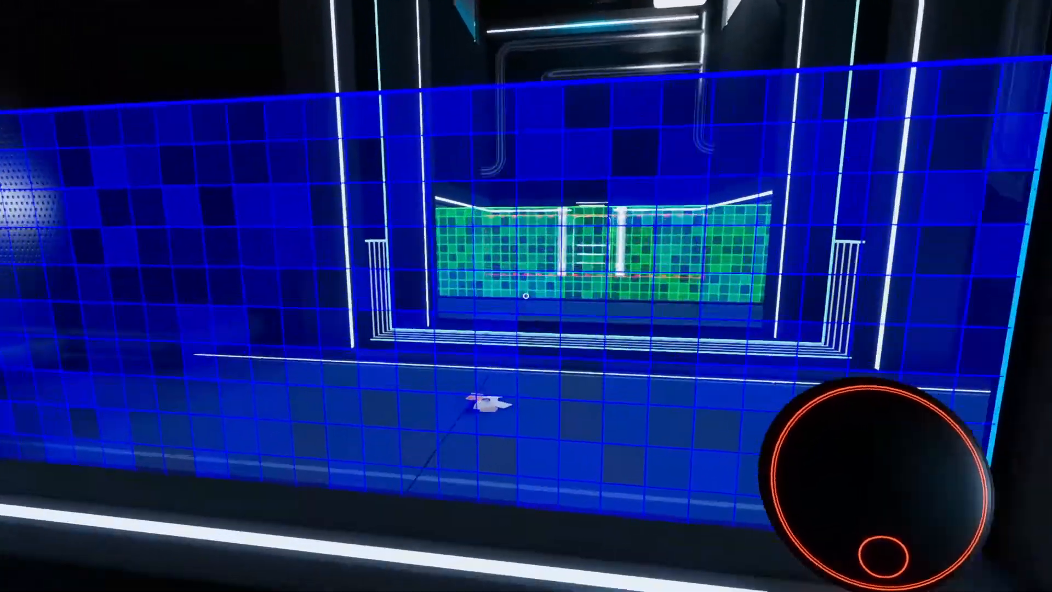
{"action": "mouse_move", "coordinate": [526, 296]}
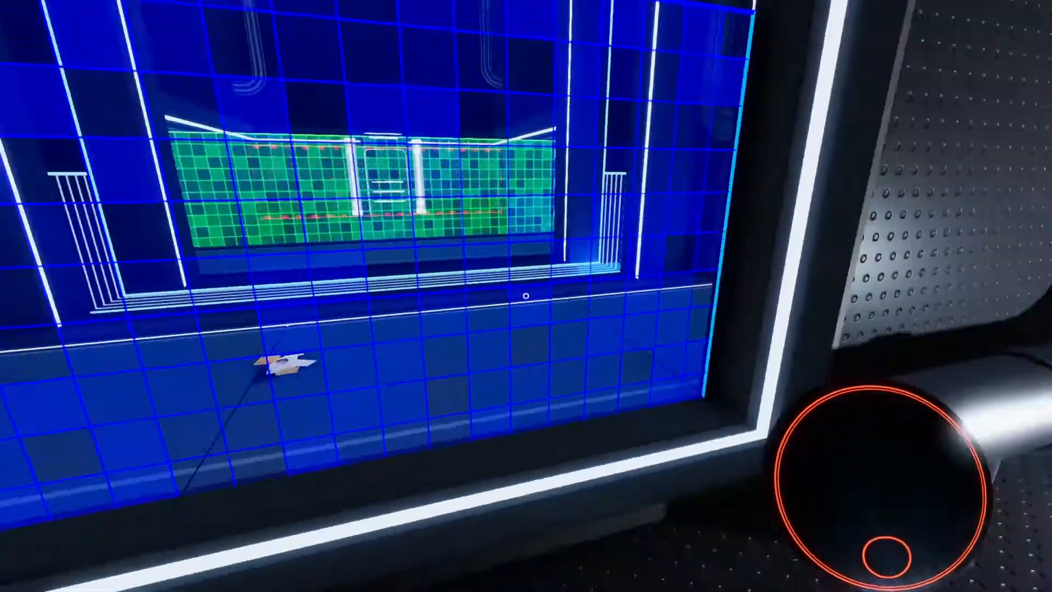
{"action": "mouse_move", "coordinate": [525, 296]}
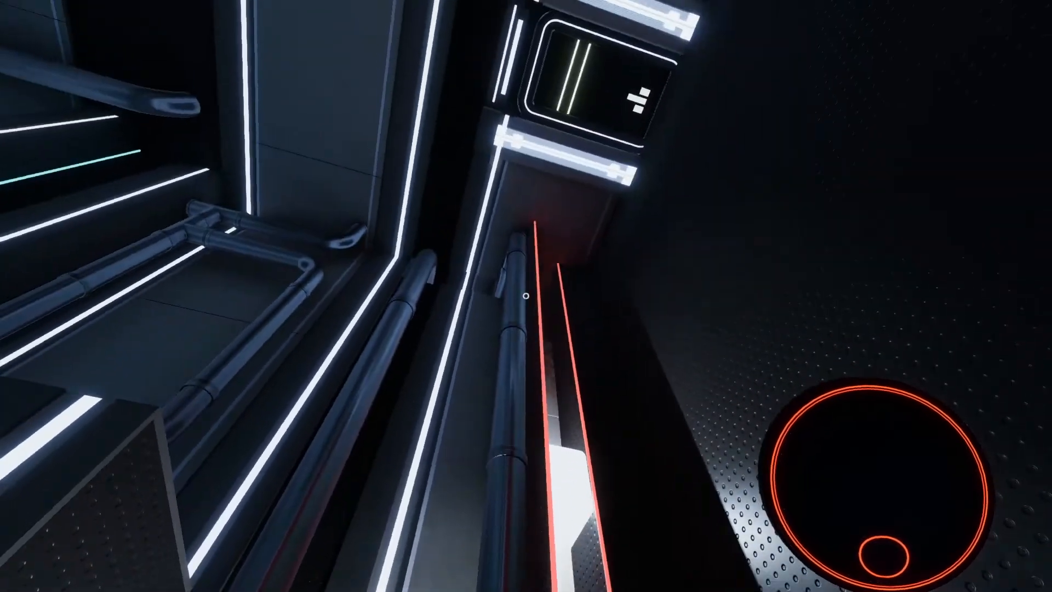
{"action": "mouse_move", "coordinate": [526, 296]}
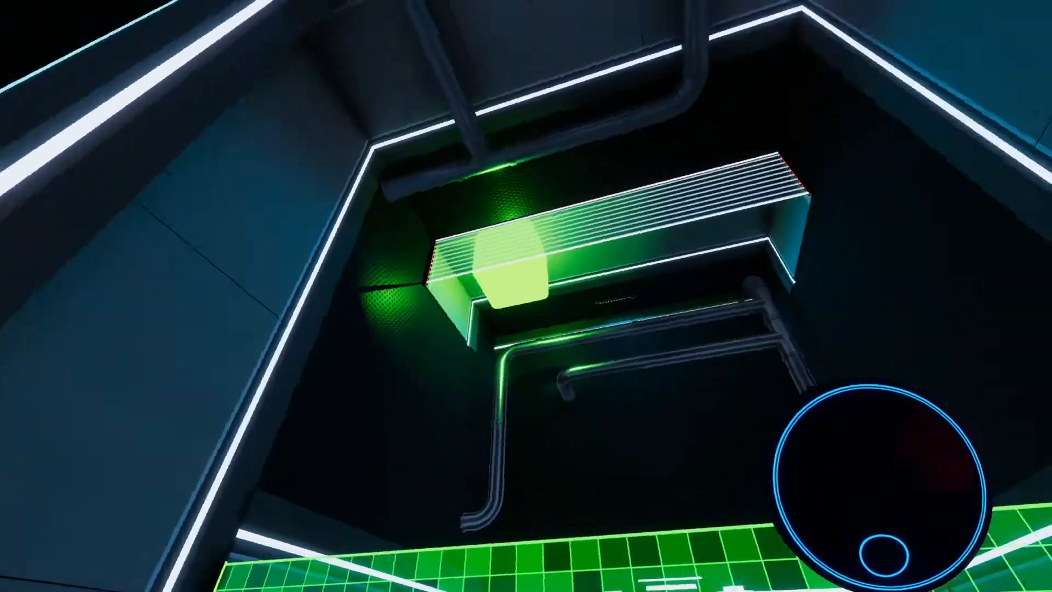
{"action": "mouse_move", "coordinate": [526, 296]}
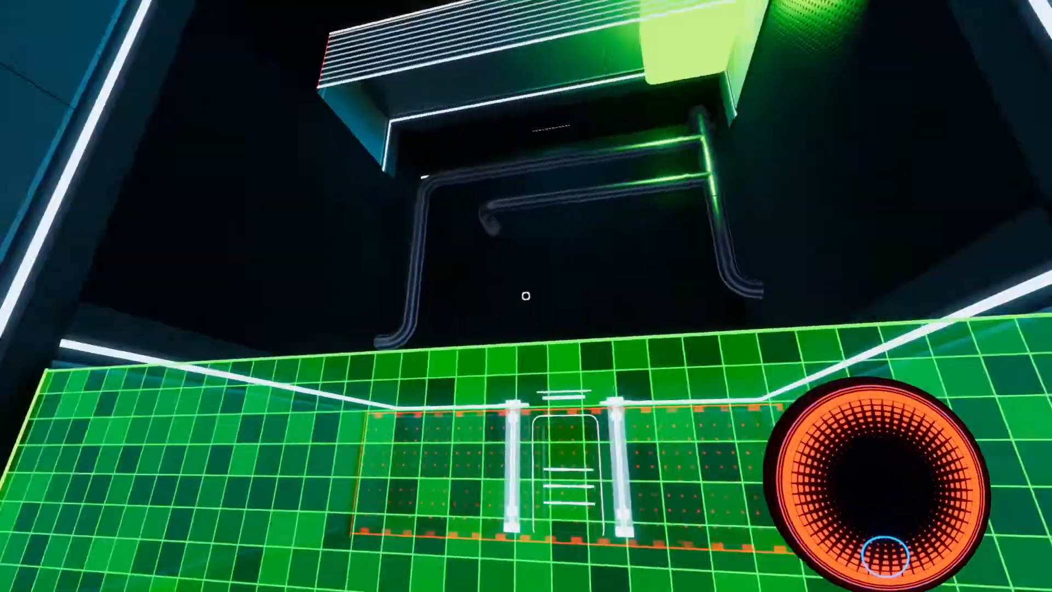
{"action": "mouse_move", "coordinate": [526, 296]}
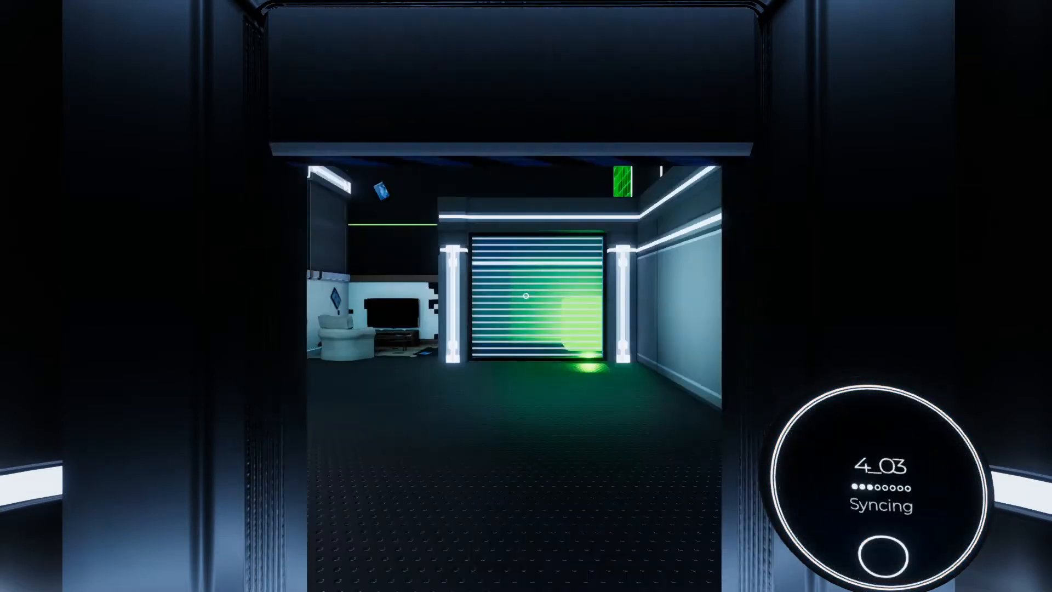
{"action": "mouse_move", "coordinate": [526, 296]}
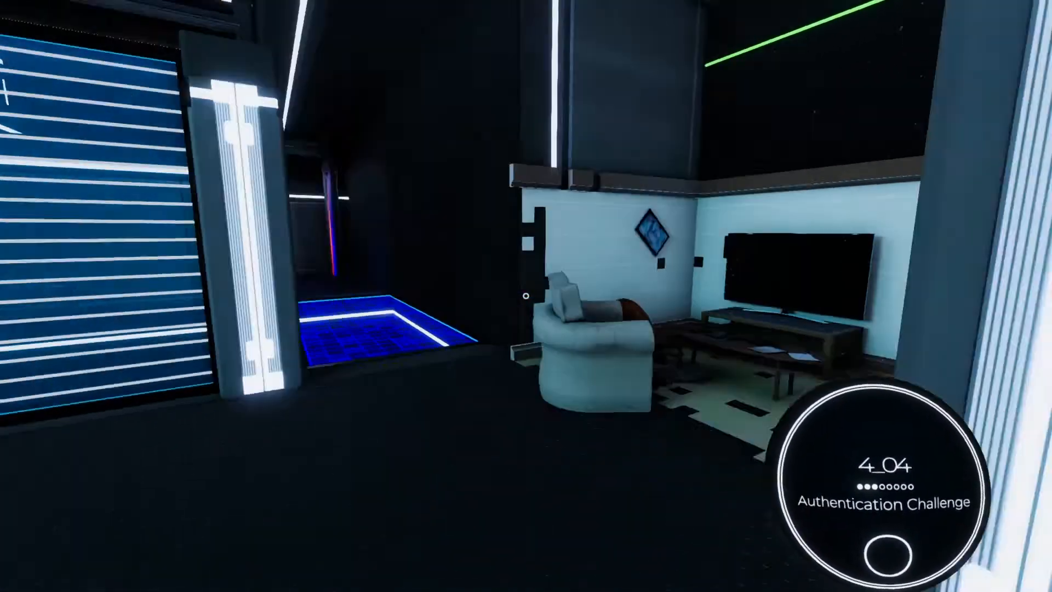
{"action": "mouse_move", "coordinate": [526, 296]}
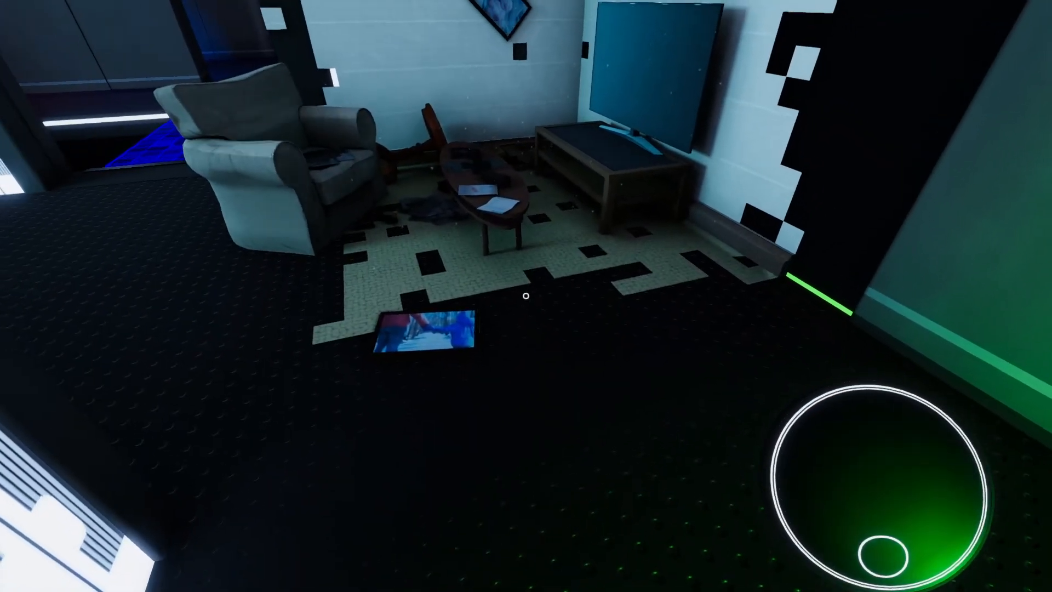
{"action": "mouse_move", "coordinate": [526, 295]}
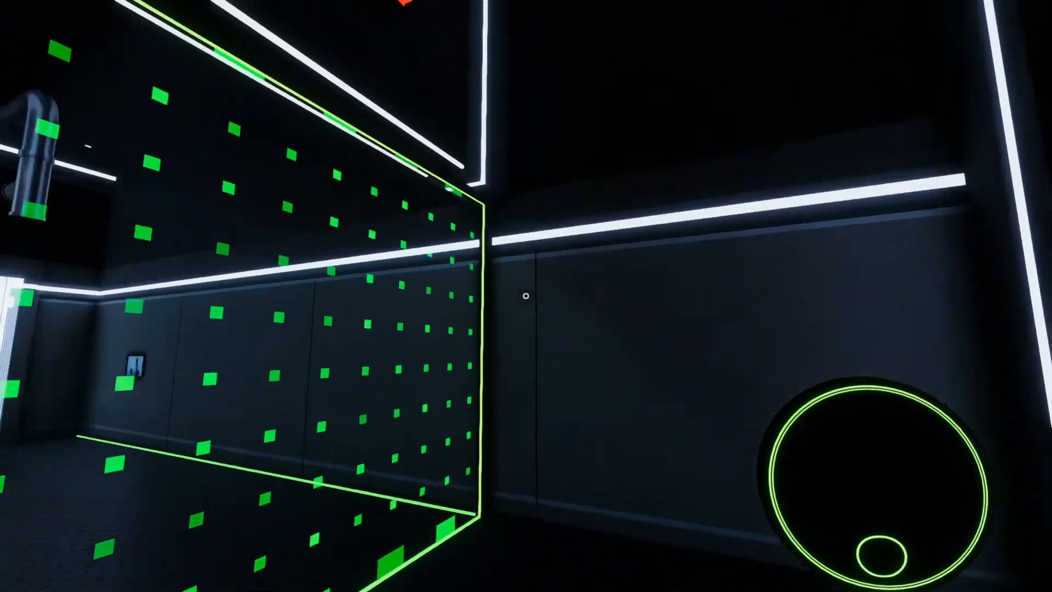
{"action": "mouse_move", "coordinate": [526, 296]}
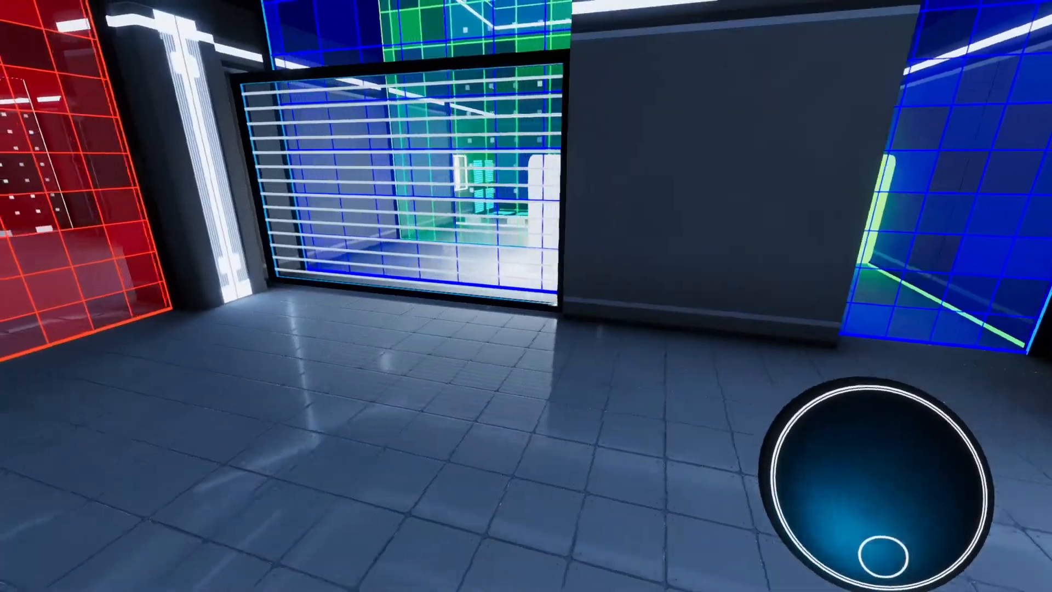
{"action": "mouse_move", "coordinate": [526, 295]}
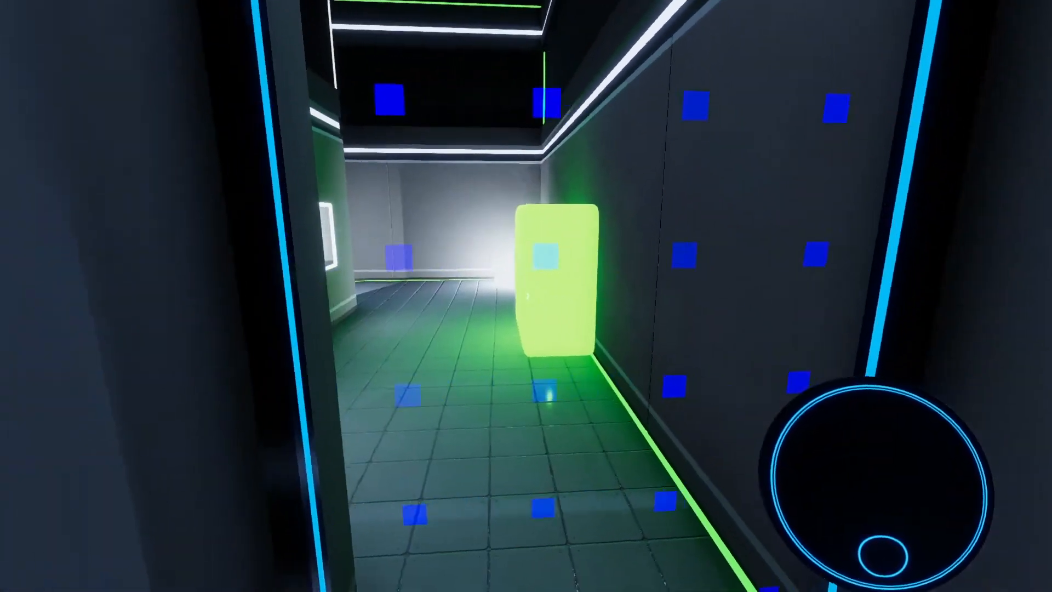
{"action": "mouse_move", "coordinate": [526, 296]}
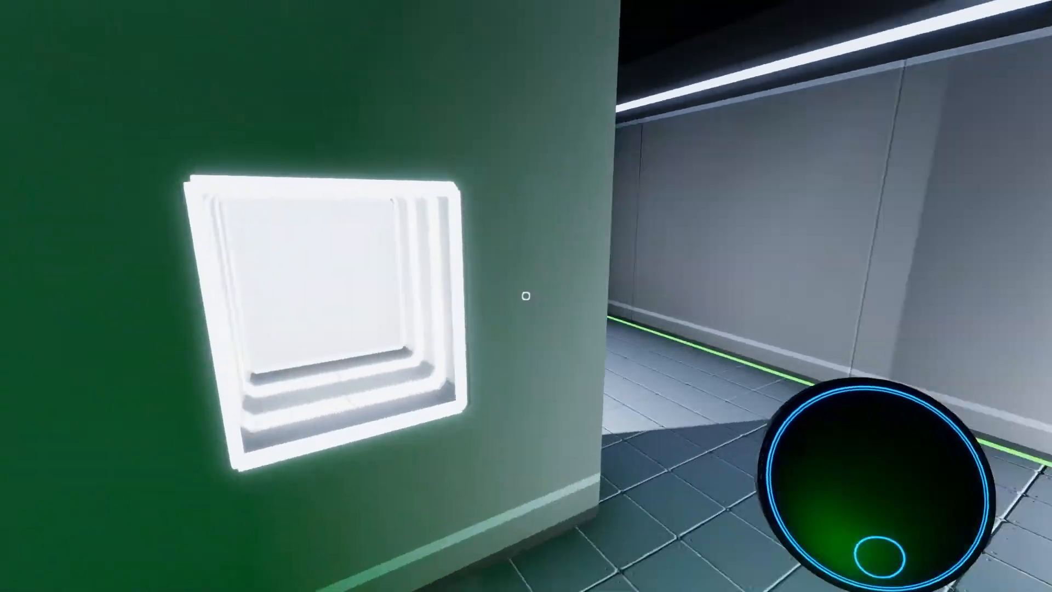
{"action": "mouse_move", "coordinate": [526, 295]}
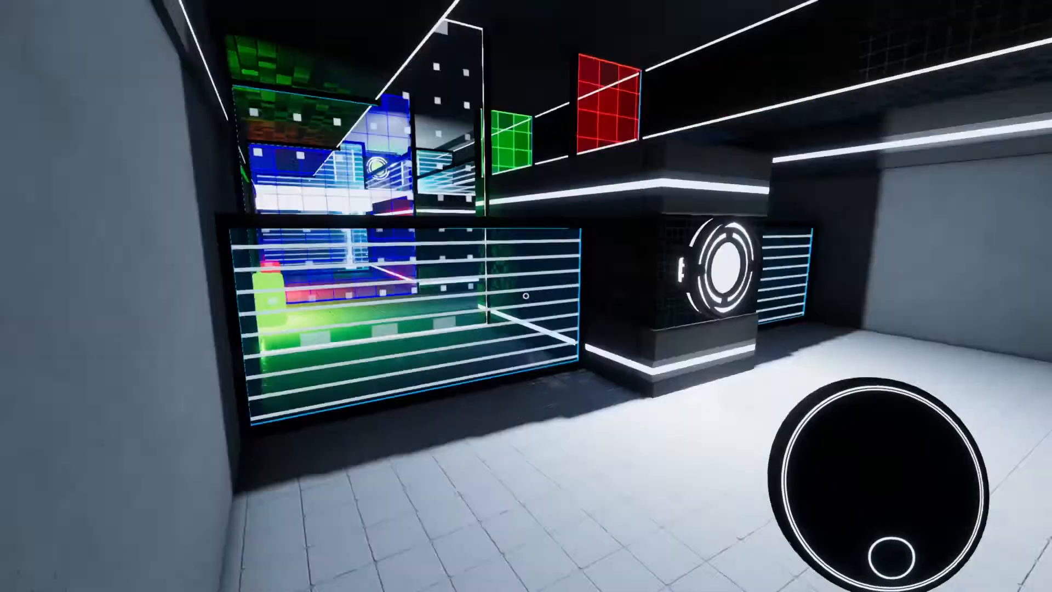
{"action": "mouse_move", "coordinate": [526, 296]}
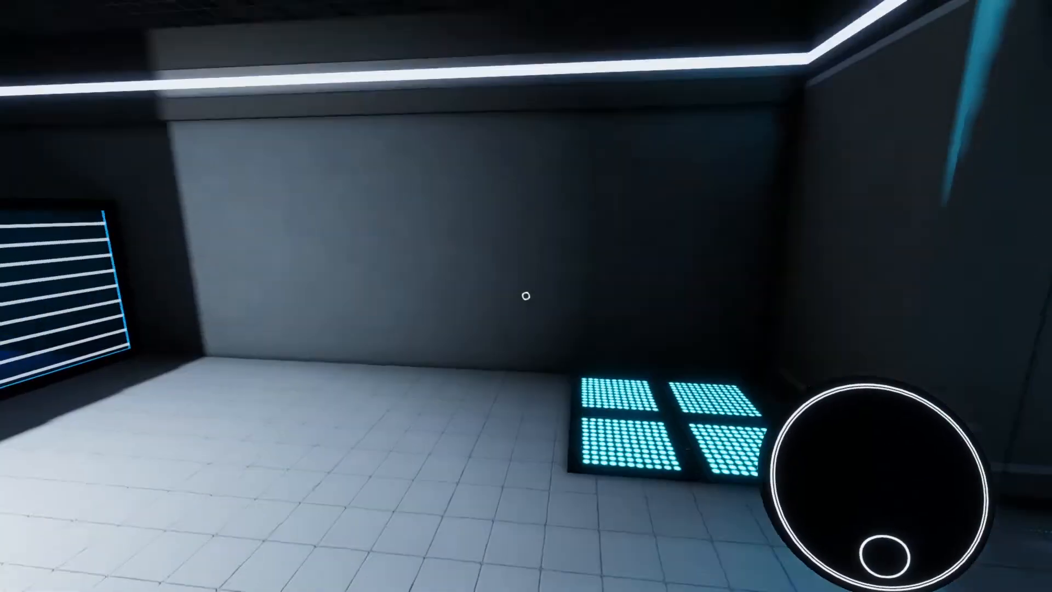
{"action": "mouse_move", "coordinate": [526, 296]}
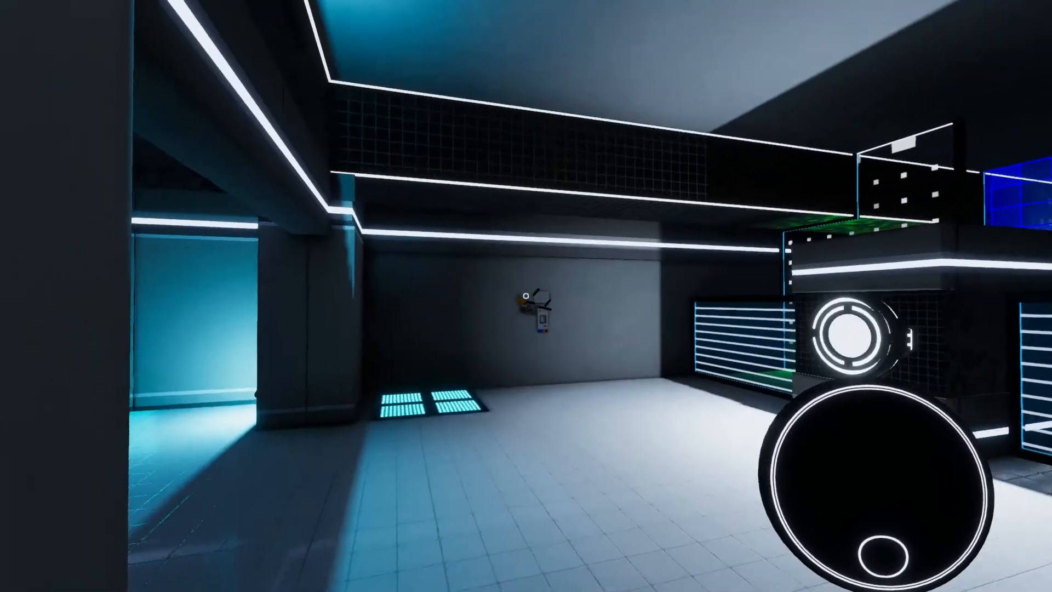
{"action": "mouse_move", "coordinate": [526, 295]}
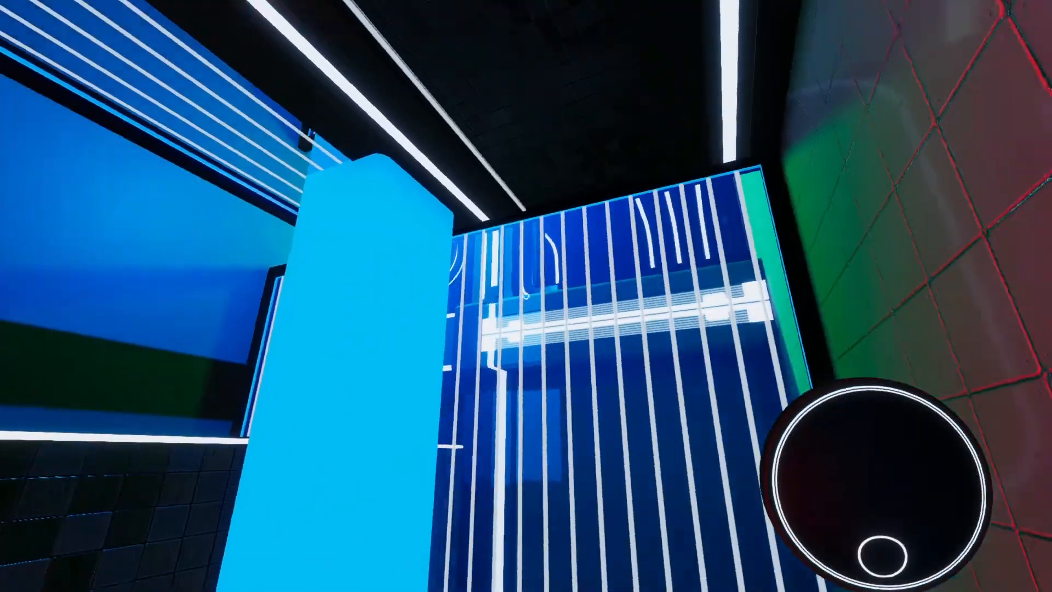
{"action": "mouse_move", "coordinate": [526, 295]}
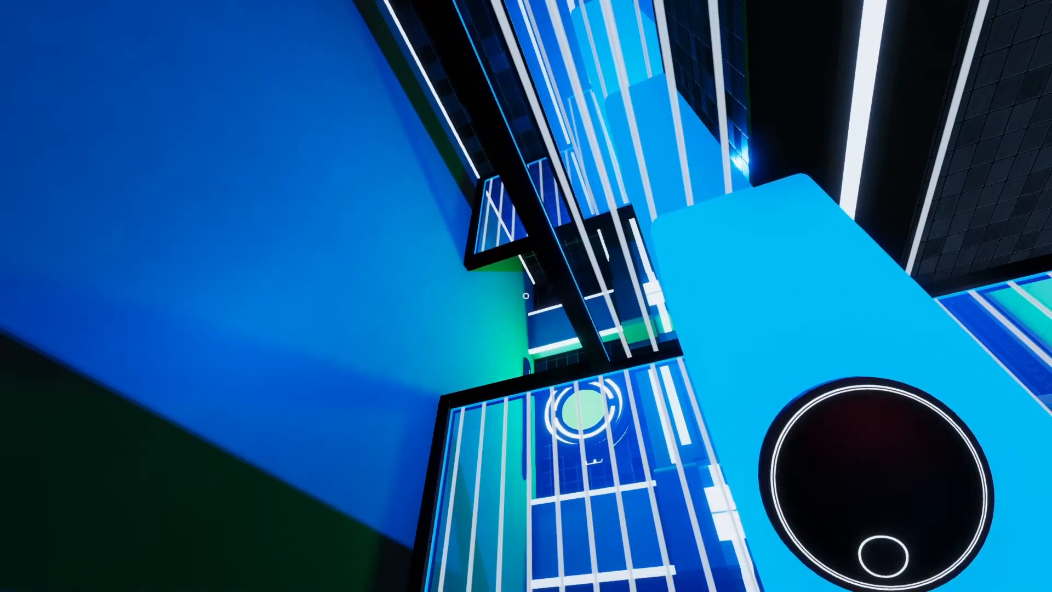
{"action": "mouse_move", "coordinate": [526, 296]}
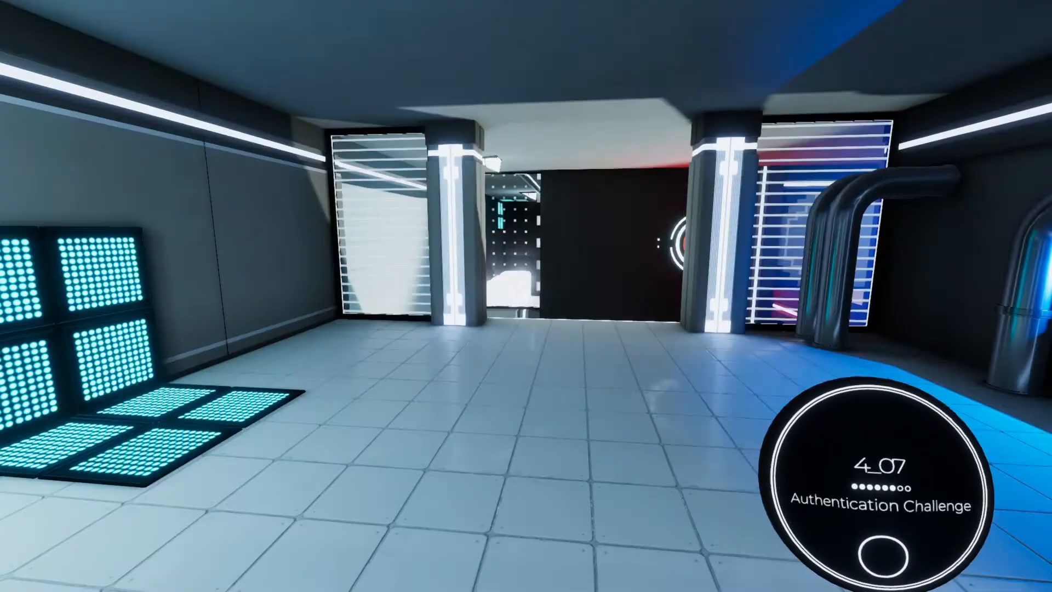
{"action": "mouse_move", "coordinate": [526, 295]}
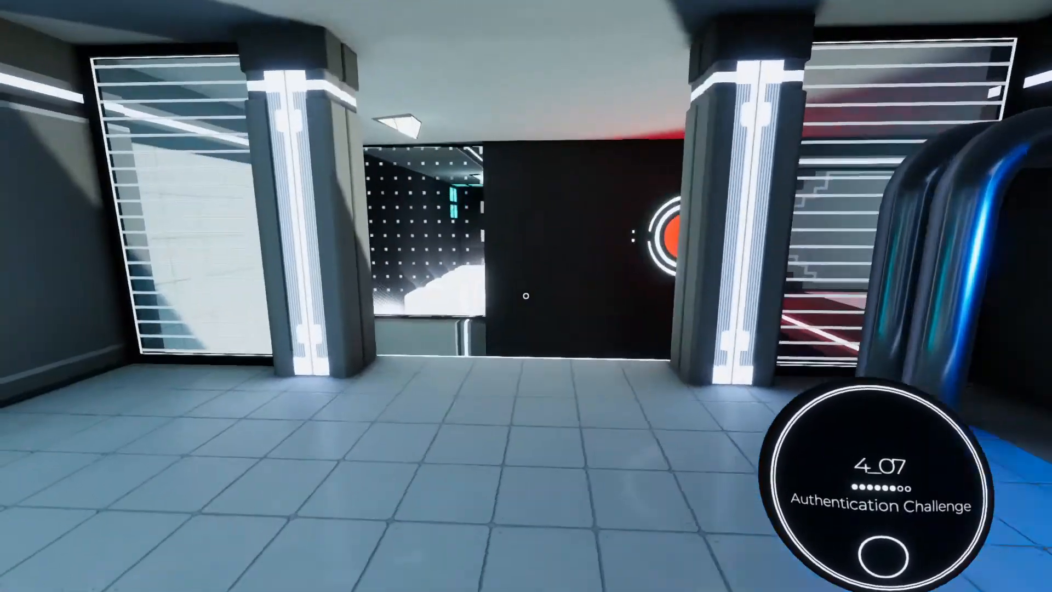
{"action": "mouse_move", "coordinate": [526, 296]}
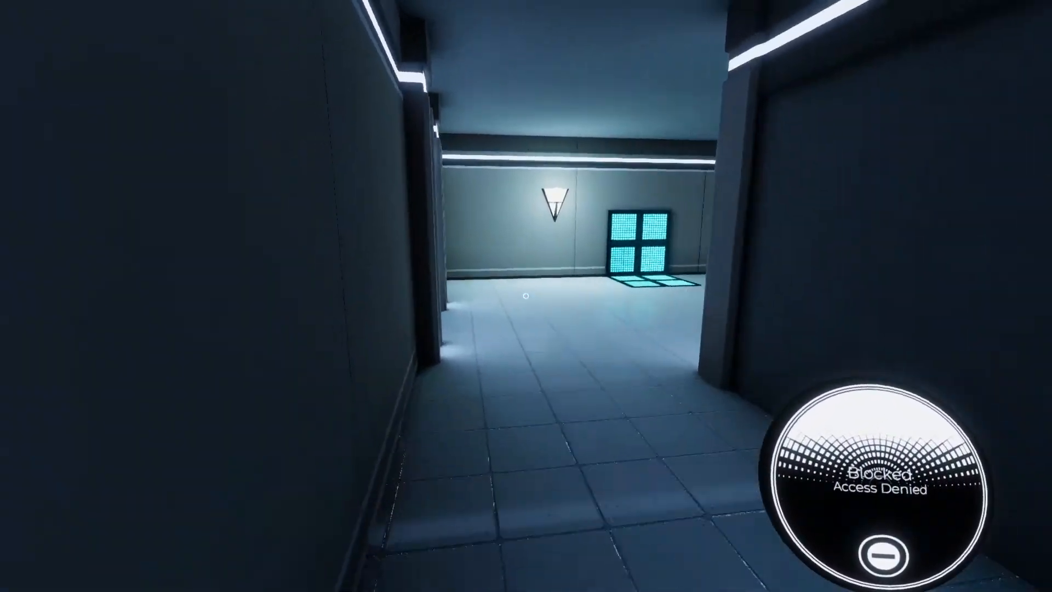
{"action": "mouse_move", "coordinate": [526, 296]}
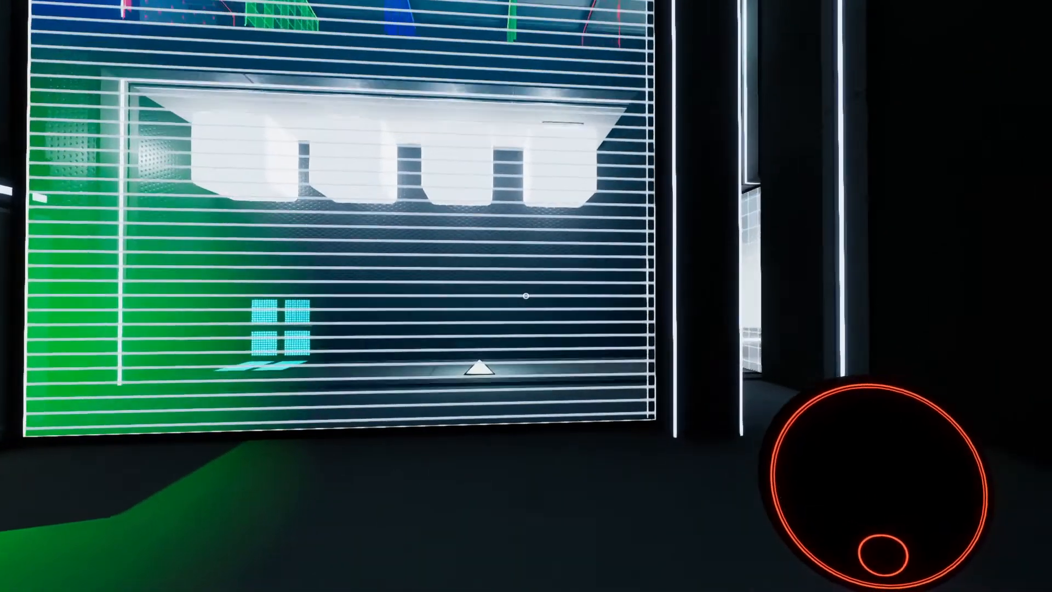
{"action": "mouse_move", "coordinate": [526, 295]}
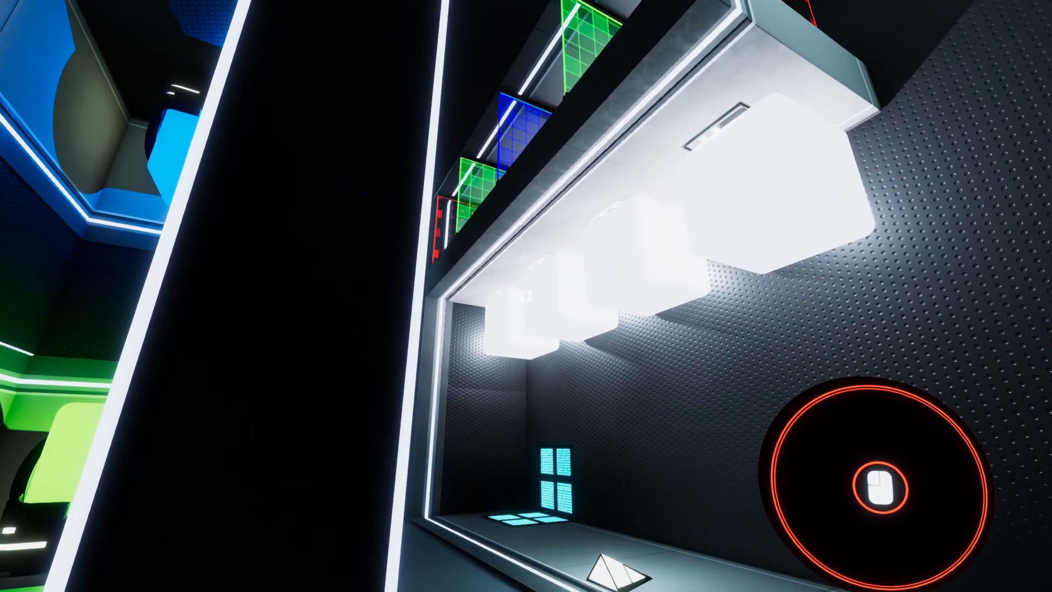
{"action": "mouse_move", "coordinate": [525, 295]}
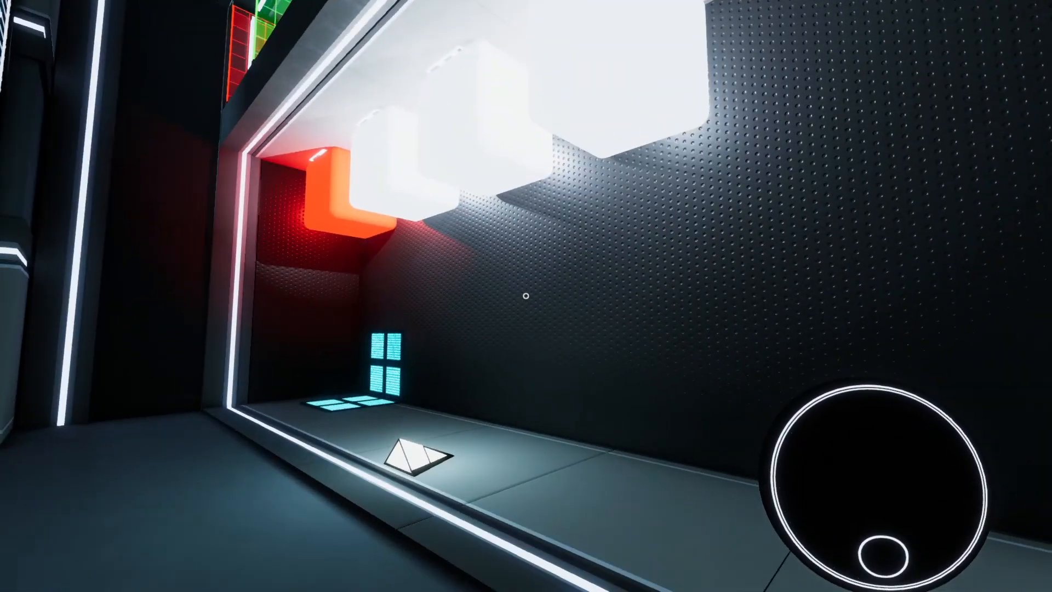
{"action": "mouse_move", "coordinate": [526, 295]}
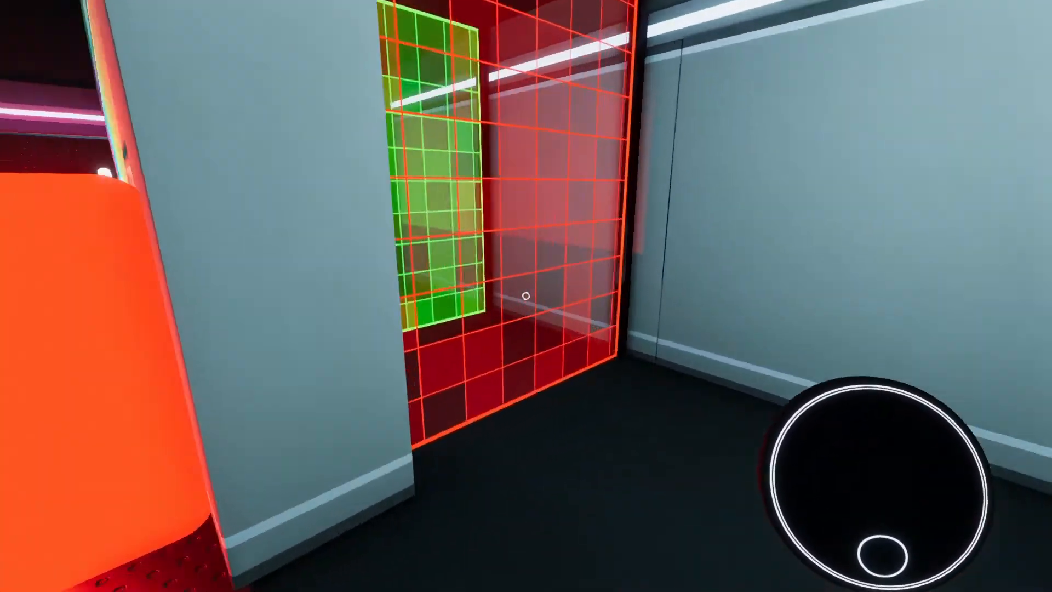
{"action": "mouse_move", "coordinate": [525, 296]}
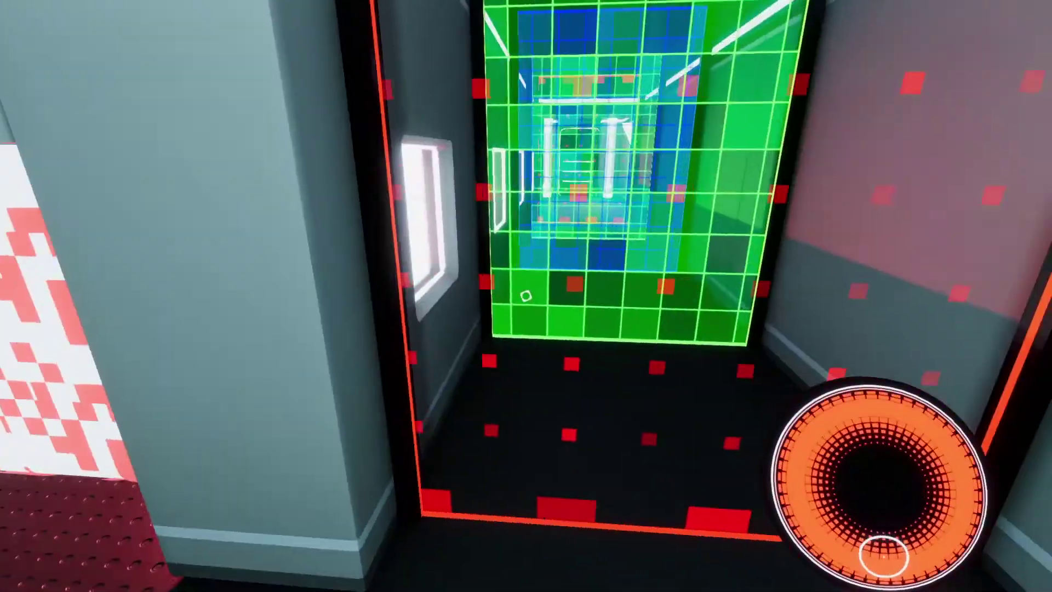
{"action": "mouse_move", "coordinate": [526, 296]}
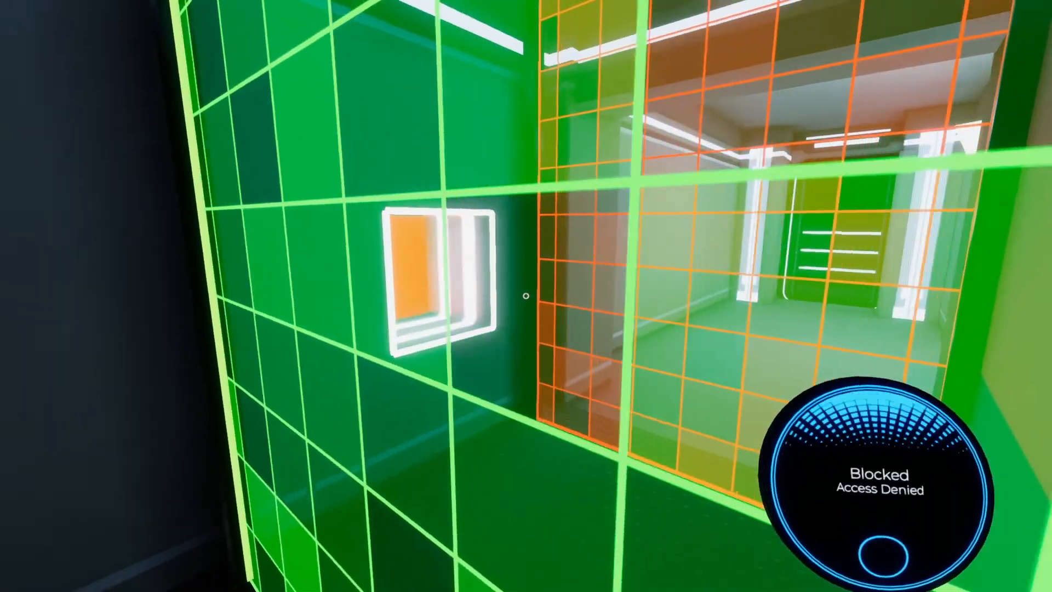
{"action": "mouse_move", "coordinate": [526, 295]}
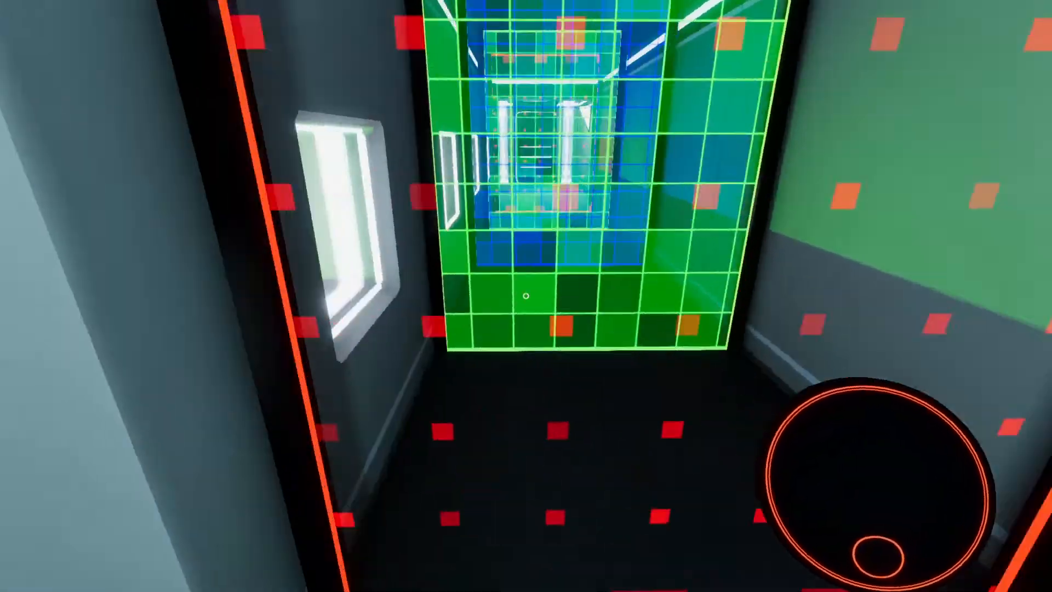
{"action": "mouse_move", "coordinate": [526, 296]}
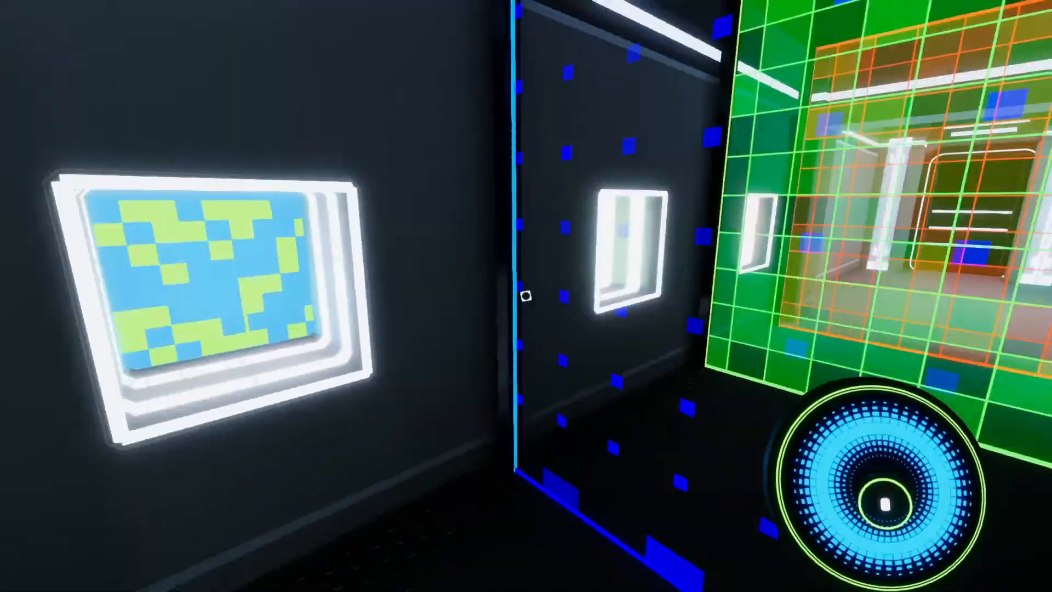
{"action": "mouse_move", "coordinate": [526, 296]}
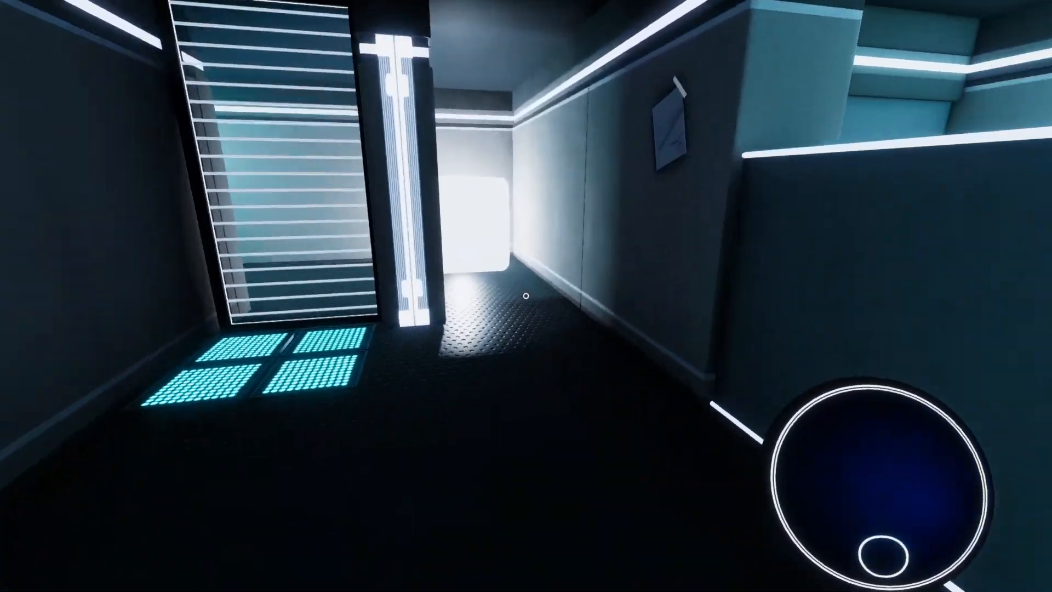
{"action": "mouse_move", "coordinate": [526, 296]}
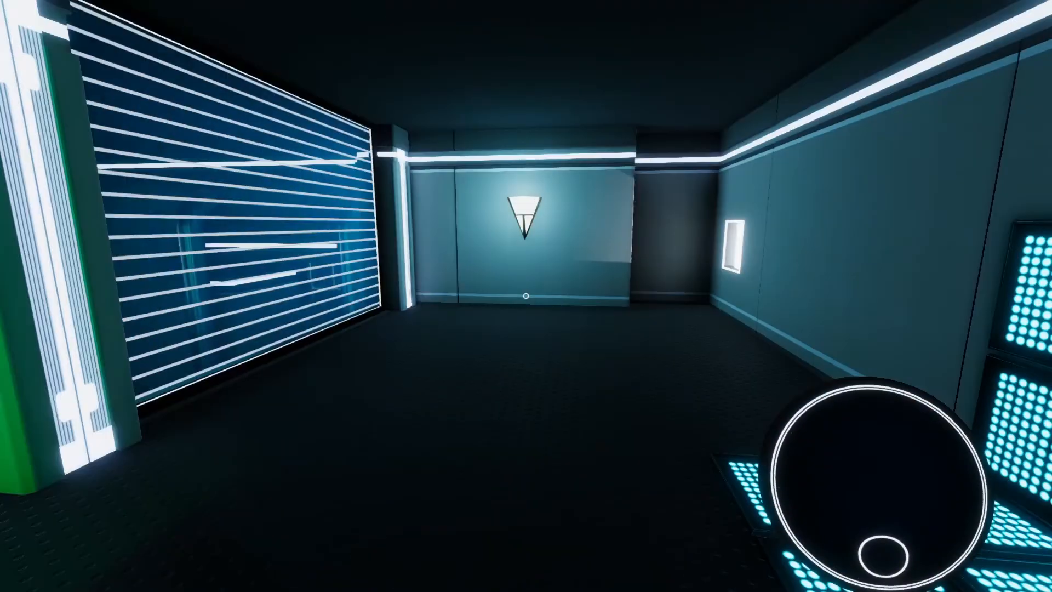
{"action": "mouse_move", "coordinate": [525, 295]}
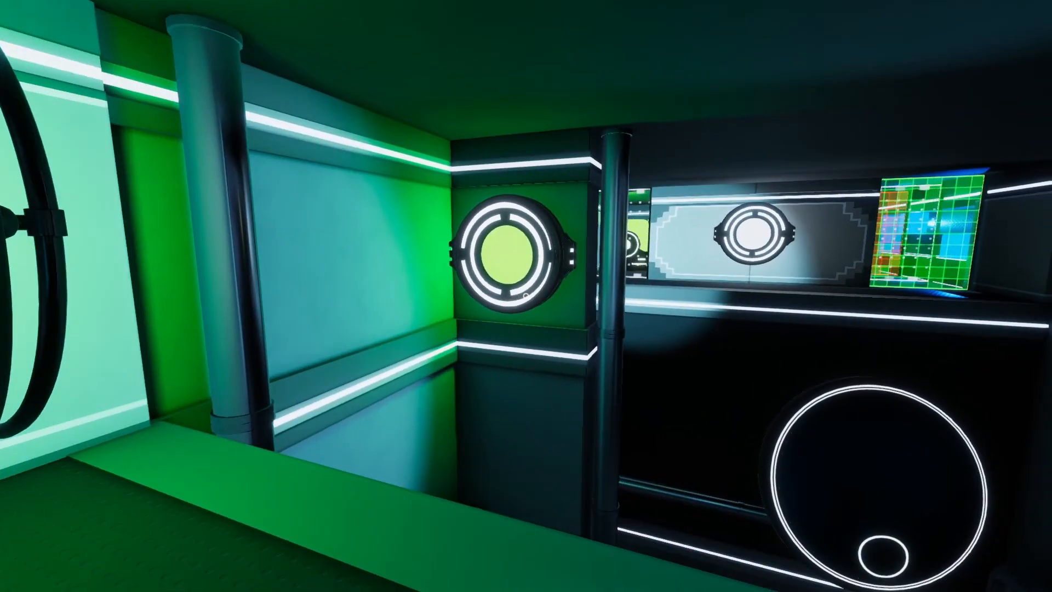
{"action": "mouse_move", "coordinate": [526, 296]}
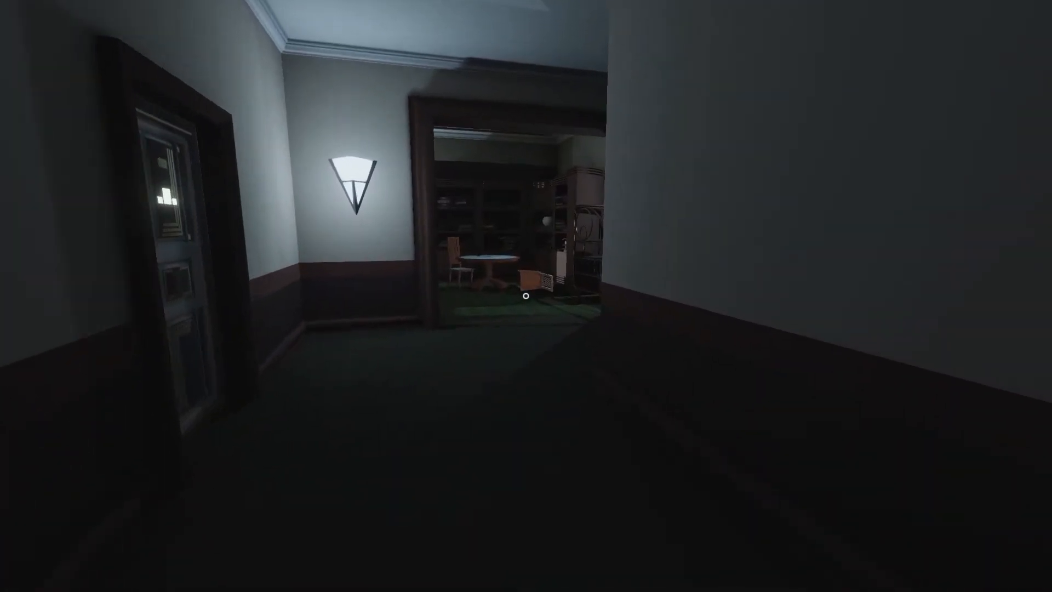
- Walk down the dim hotel hallway past the fallen painting toward the elevator
{"action": "key", "text": "w"}
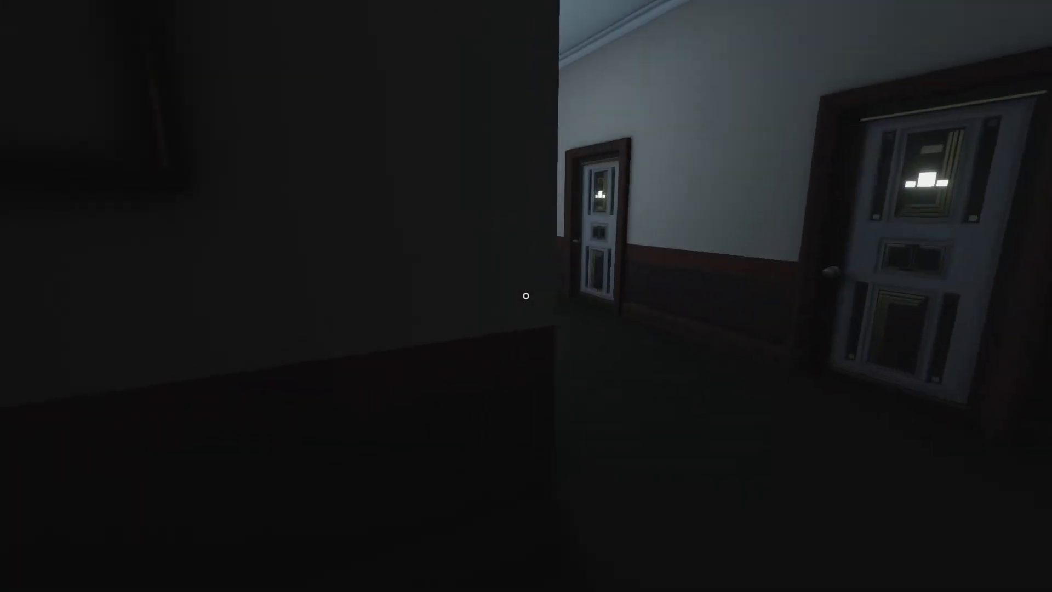
{"action": "mouse_move", "coordinate": [526, 296]}
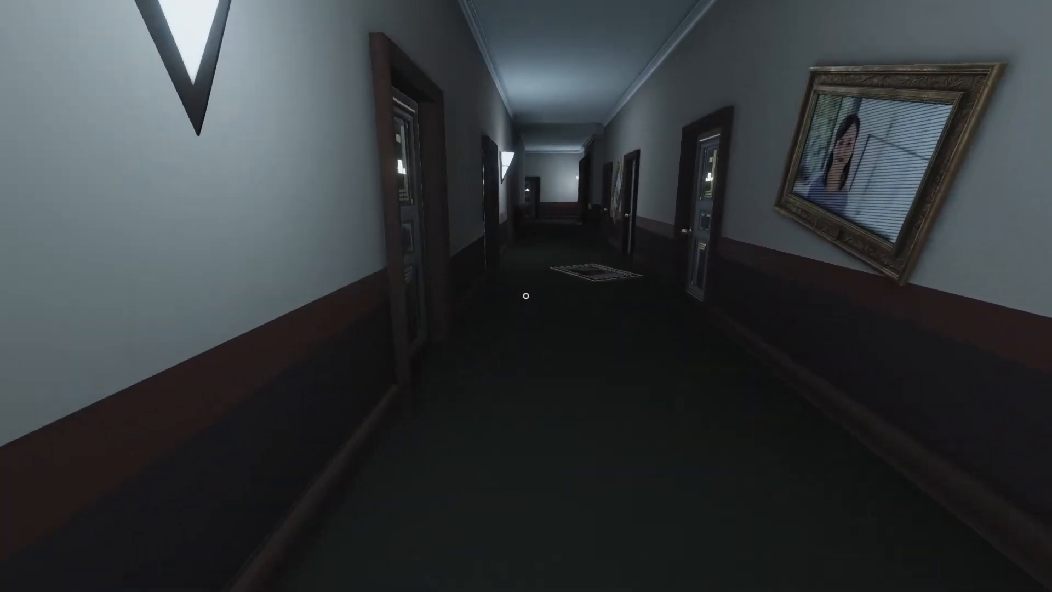
{"action": "key", "text": "w"}
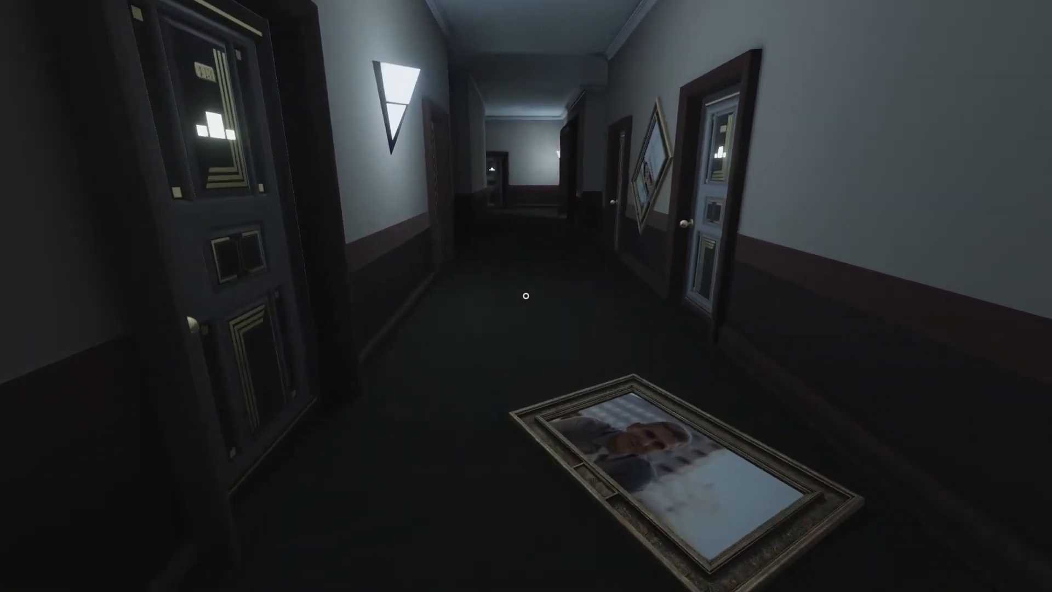
{"action": "mouse_move", "coordinate": [526, 296]}
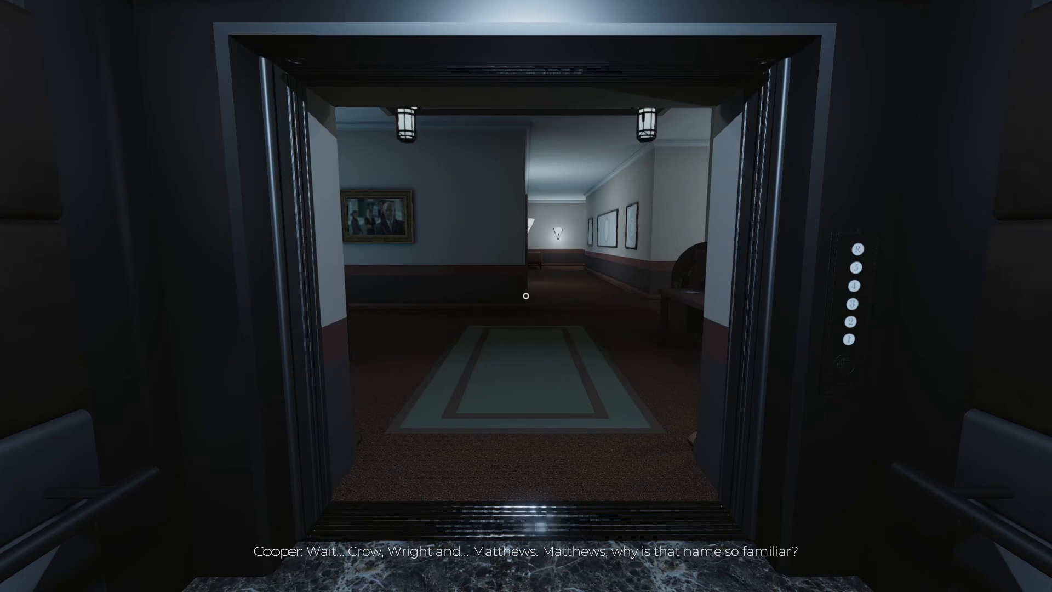
- Walk out of the elevator and into the dark hotel bedroom
{"action": "key", "text": "w"}
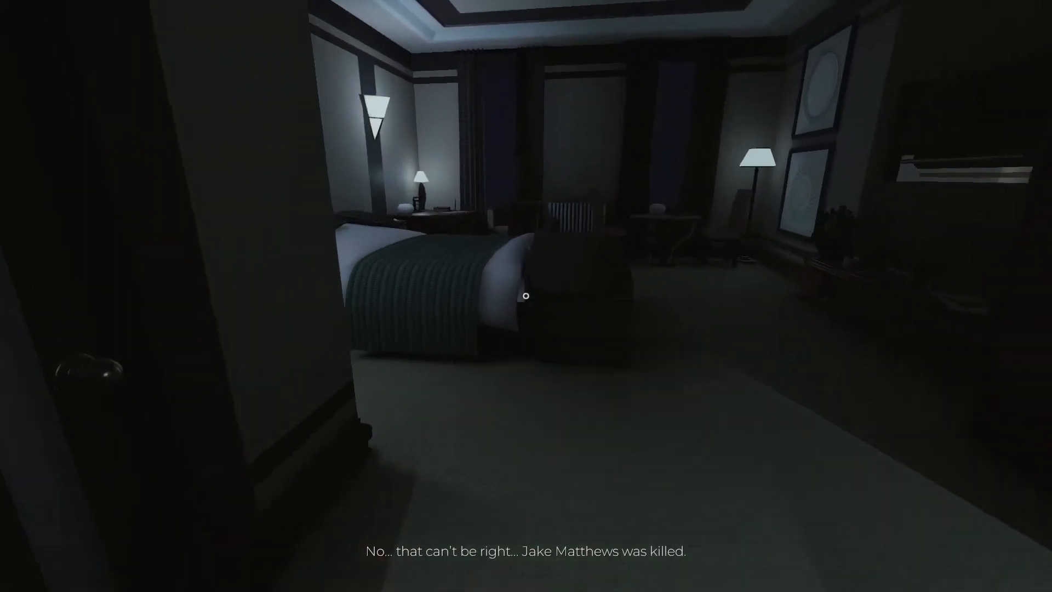
{"action": "mouse_move", "coordinate": [526, 295]}
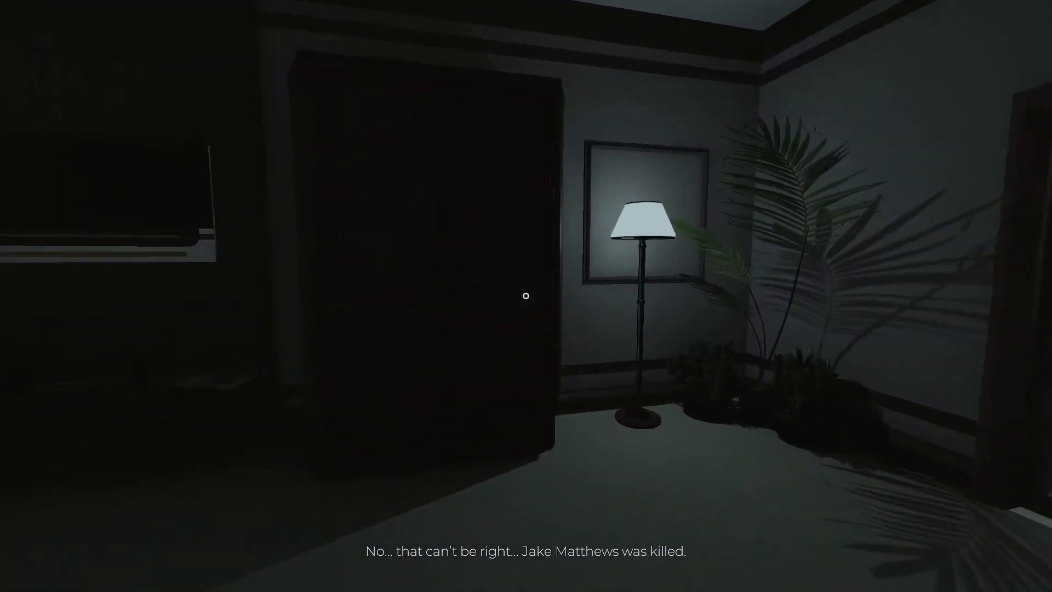
{"action": "mouse_move", "coordinate": [526, 295]}
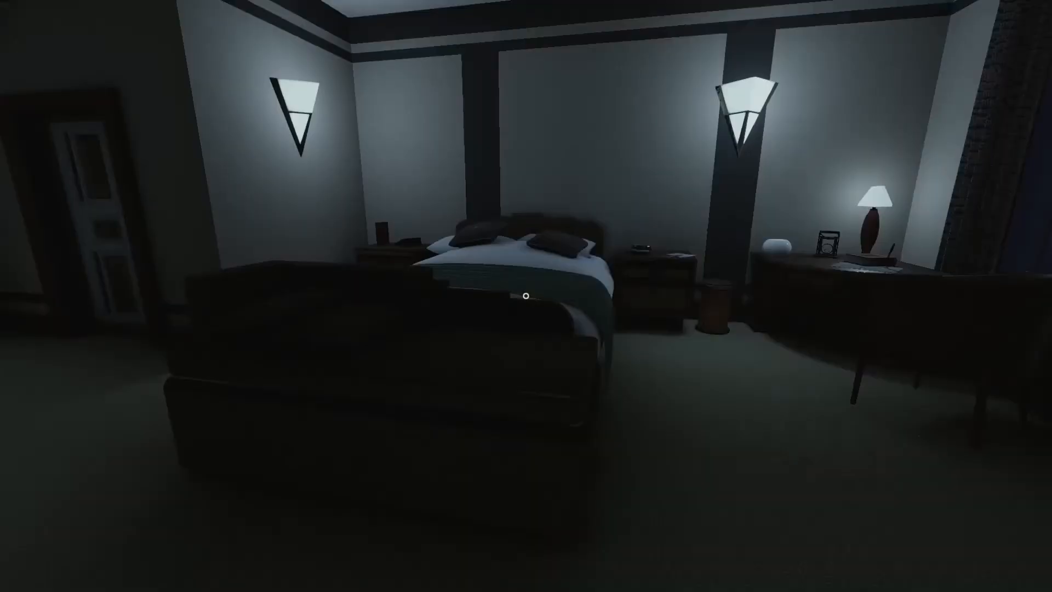
{"action": "mouse_move", "coordinate": [526, 296]}
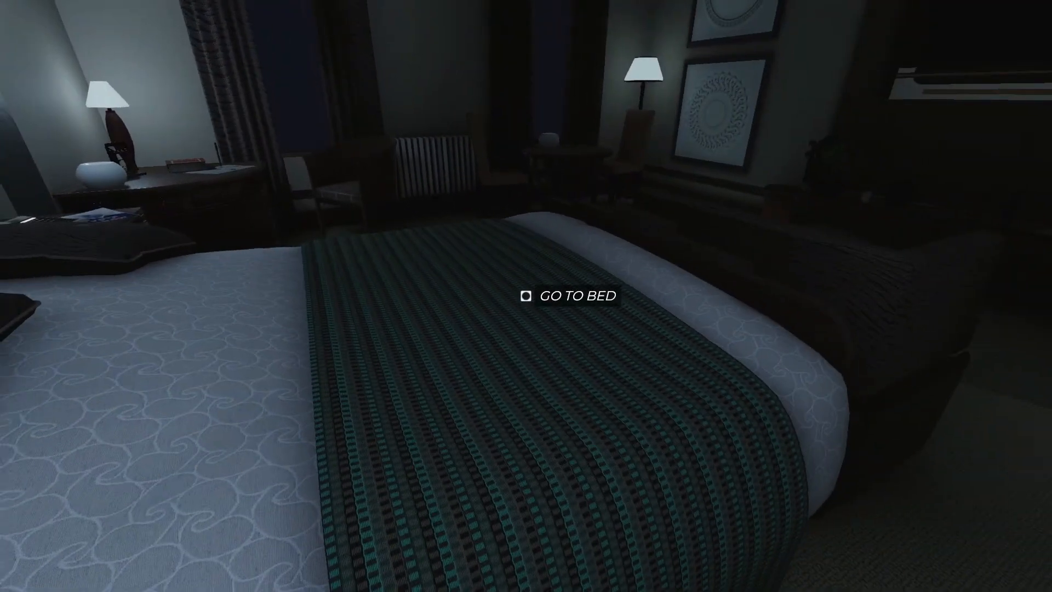
{"action": "mouse_move", "coordinate": [525, 297]}
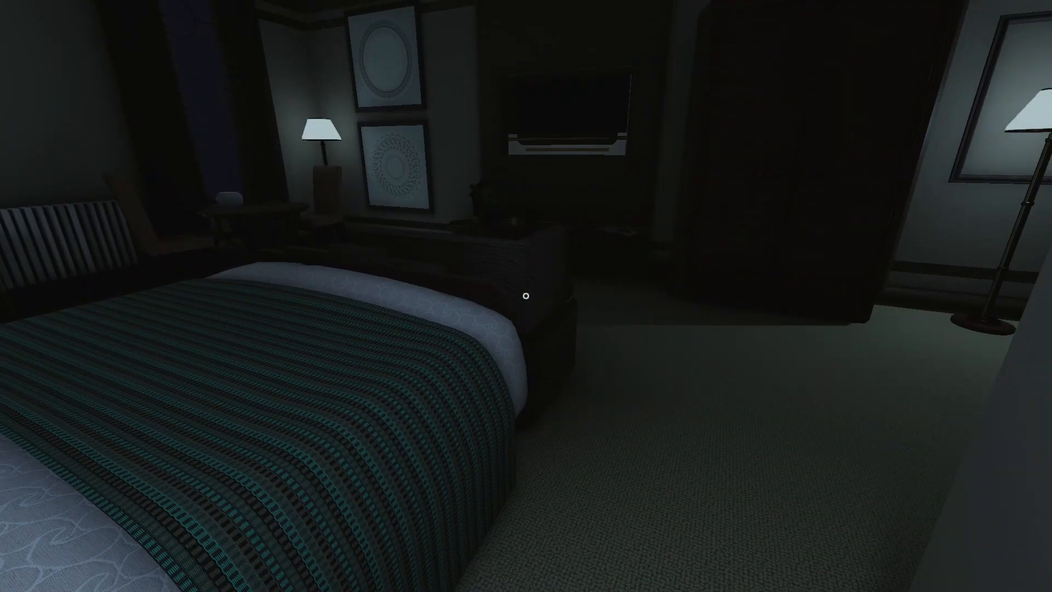